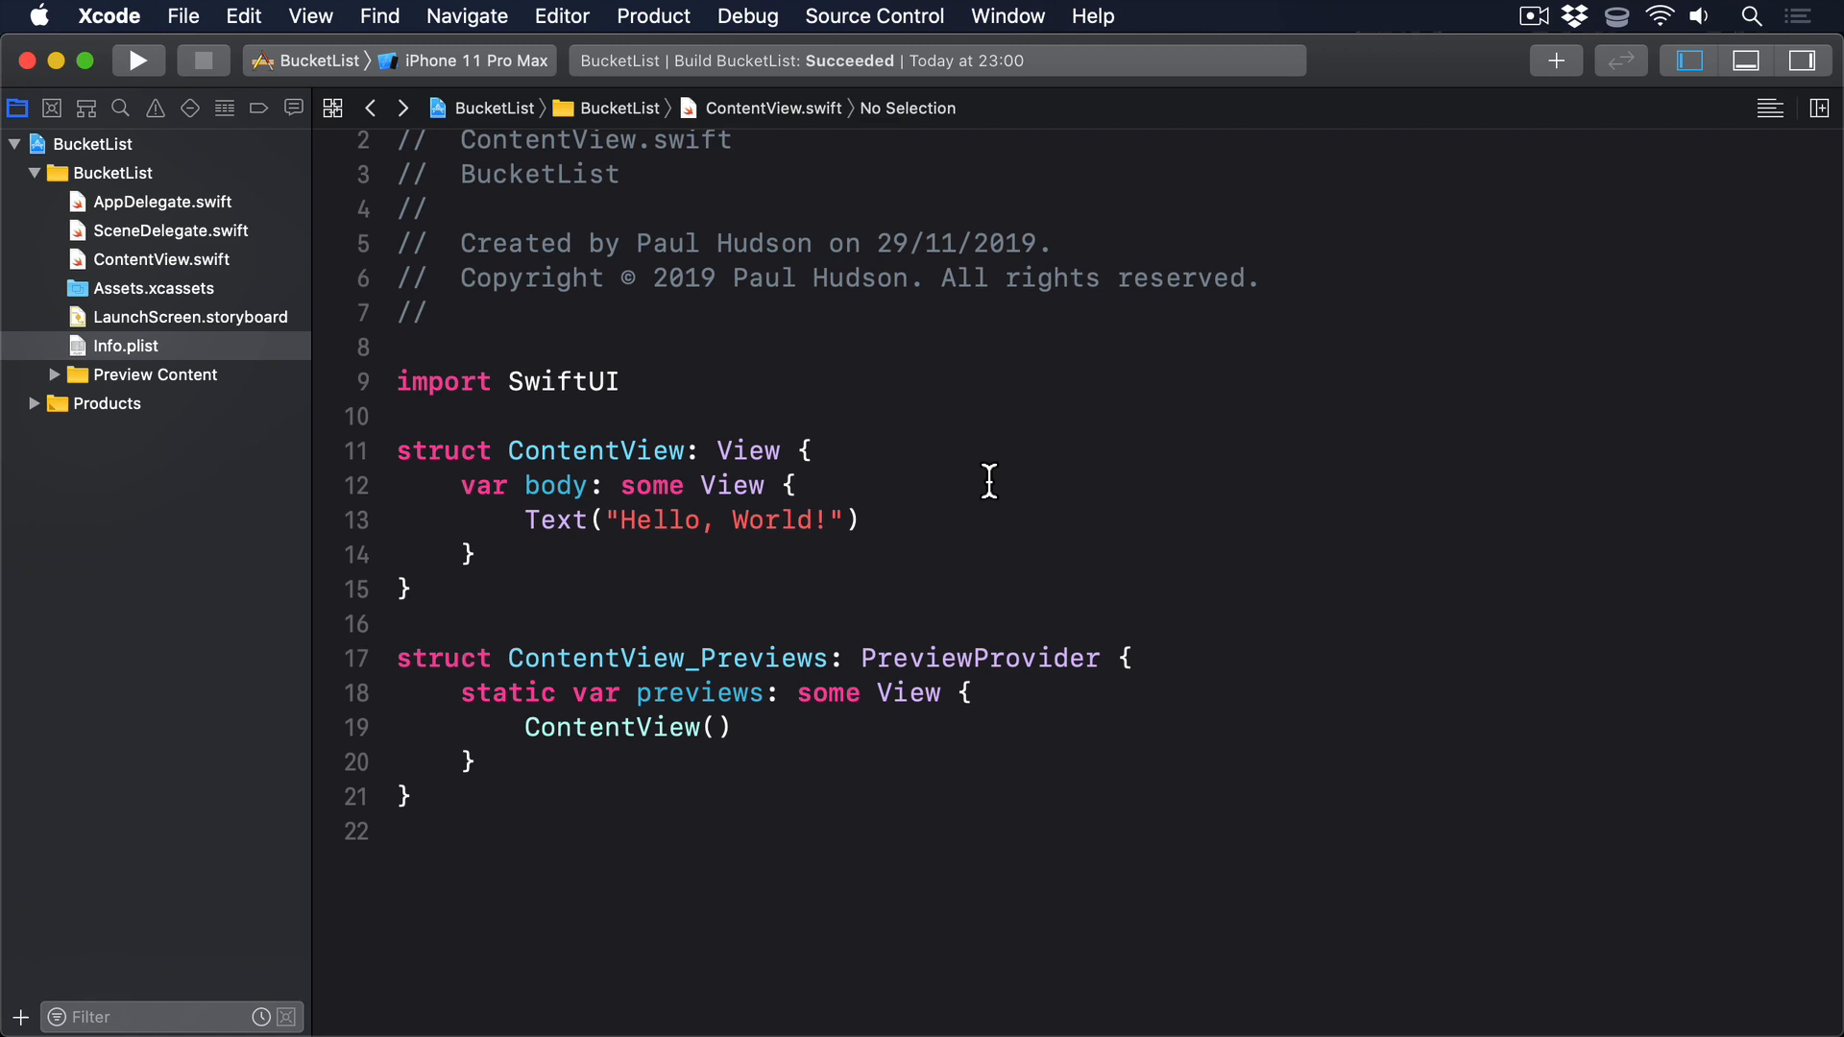
Open the BucketList project's Info.plist in the property list editor.
{"action": "left_click", "coordinate": [122, 343]}
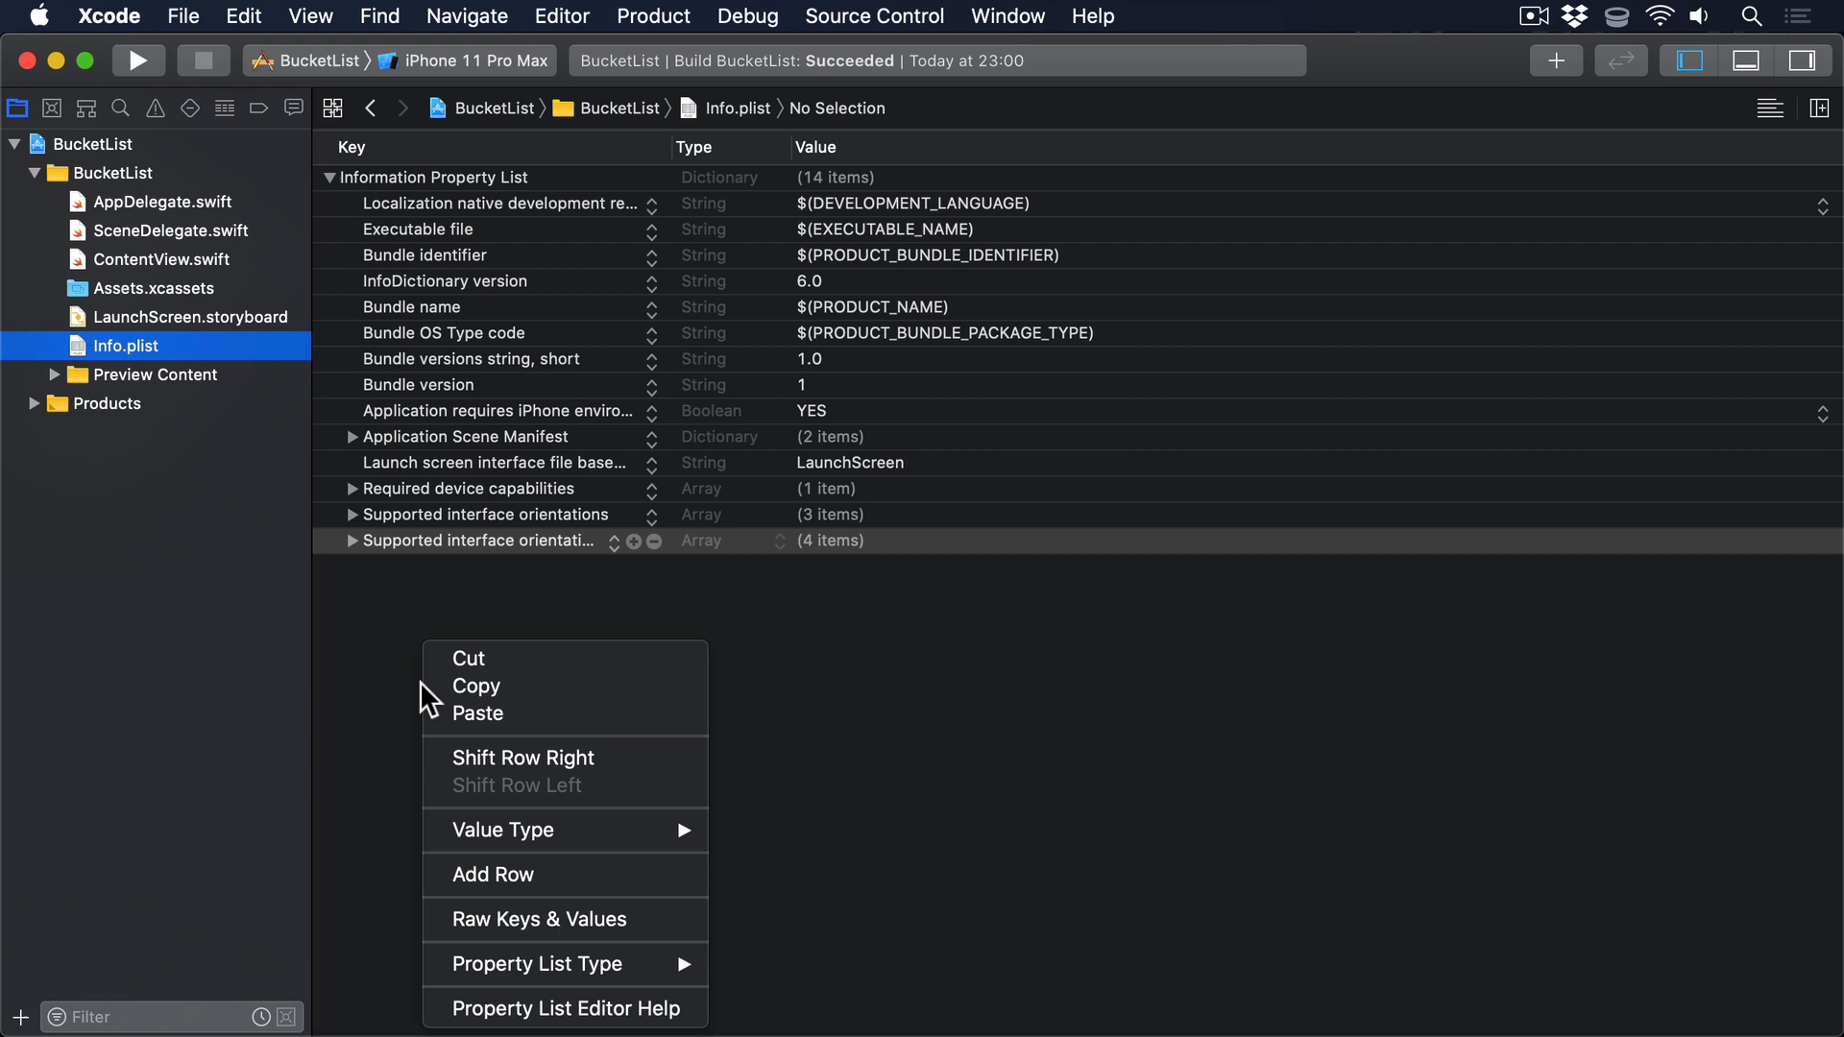
{"action": "mouse_move", "coordinate": [554, 875]}
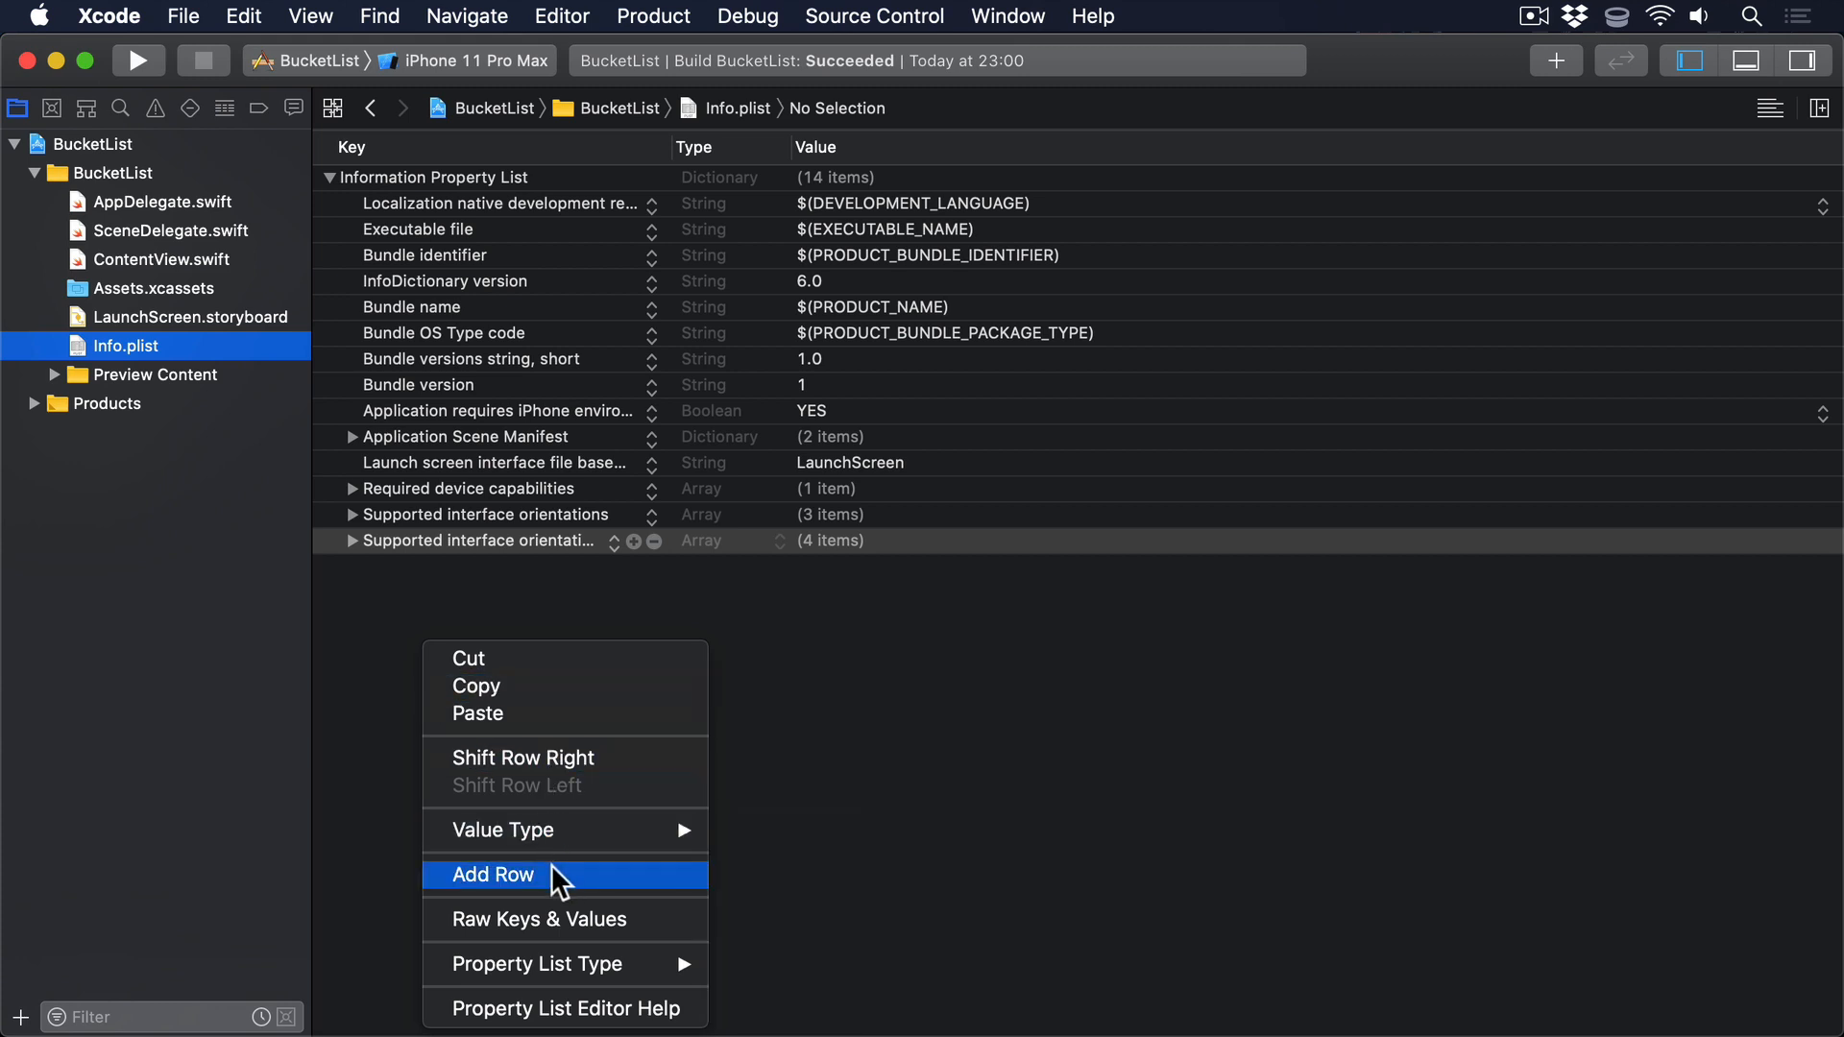
Add a Privacy - Face ID Usage Description row with value "We need to unlock your data.".
{"action": "left_click", "coordinate": [494, 874]}
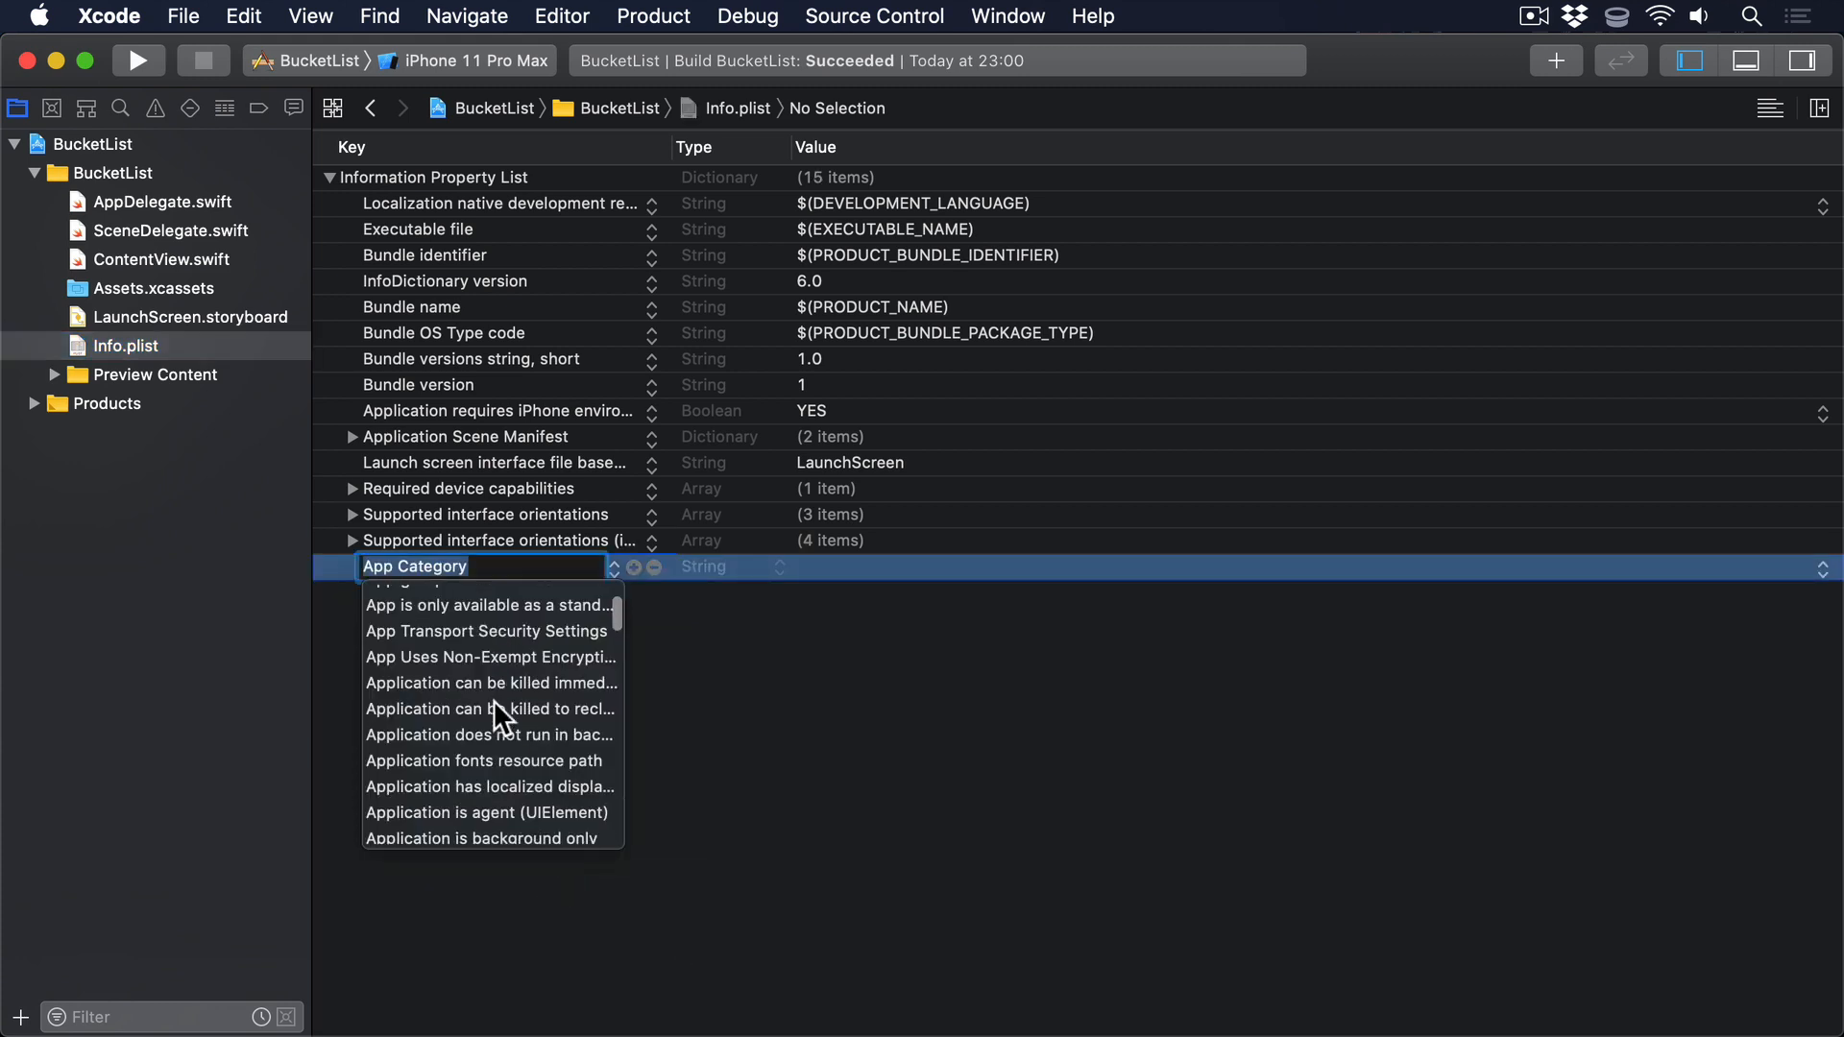
{"action": "scroll", "scroll_direction": "down", "scroll_amount": 3}
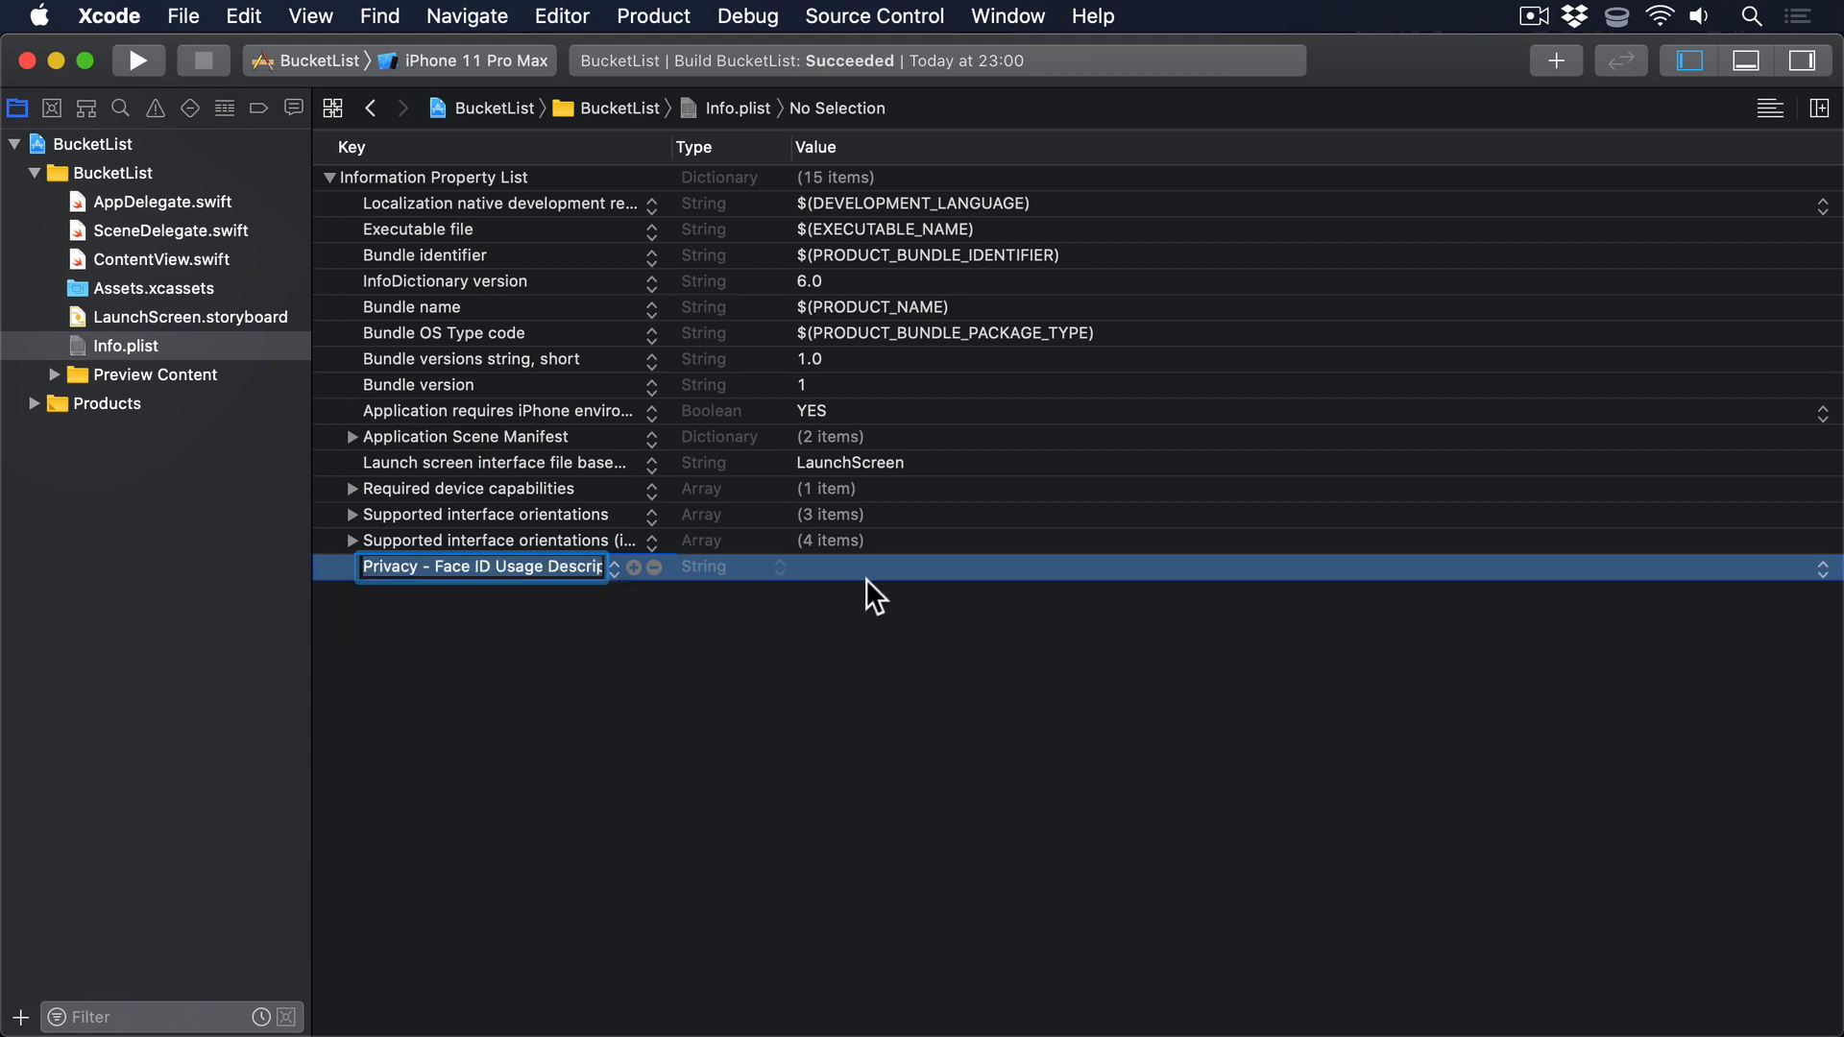
{"action": "type", "text": "W"}
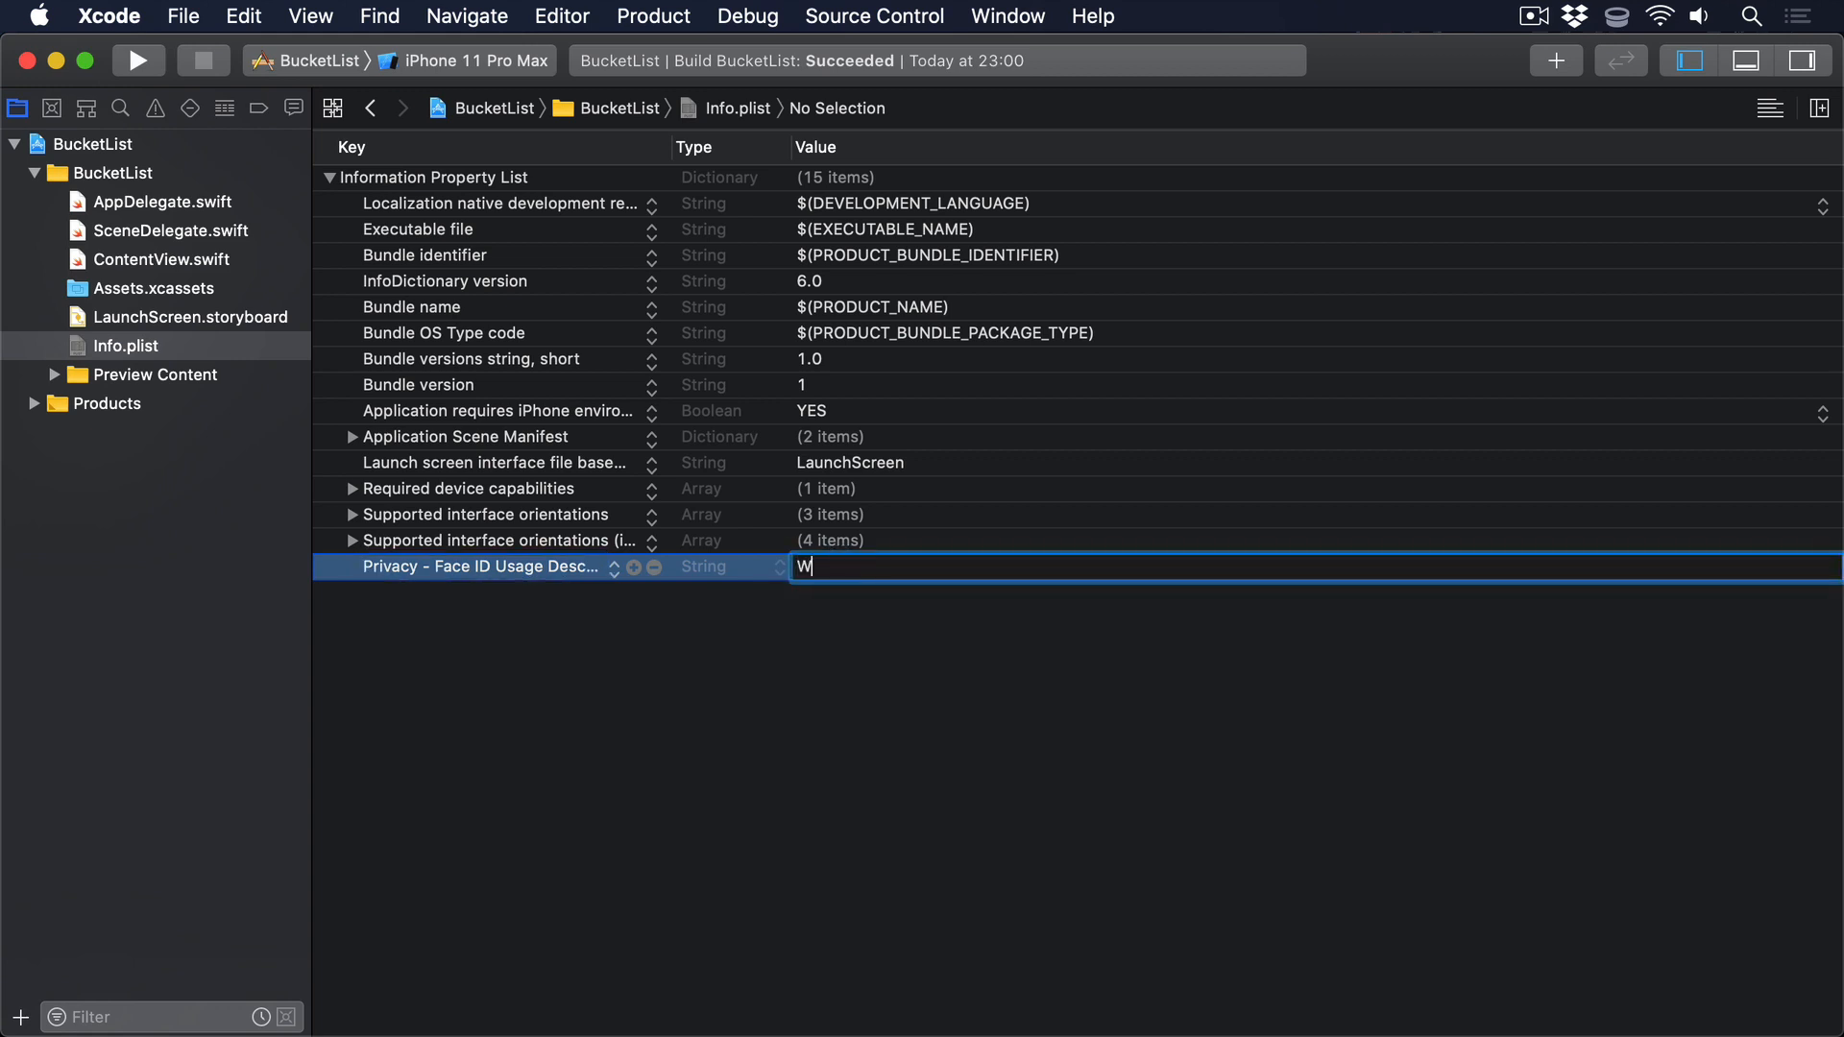
{"action": "type", "text": "We need to unlock your data."}
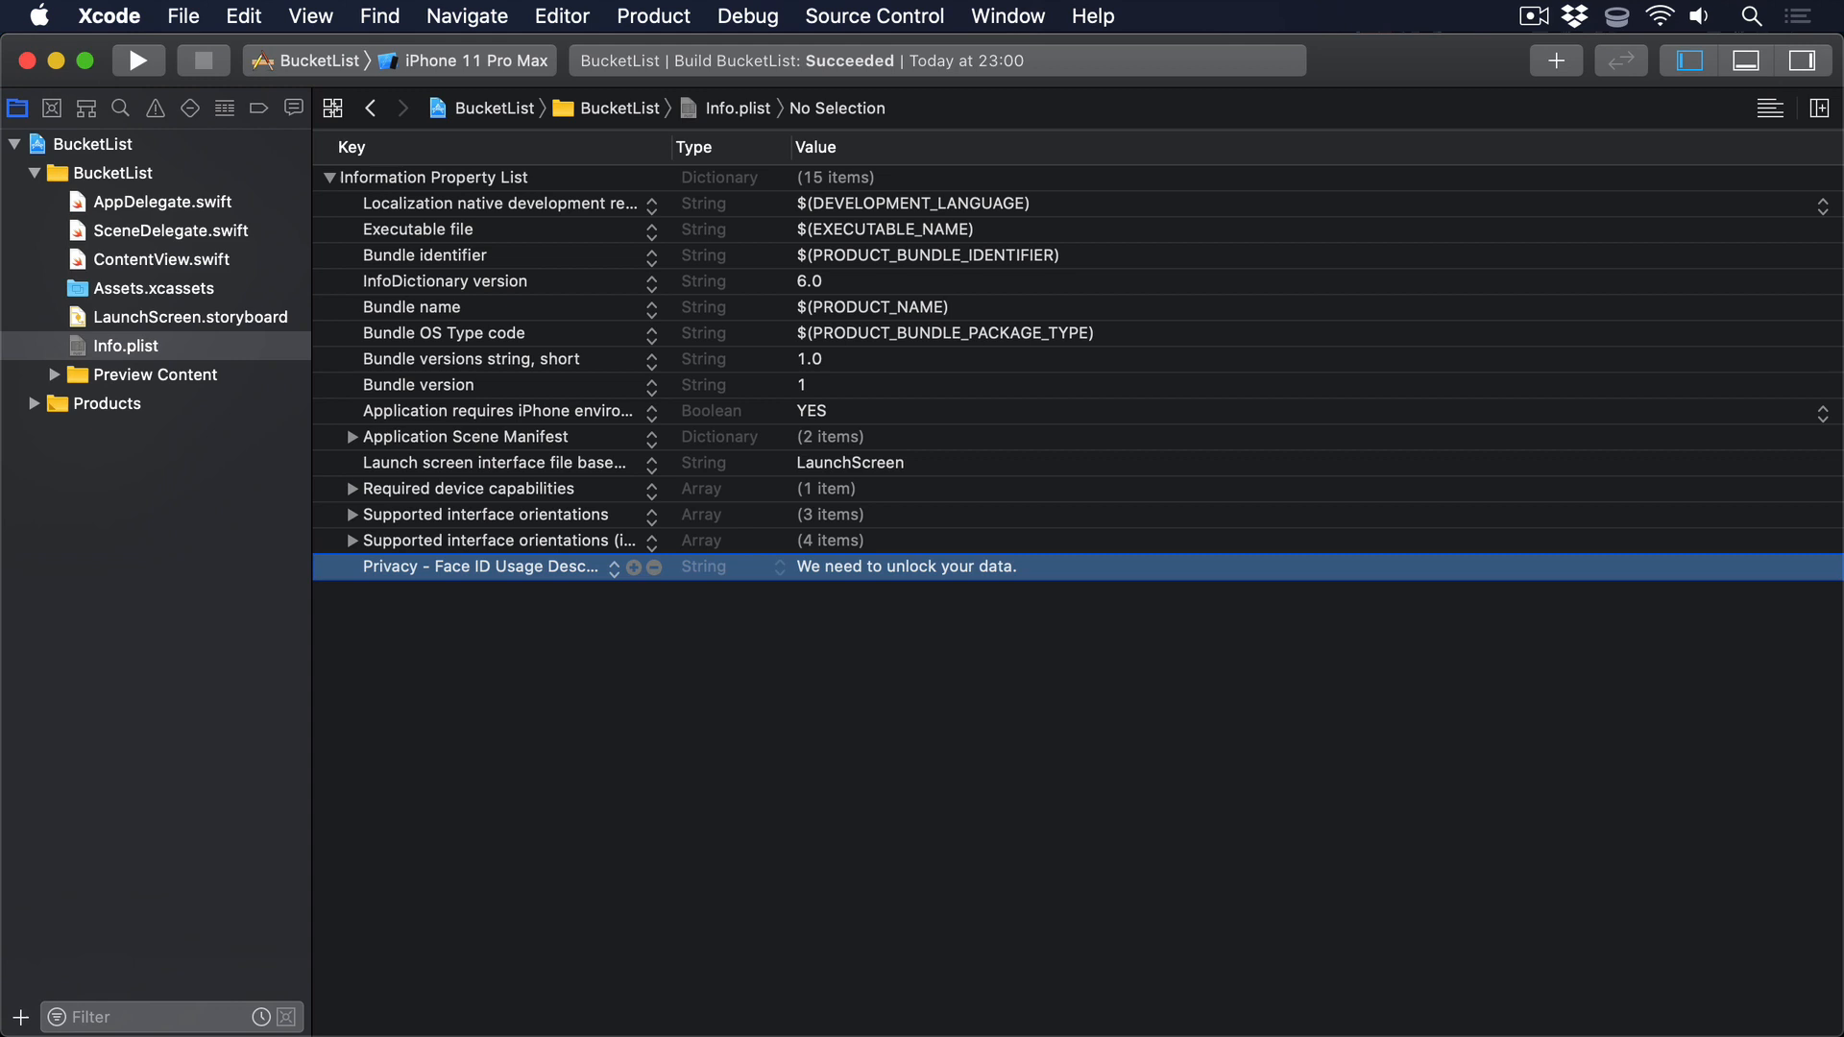
In ContentView.swift, add 'import LocalAuthentication' above 'import SwiftUI'.
{"action": "left_click", "coordinate": [162, 259]}
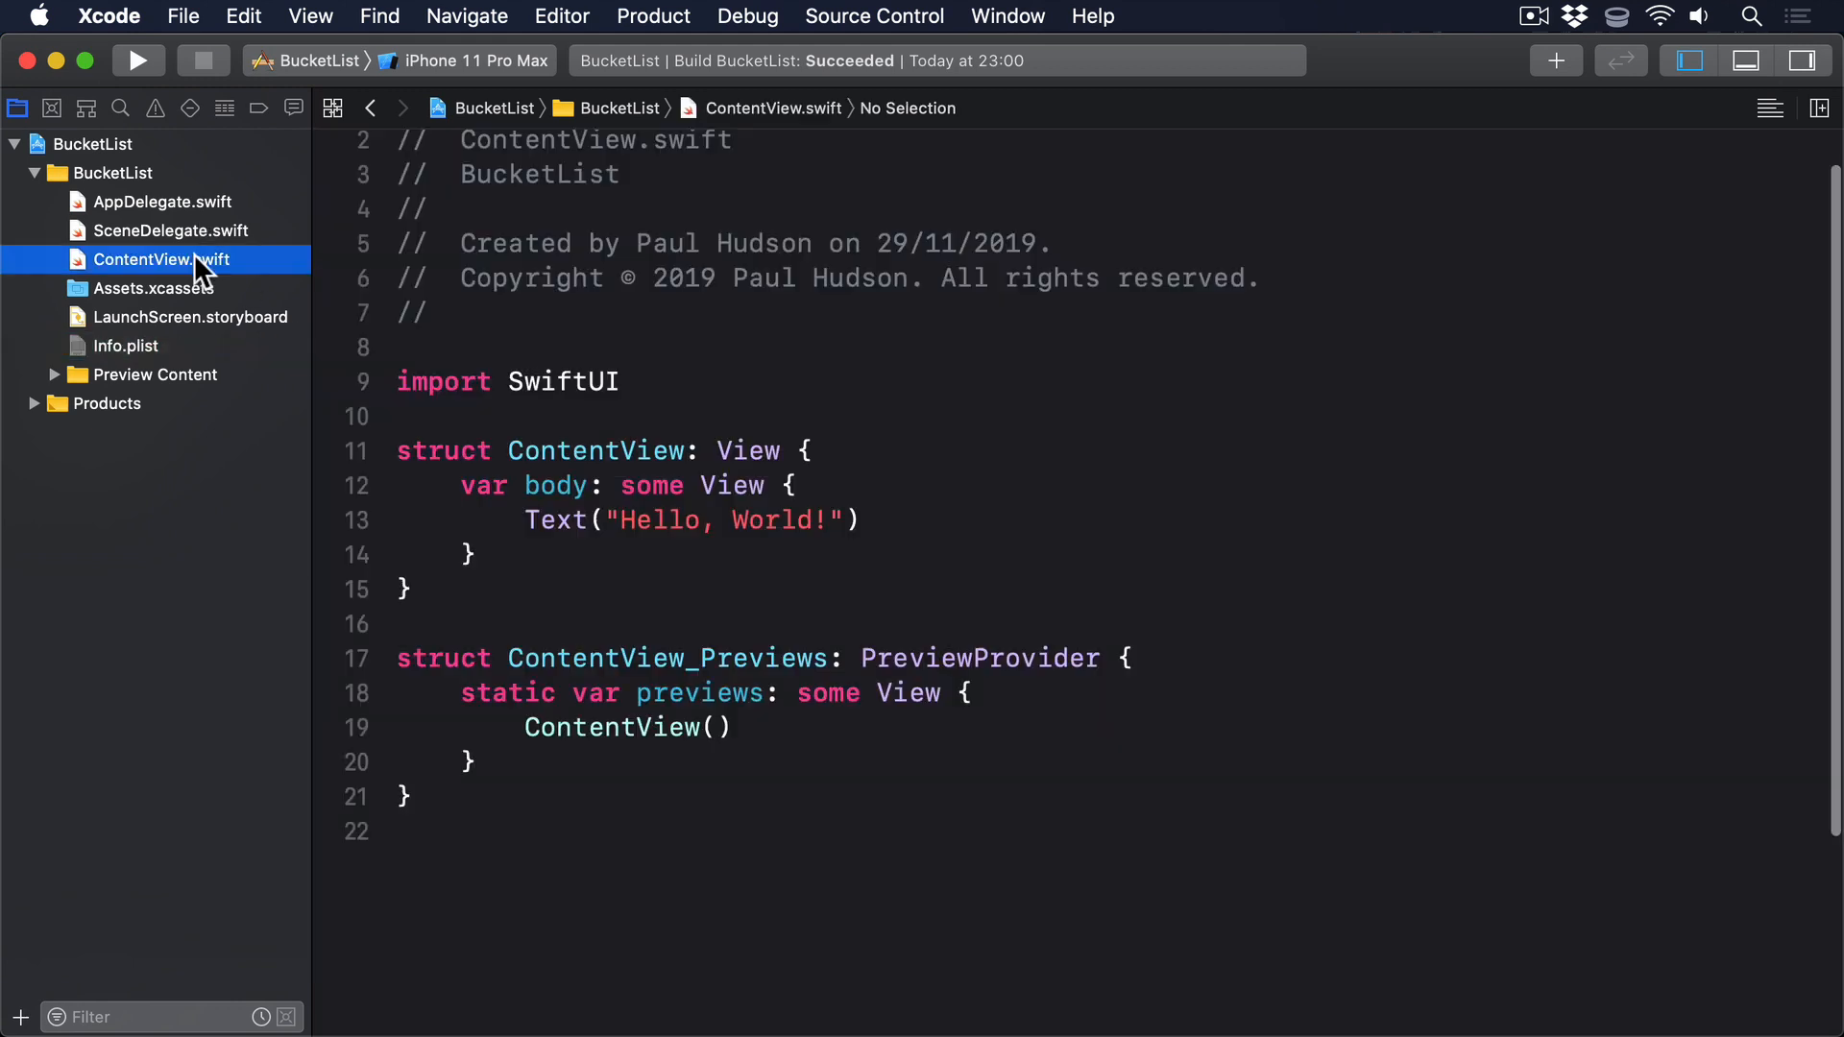
{"action": "type", "text": "im"}
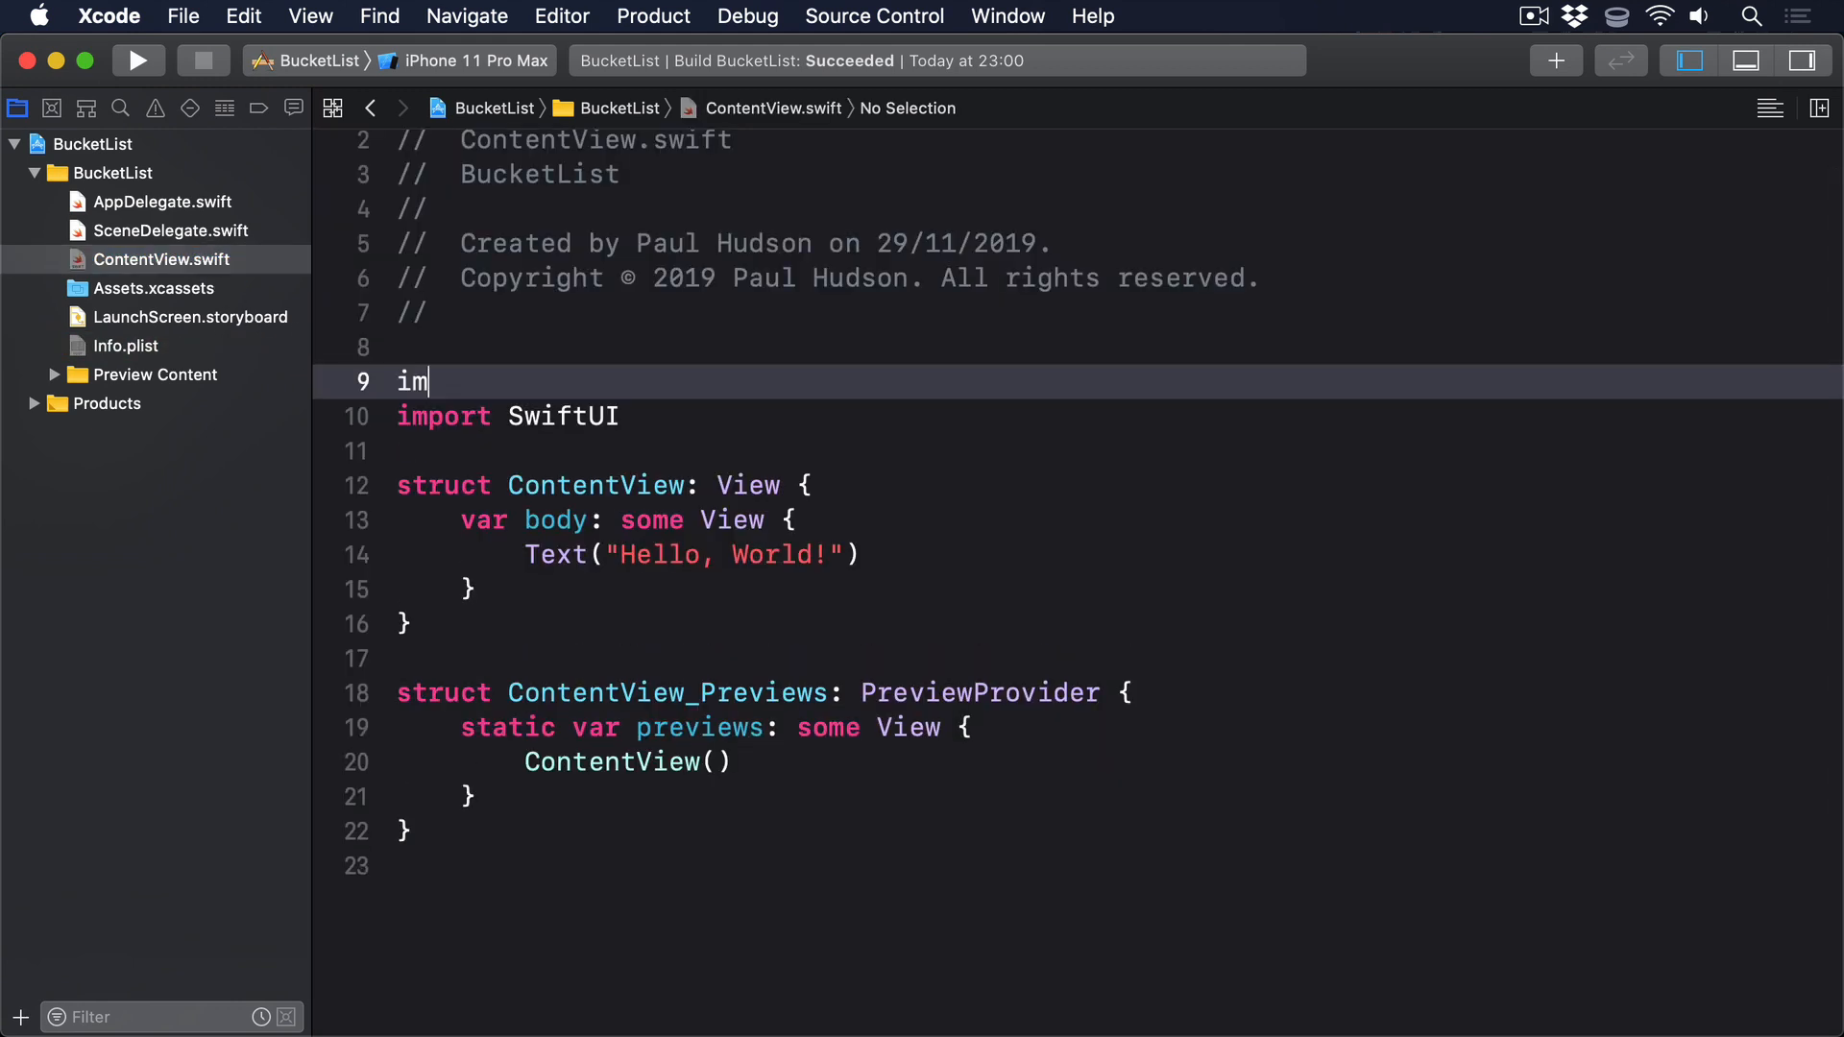
{"action": "type", "text": "port LocalAuthentication"}
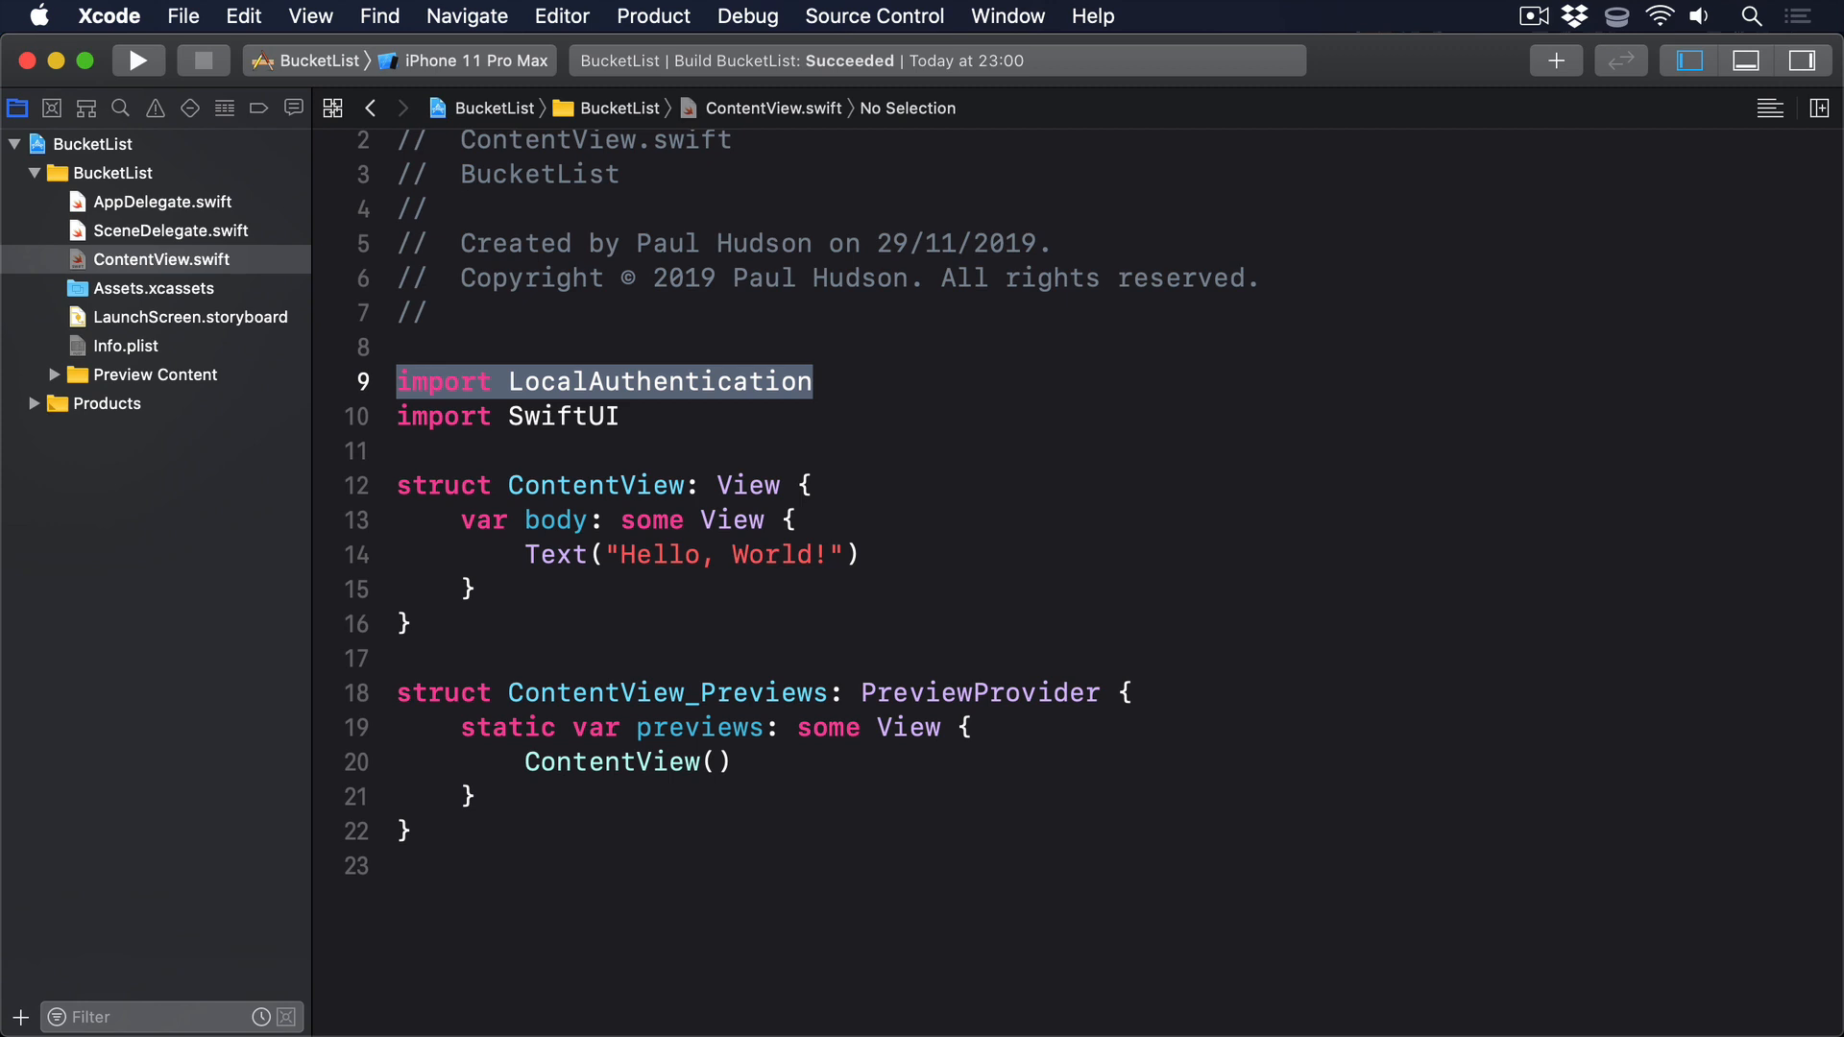
{"action": "scroll", "scroll_direction": "down", "scroll_amount": 3}
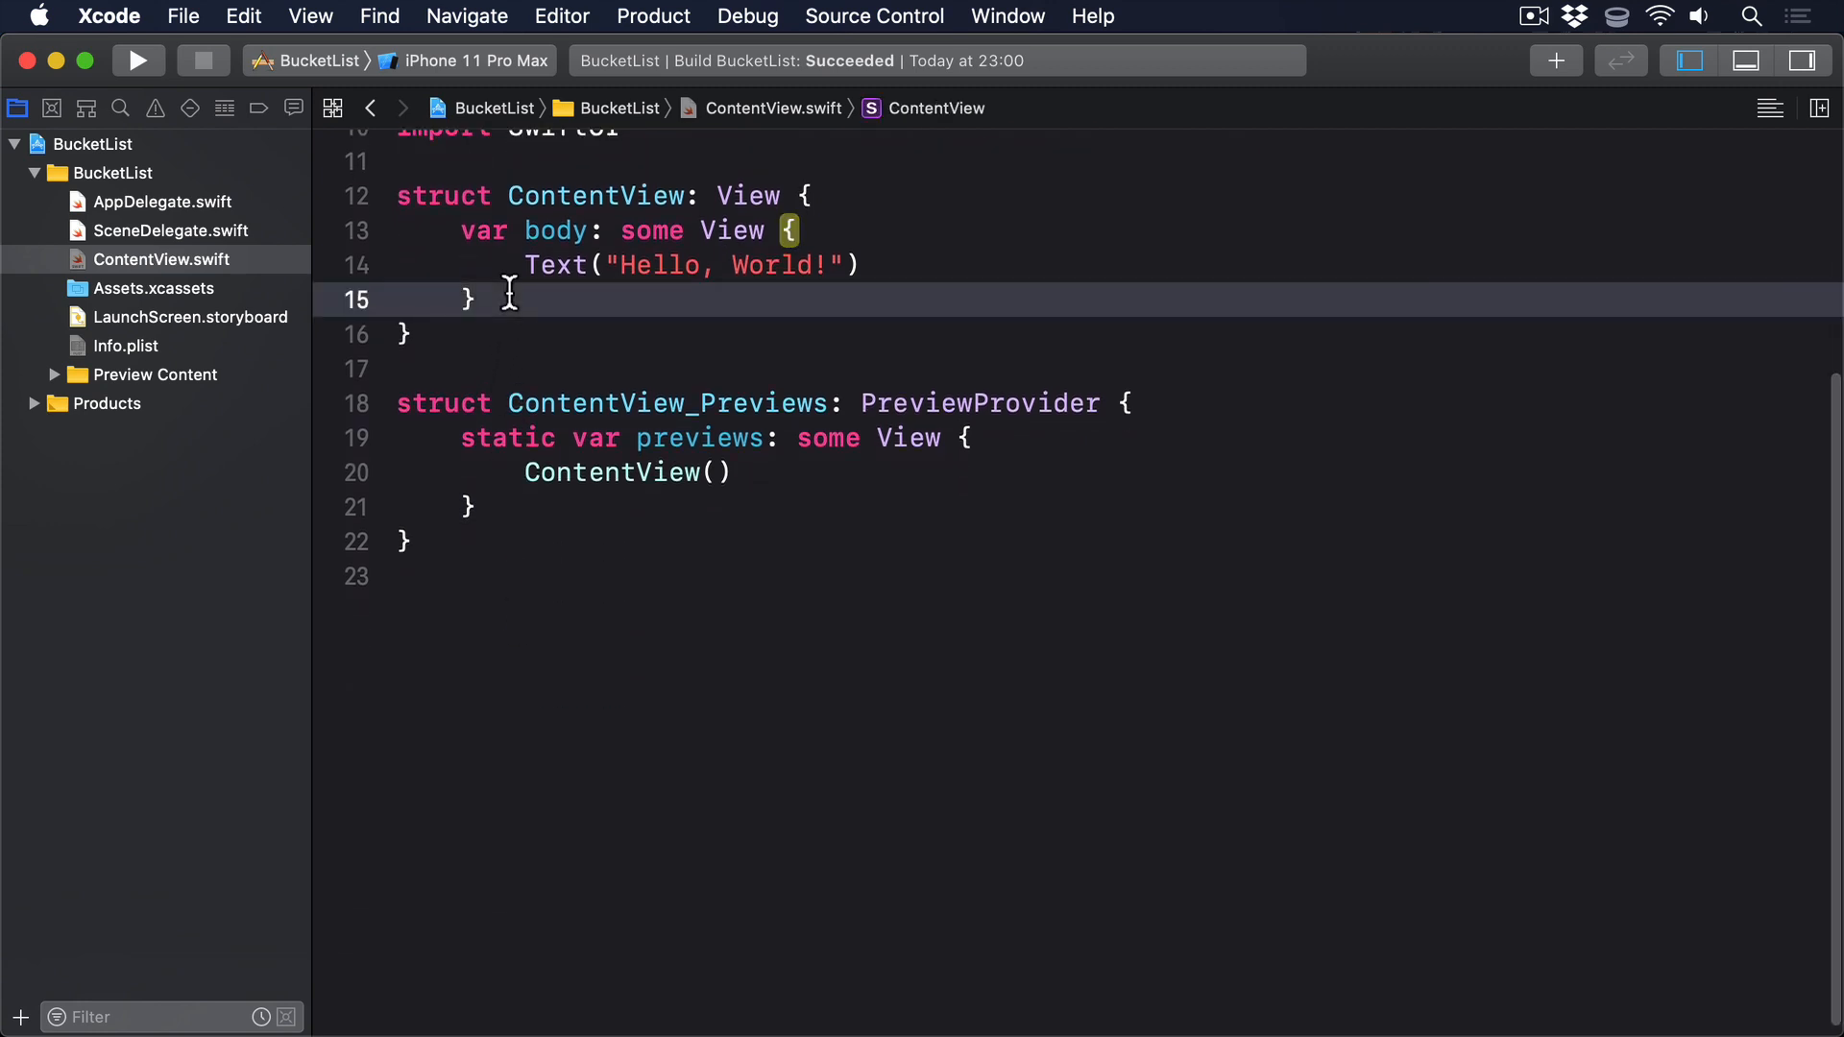
Write authenticate() creating an LAContext, an NSError var, and an if canEvaluatePolicy(.deviceOwnerAuthenticationWithBiometrics) check.
{"action": "type", "text": "func authenticate() {"}
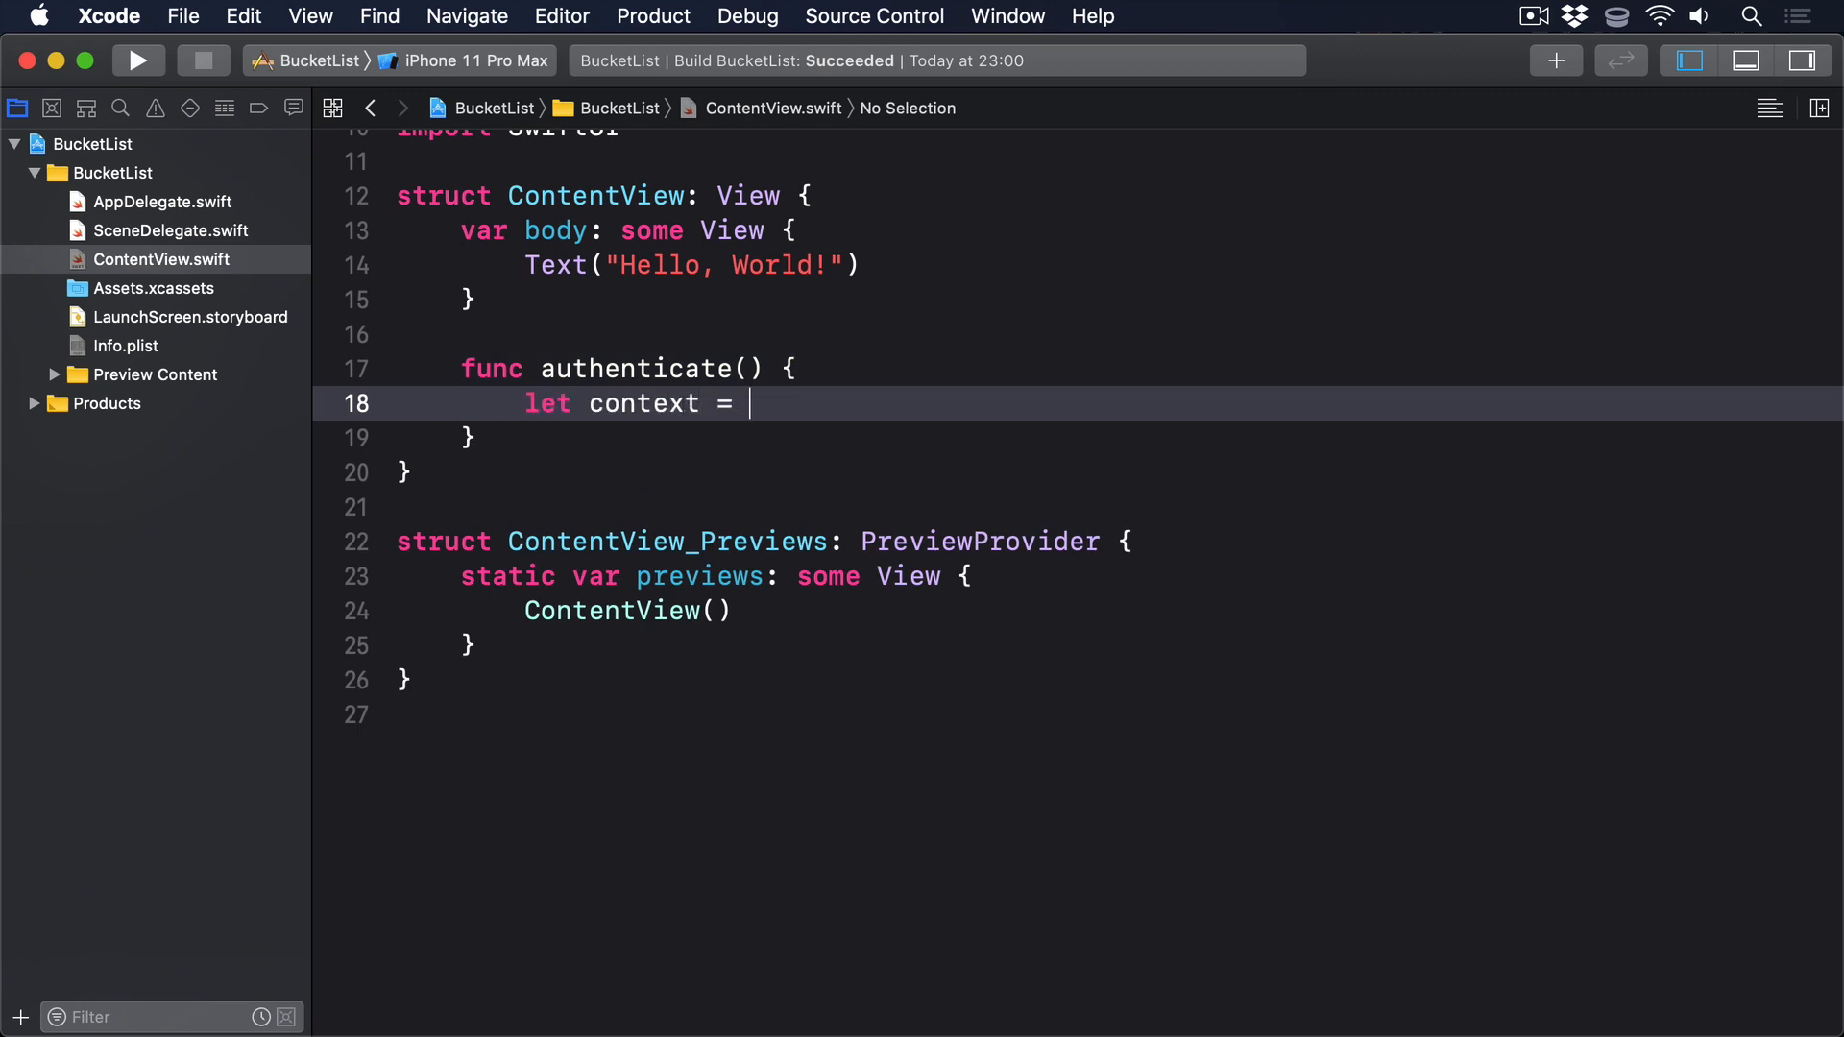
{"action": "type", "text": "LAContext()"}
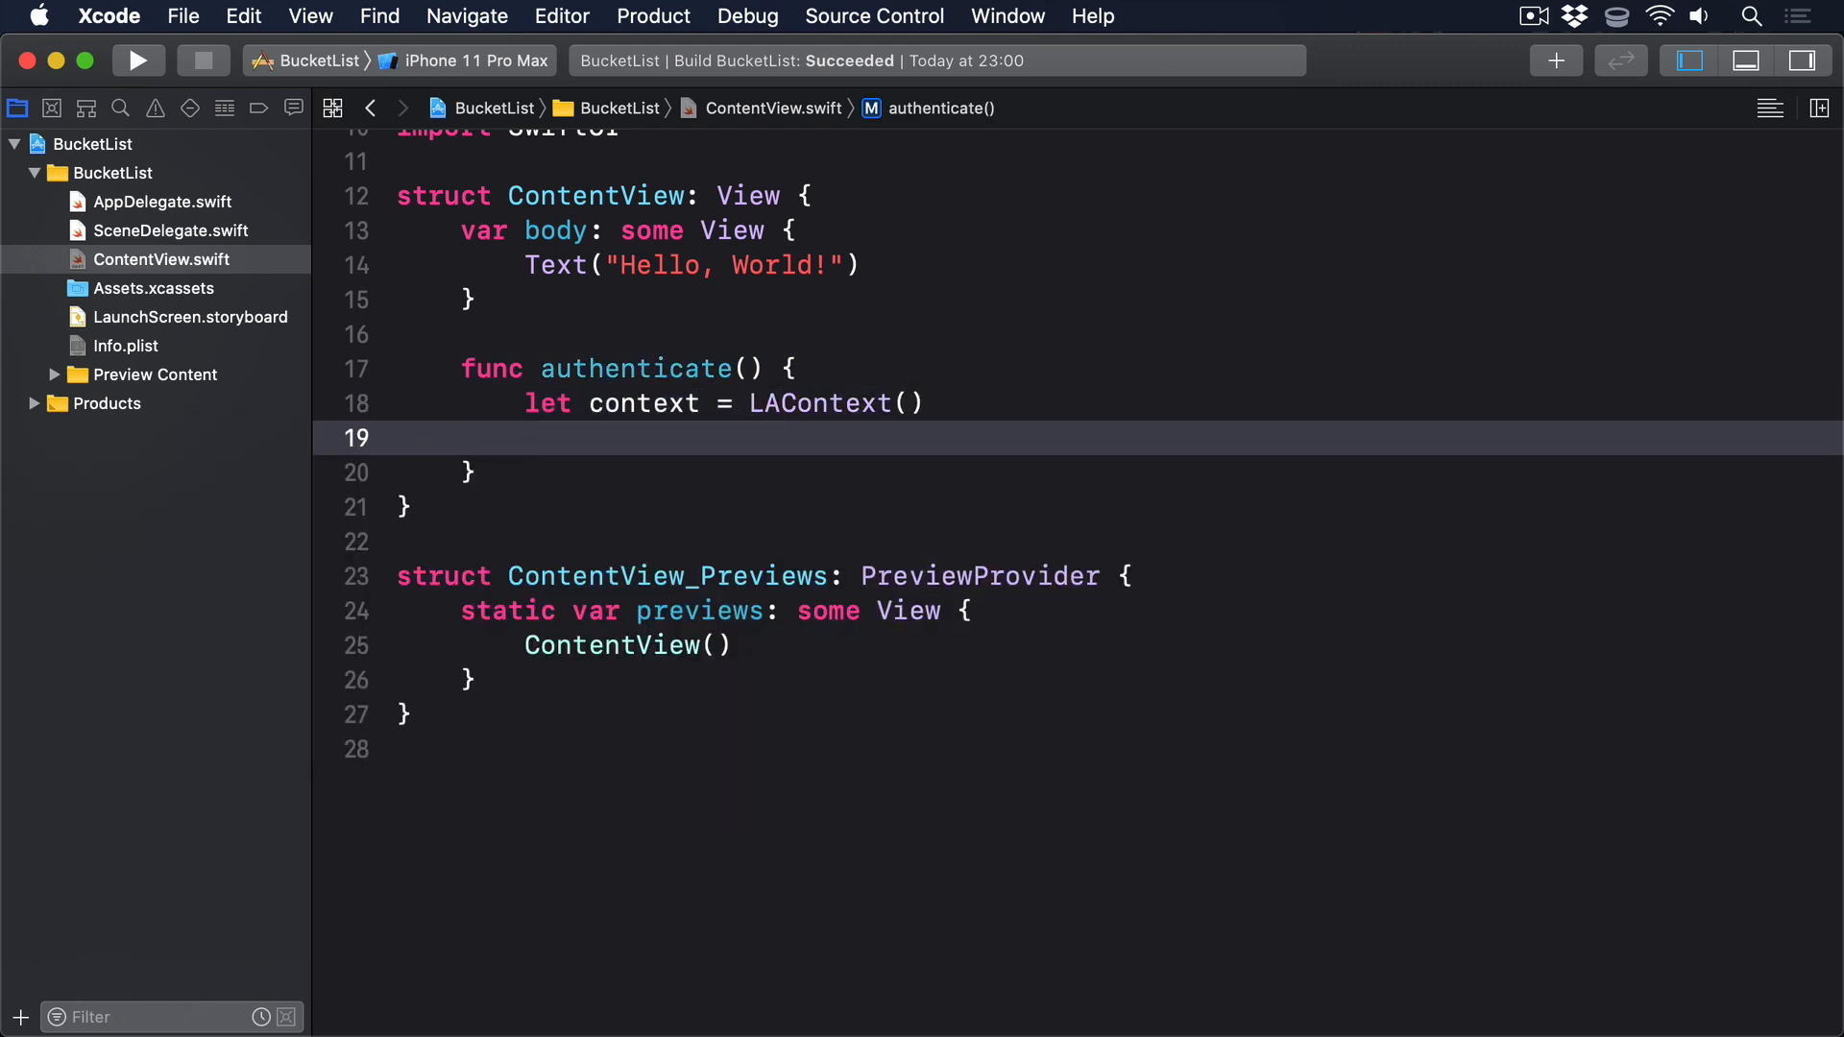
{"action": "type", "text": "var error: NSErr"}
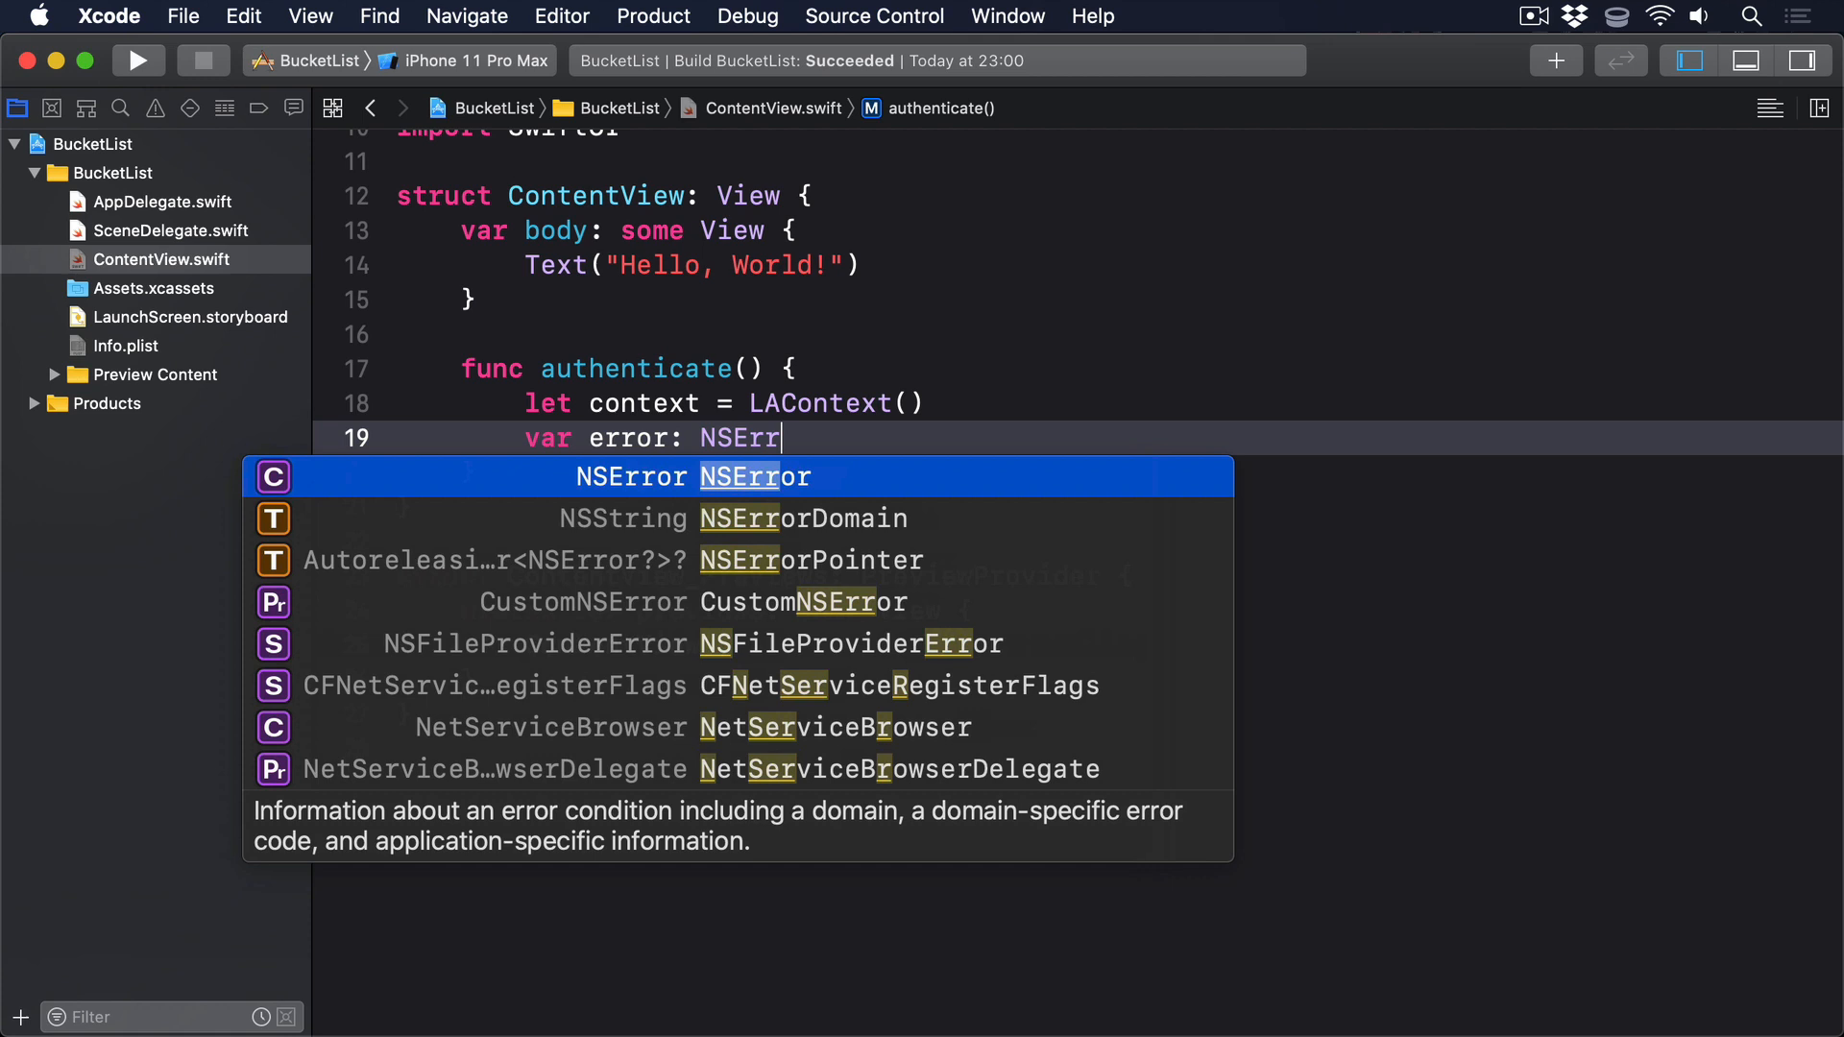
{"action": "key", "text": "Return"}
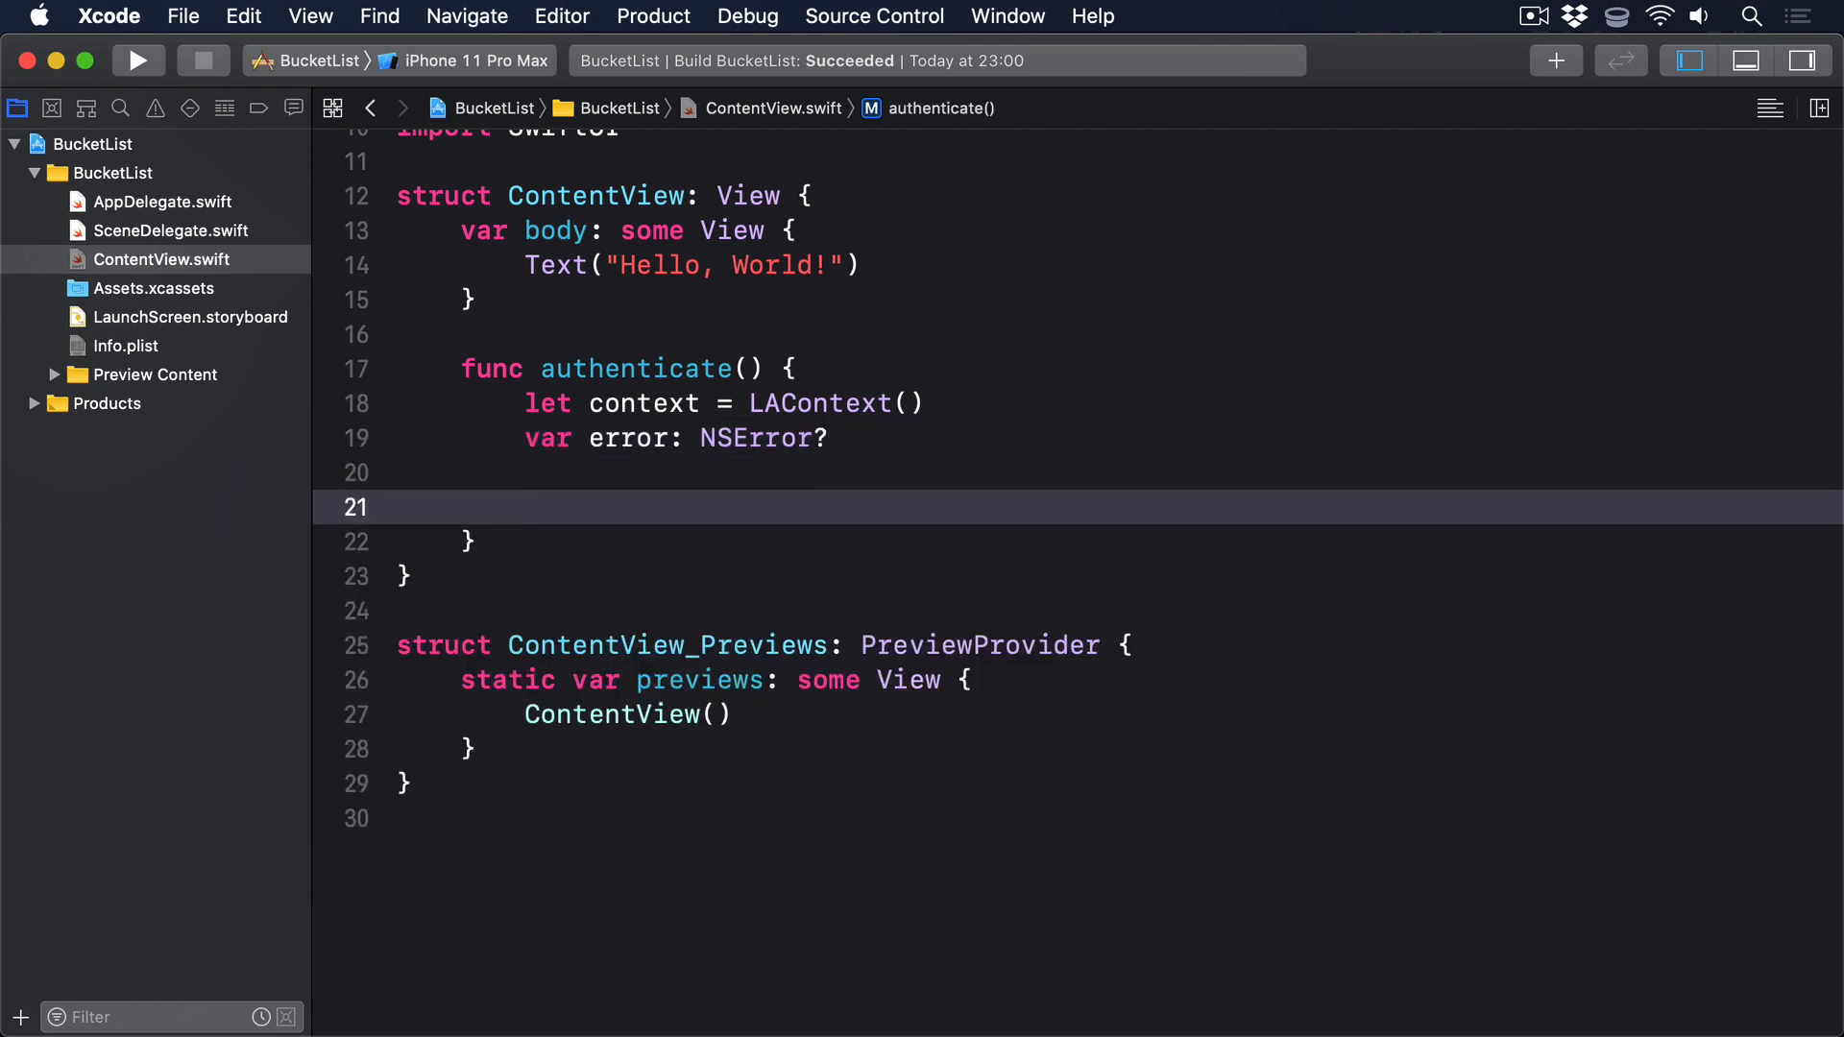
{"action": "type", "text": "if context.canEvaluatePolicy(policy: LAPolicy, error: NSErrorPointer"}
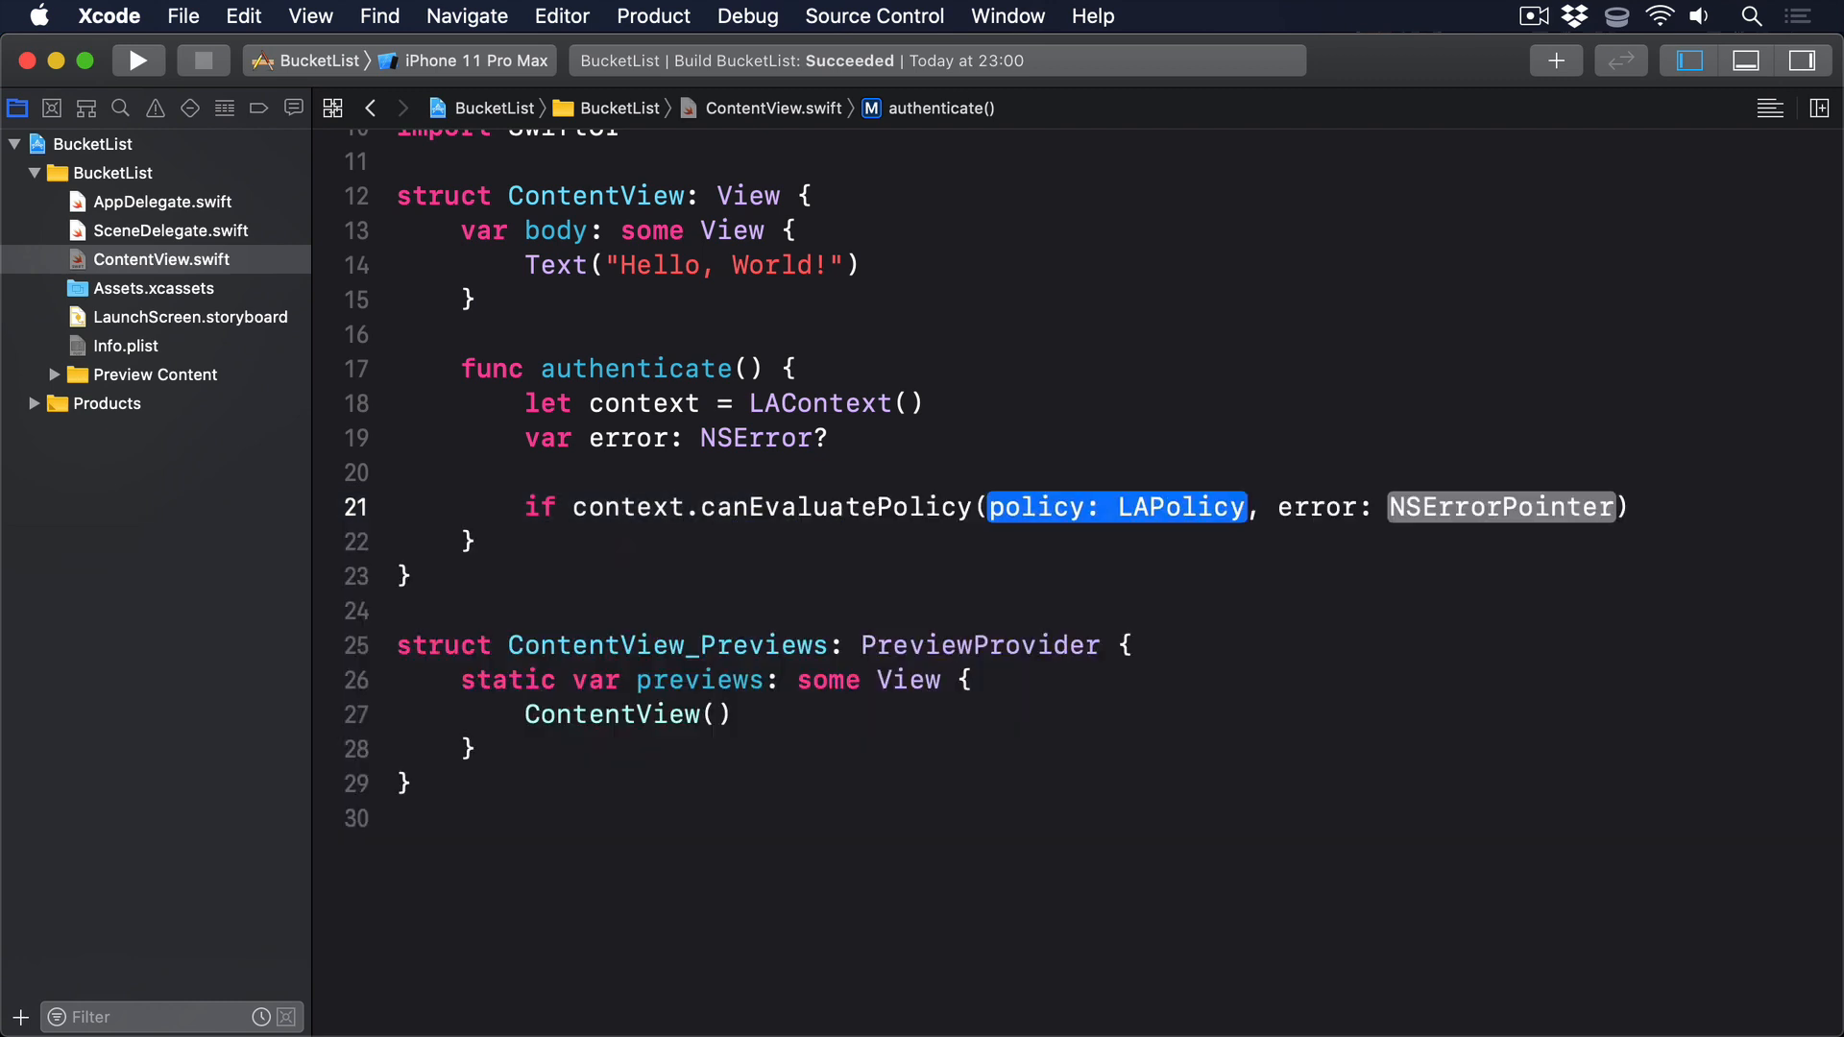
{"action": "type", "text": ".d"}
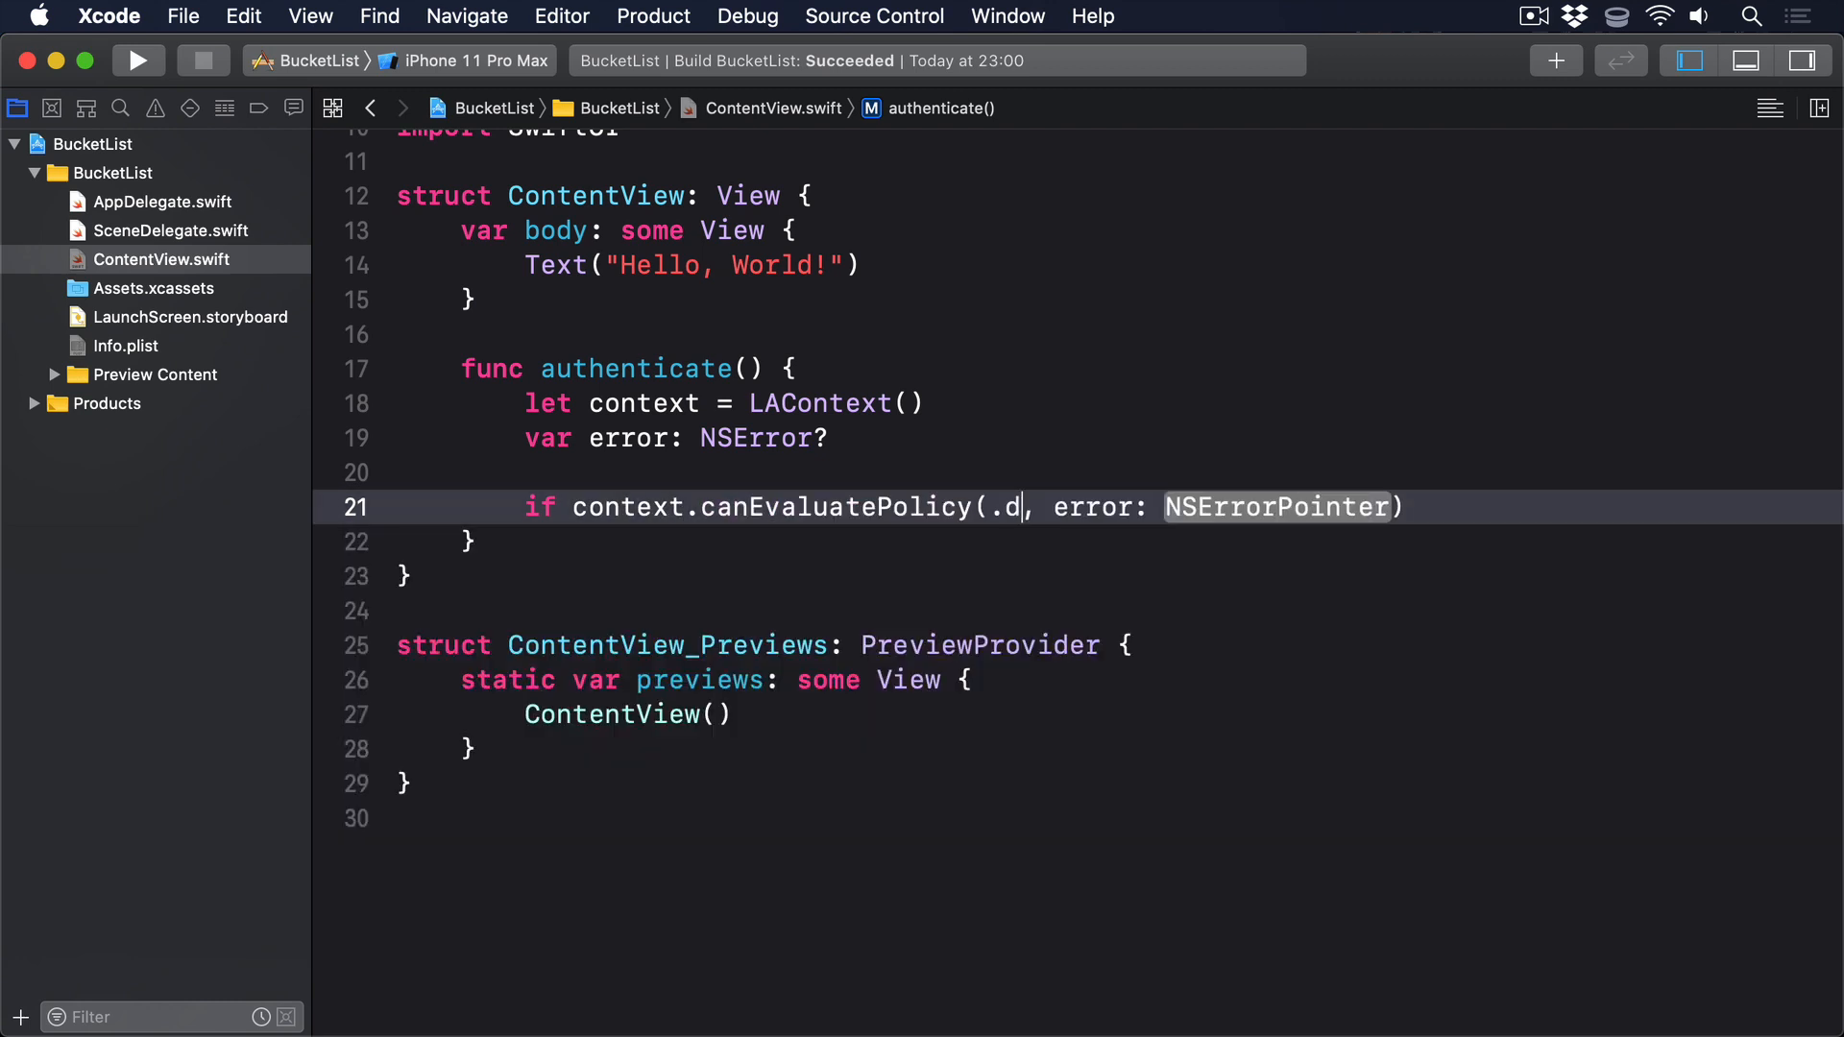
{"action": "type", "text": "eviceOwnerAuthenticationWithBiometrics"}
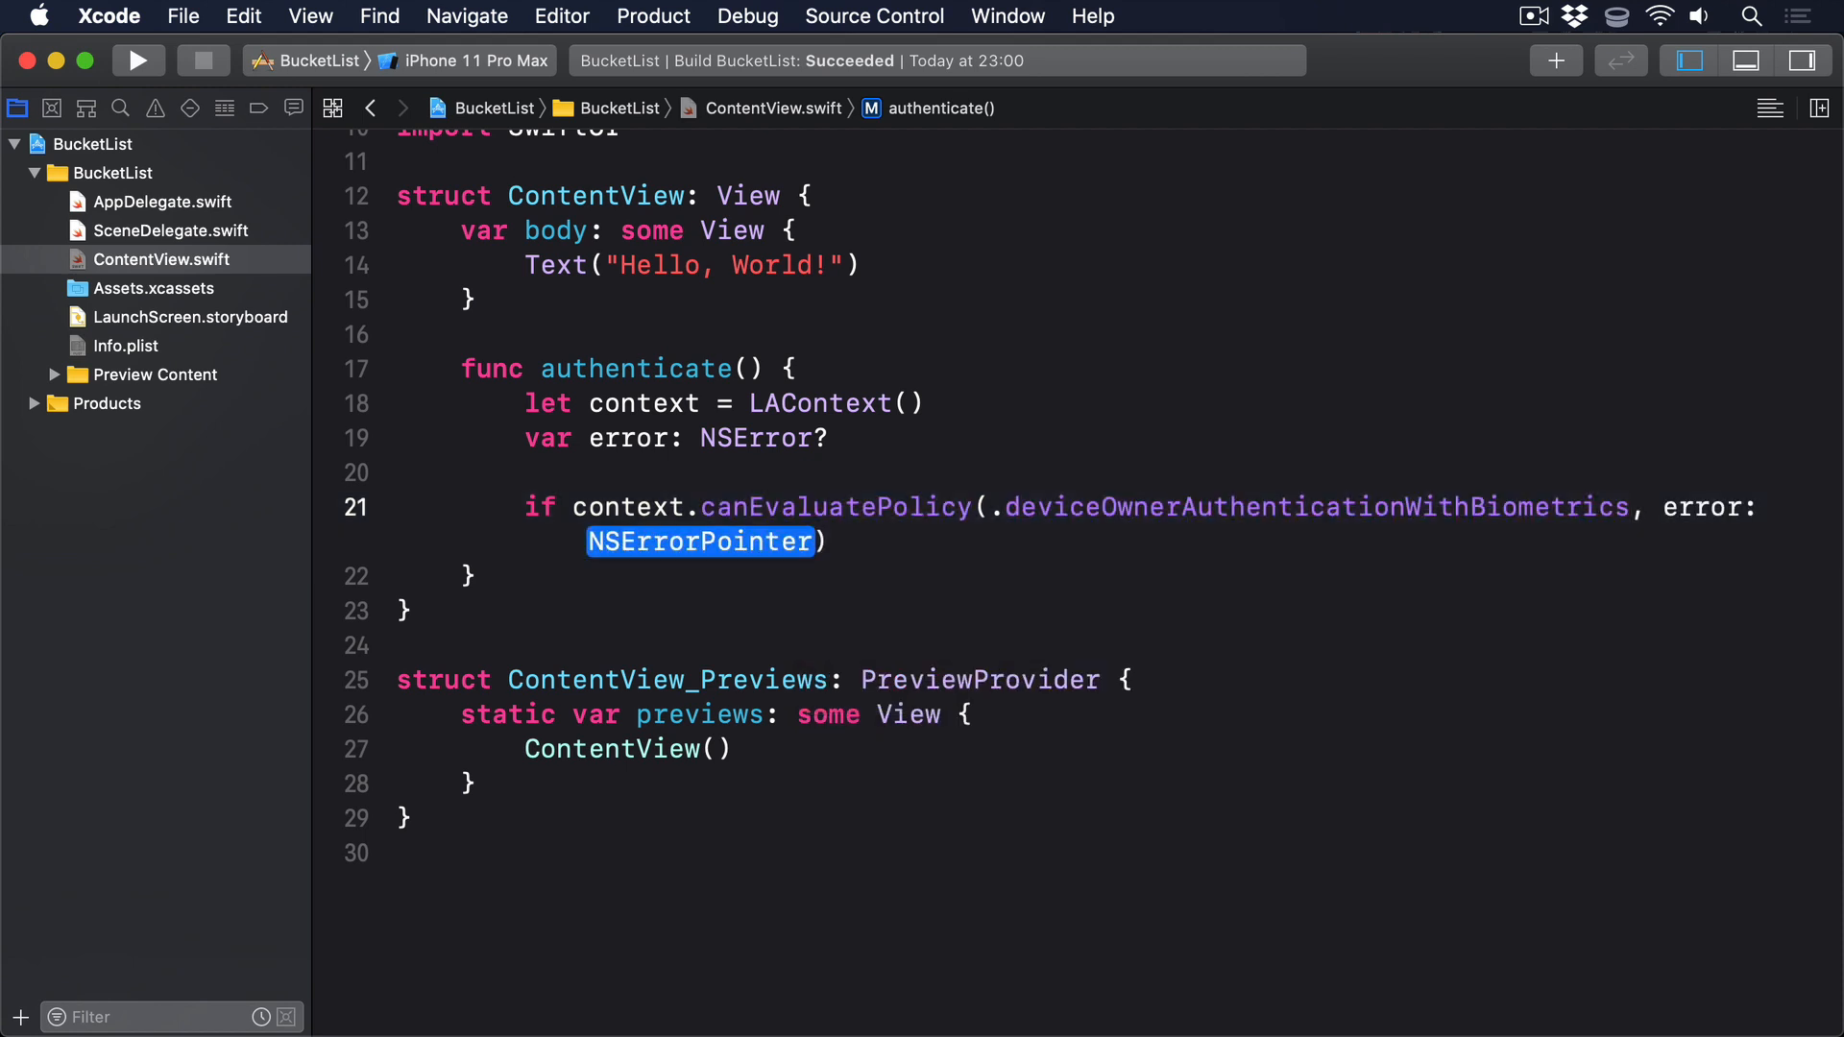
{"action": "type", "text": "&error) {"}
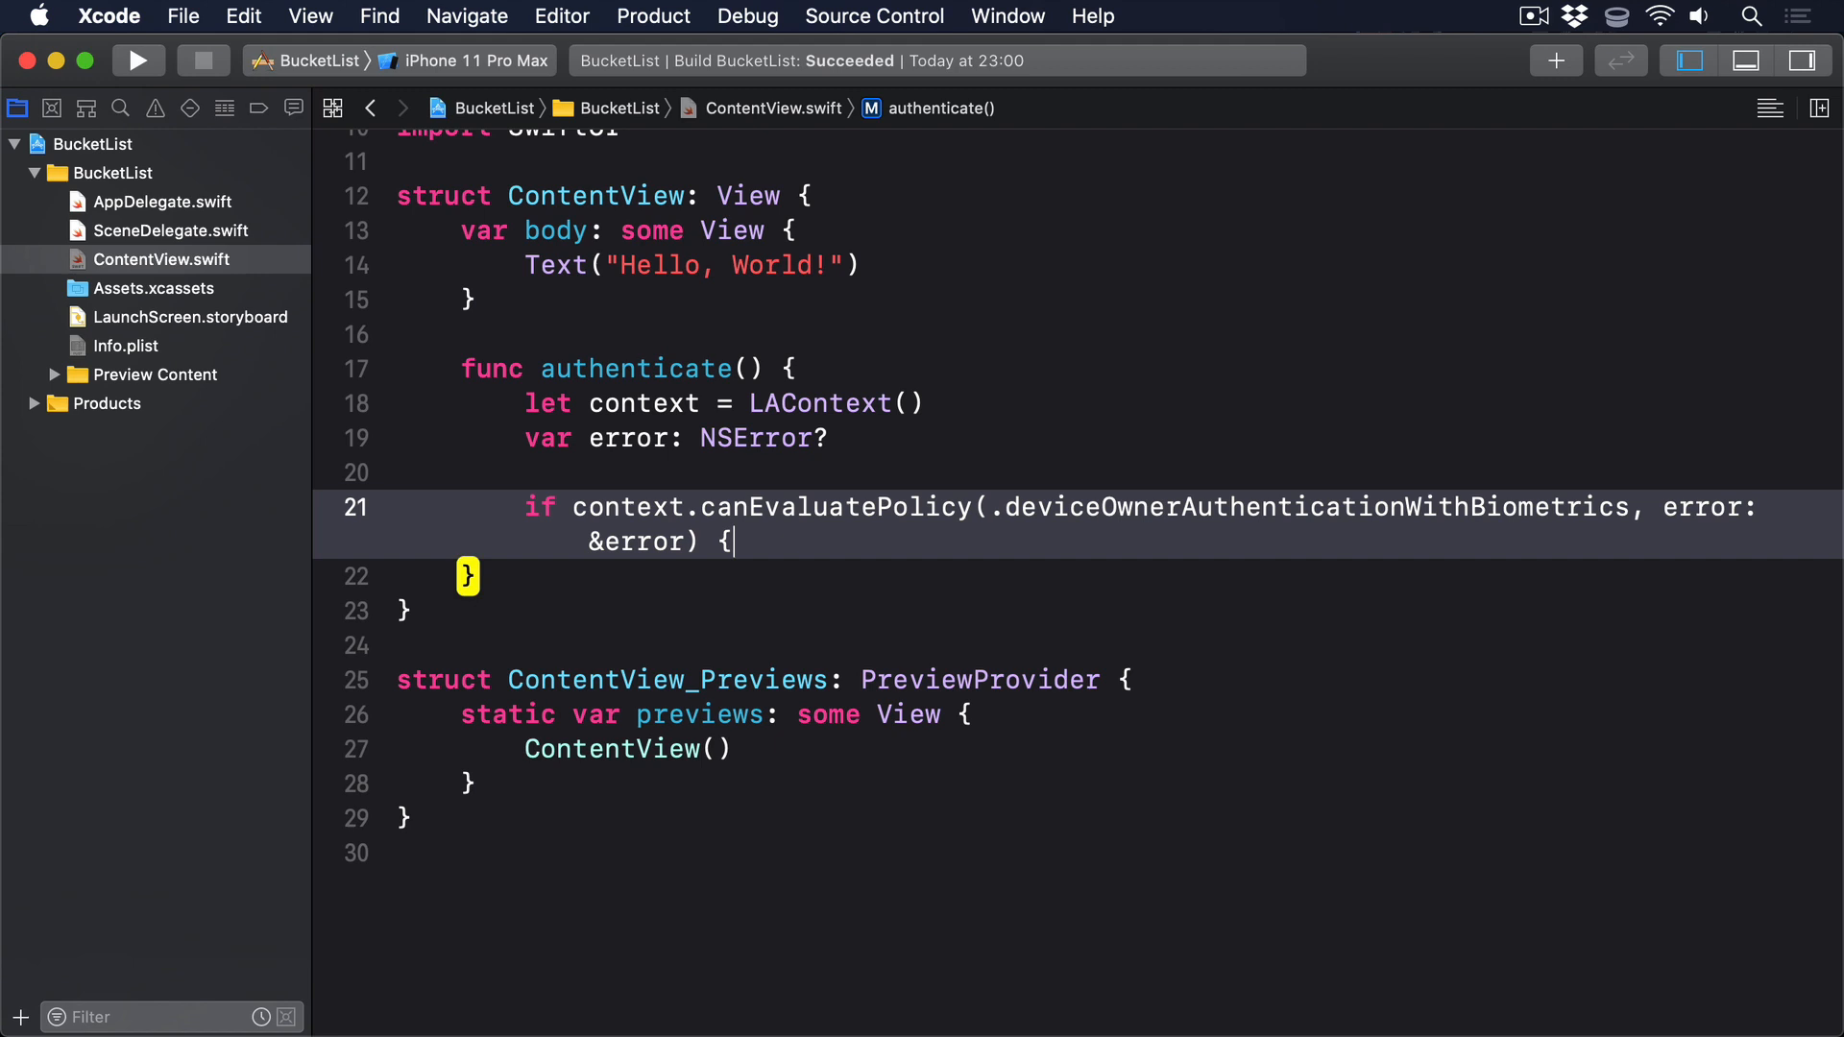
{"action": "key", "text": "Return"}
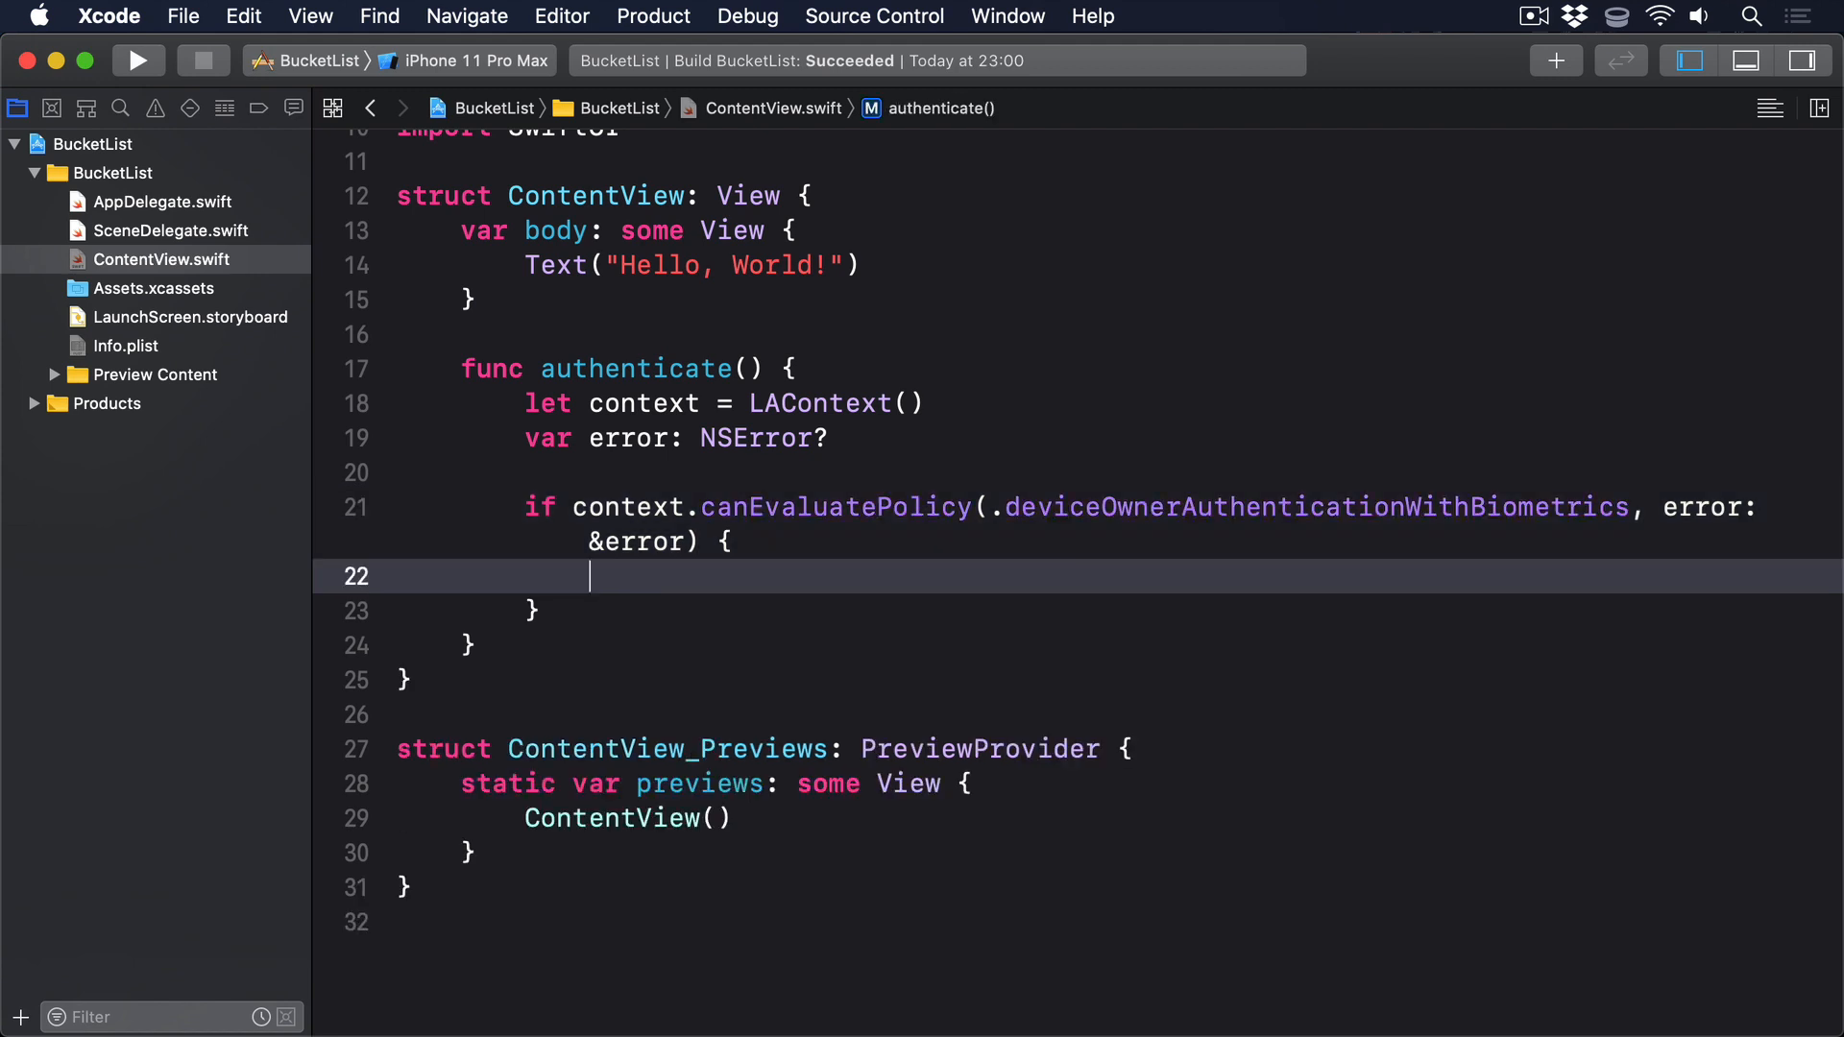
Inside the if, define reason "We need to unlock your data" and call evaluatePolicy with a success/authenticationError closure.
{"action": "type", "text": "let reason = \"We \""}
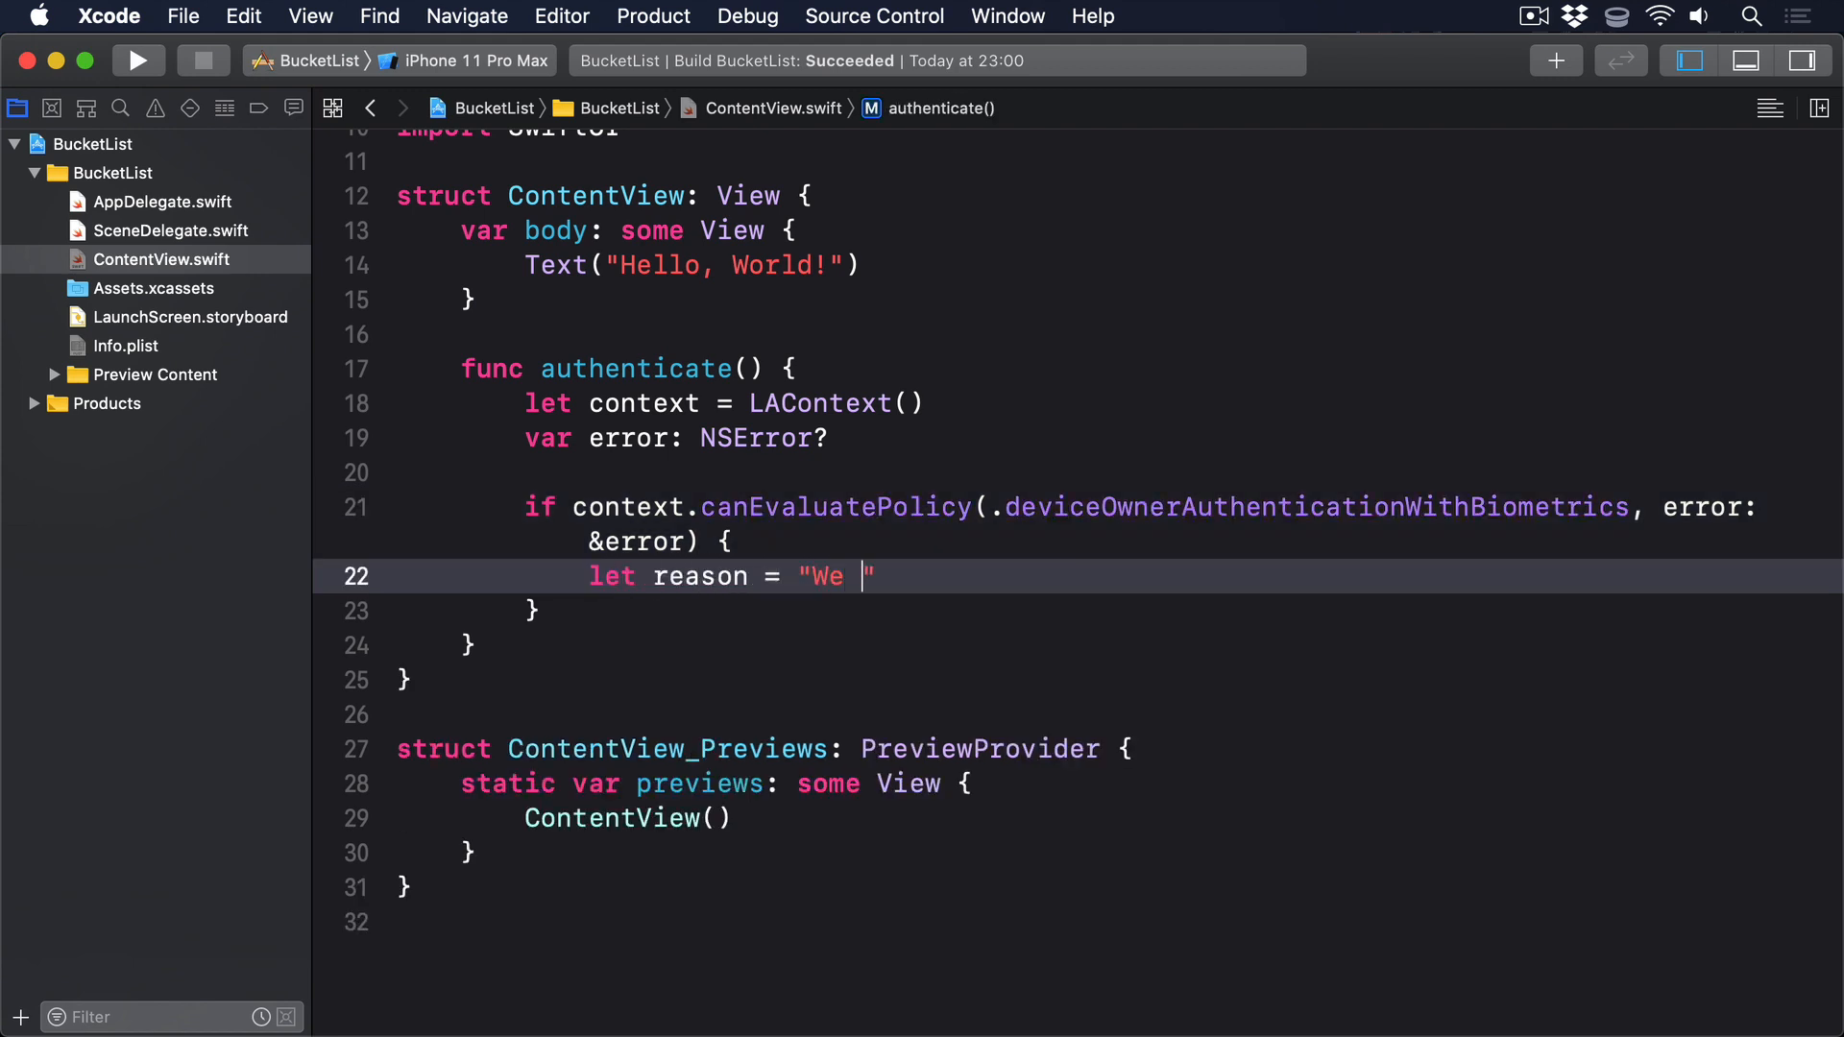
{"action": "type", "text": "need to unlock your data"}
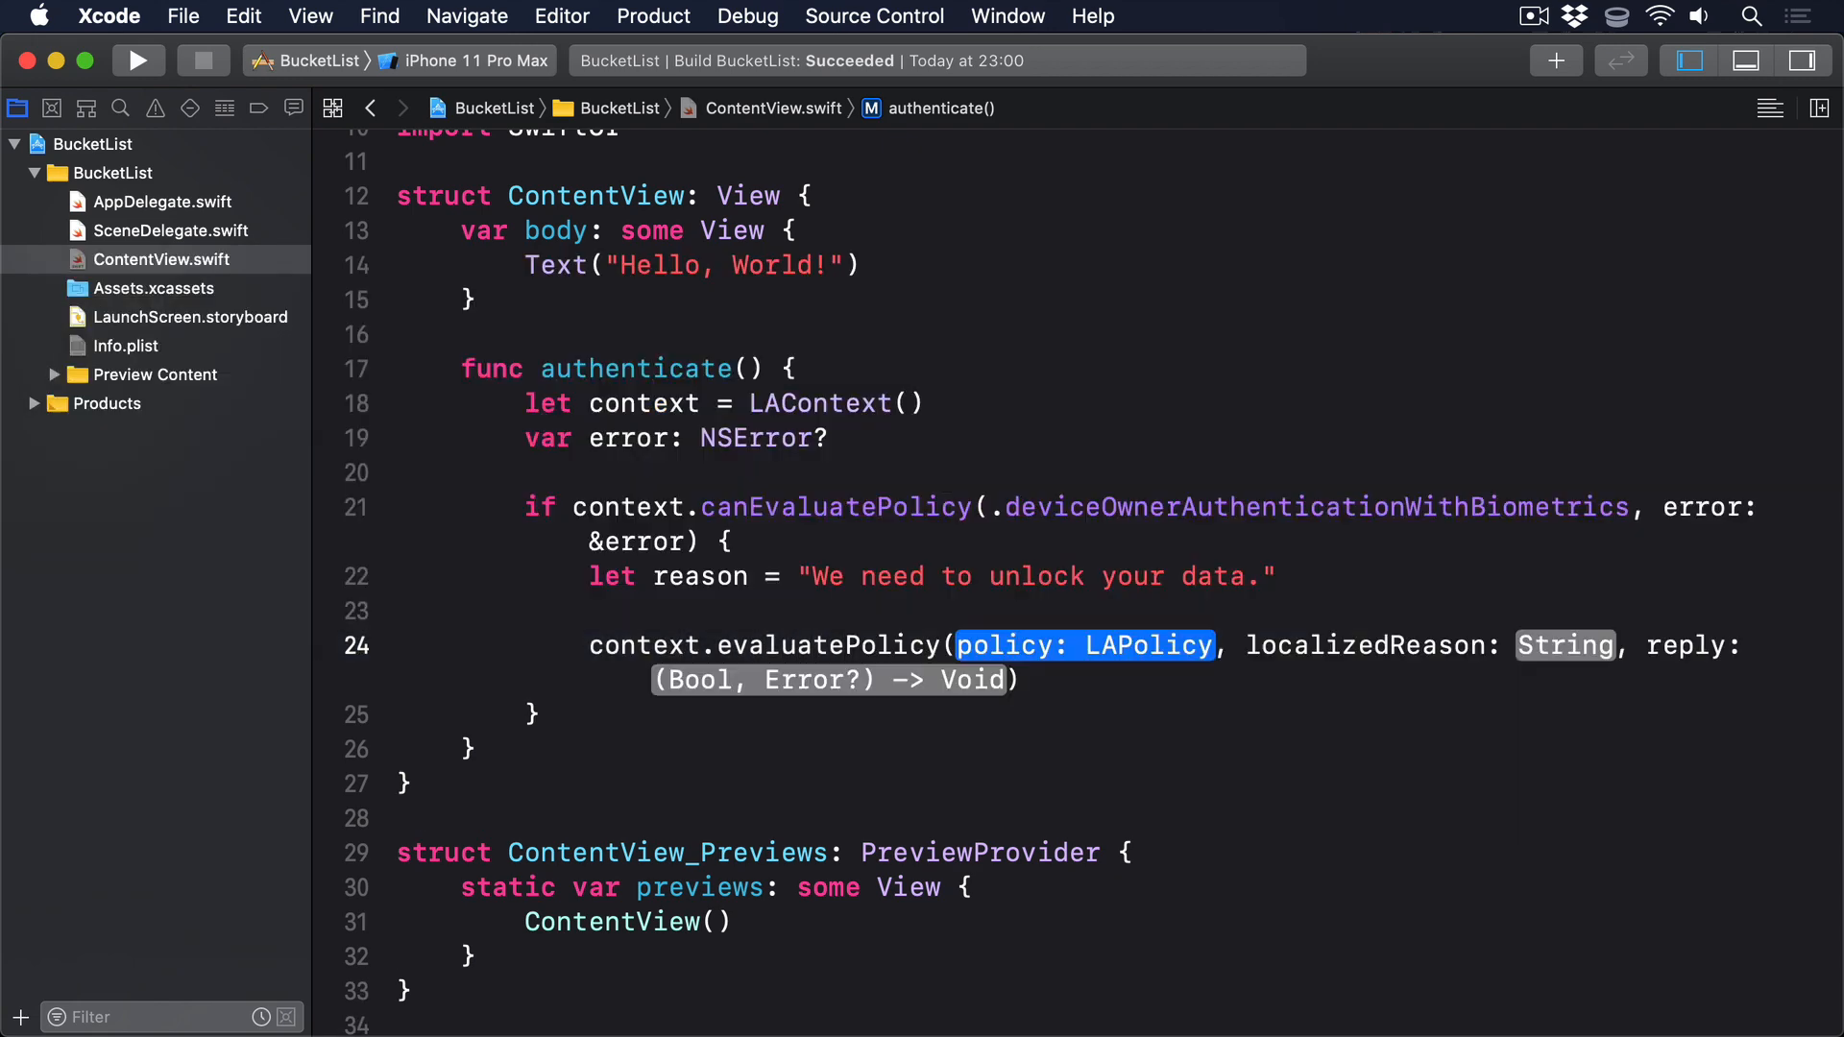
{"action": "type", "text": ".deviceOwnerAuthenticationWithBiometrics"}
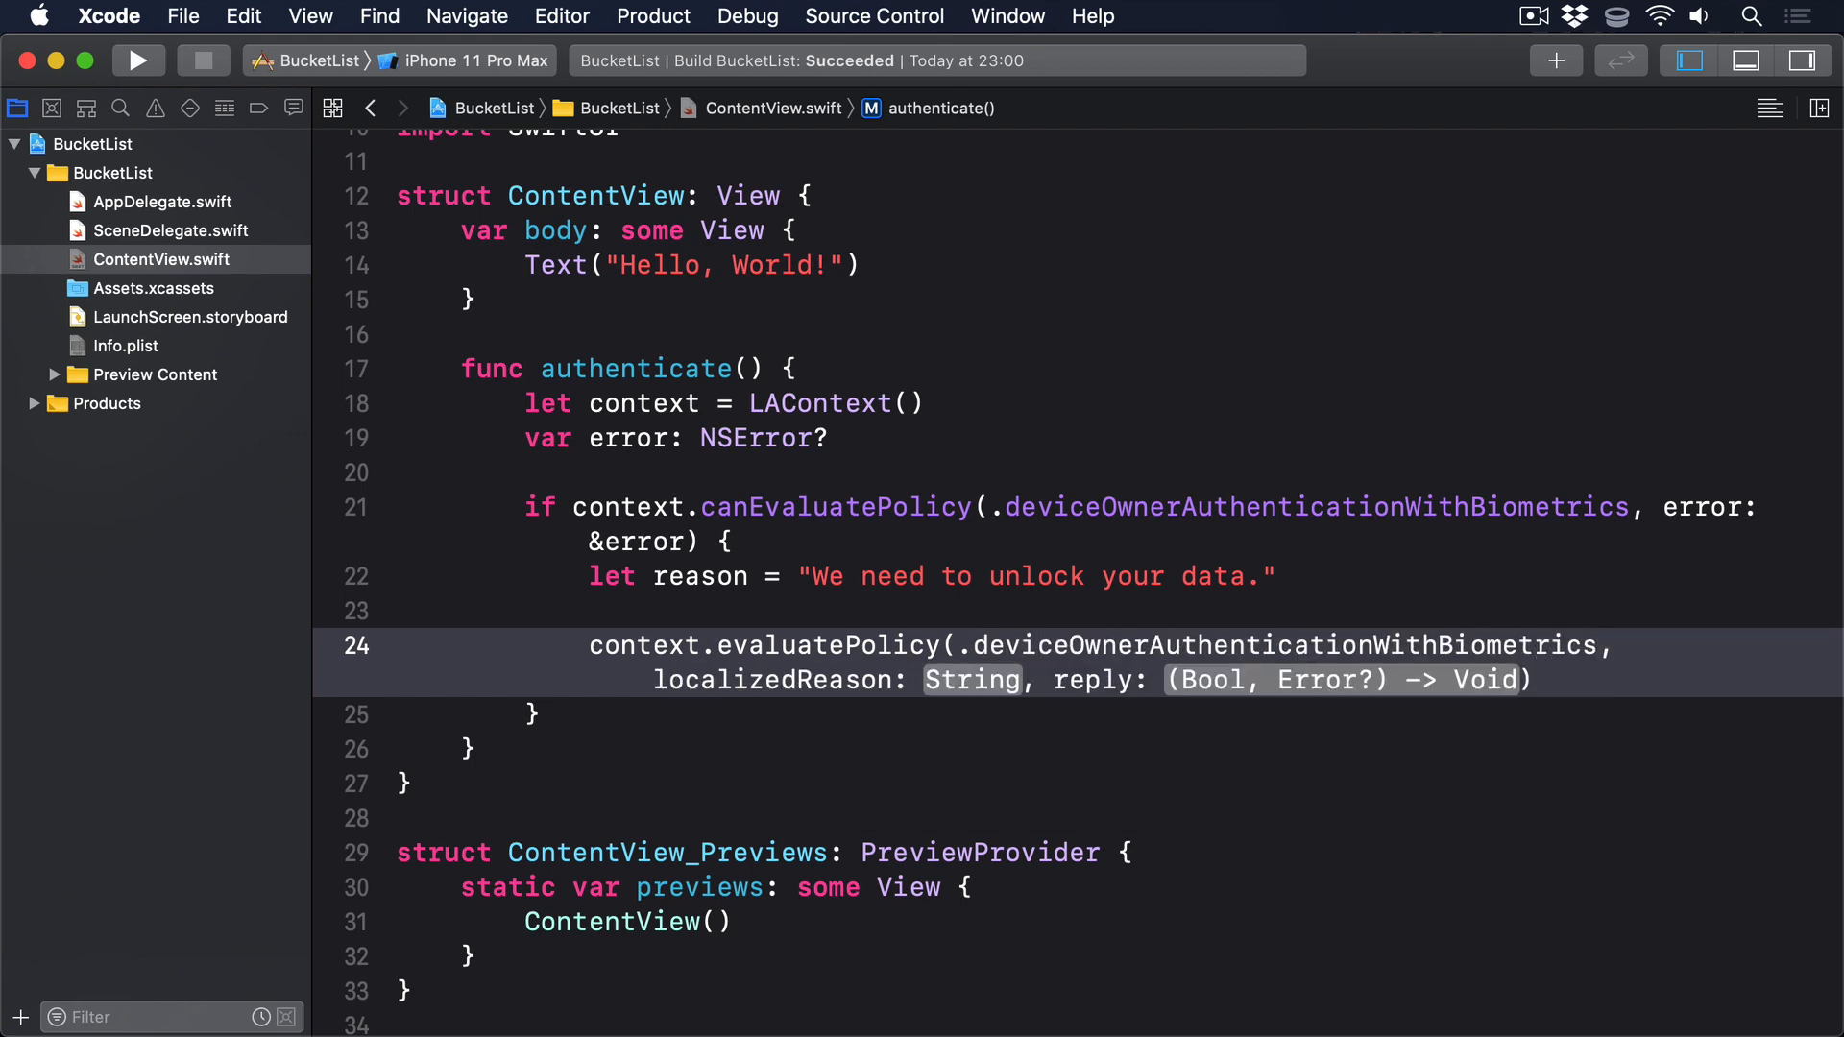
{"action": "type", "text": "reason) { success"}
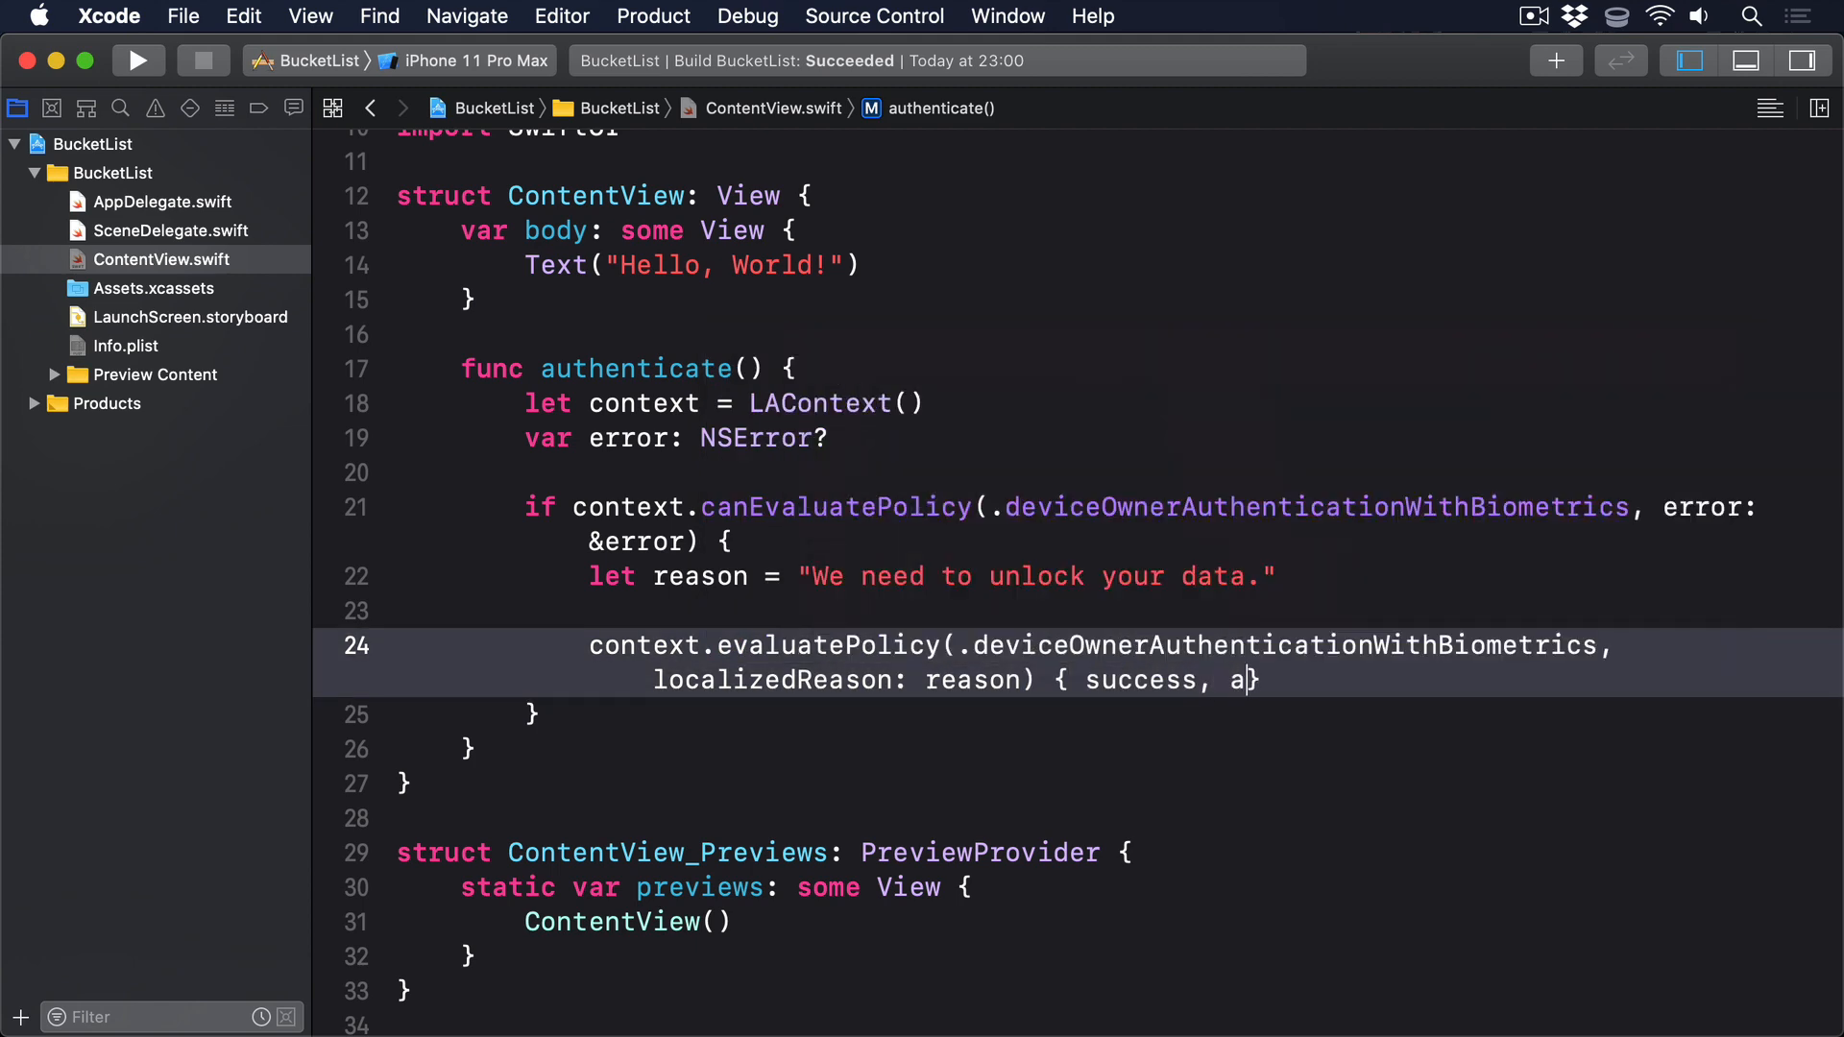
{"action": "type", "text": "uthenticationError in"}
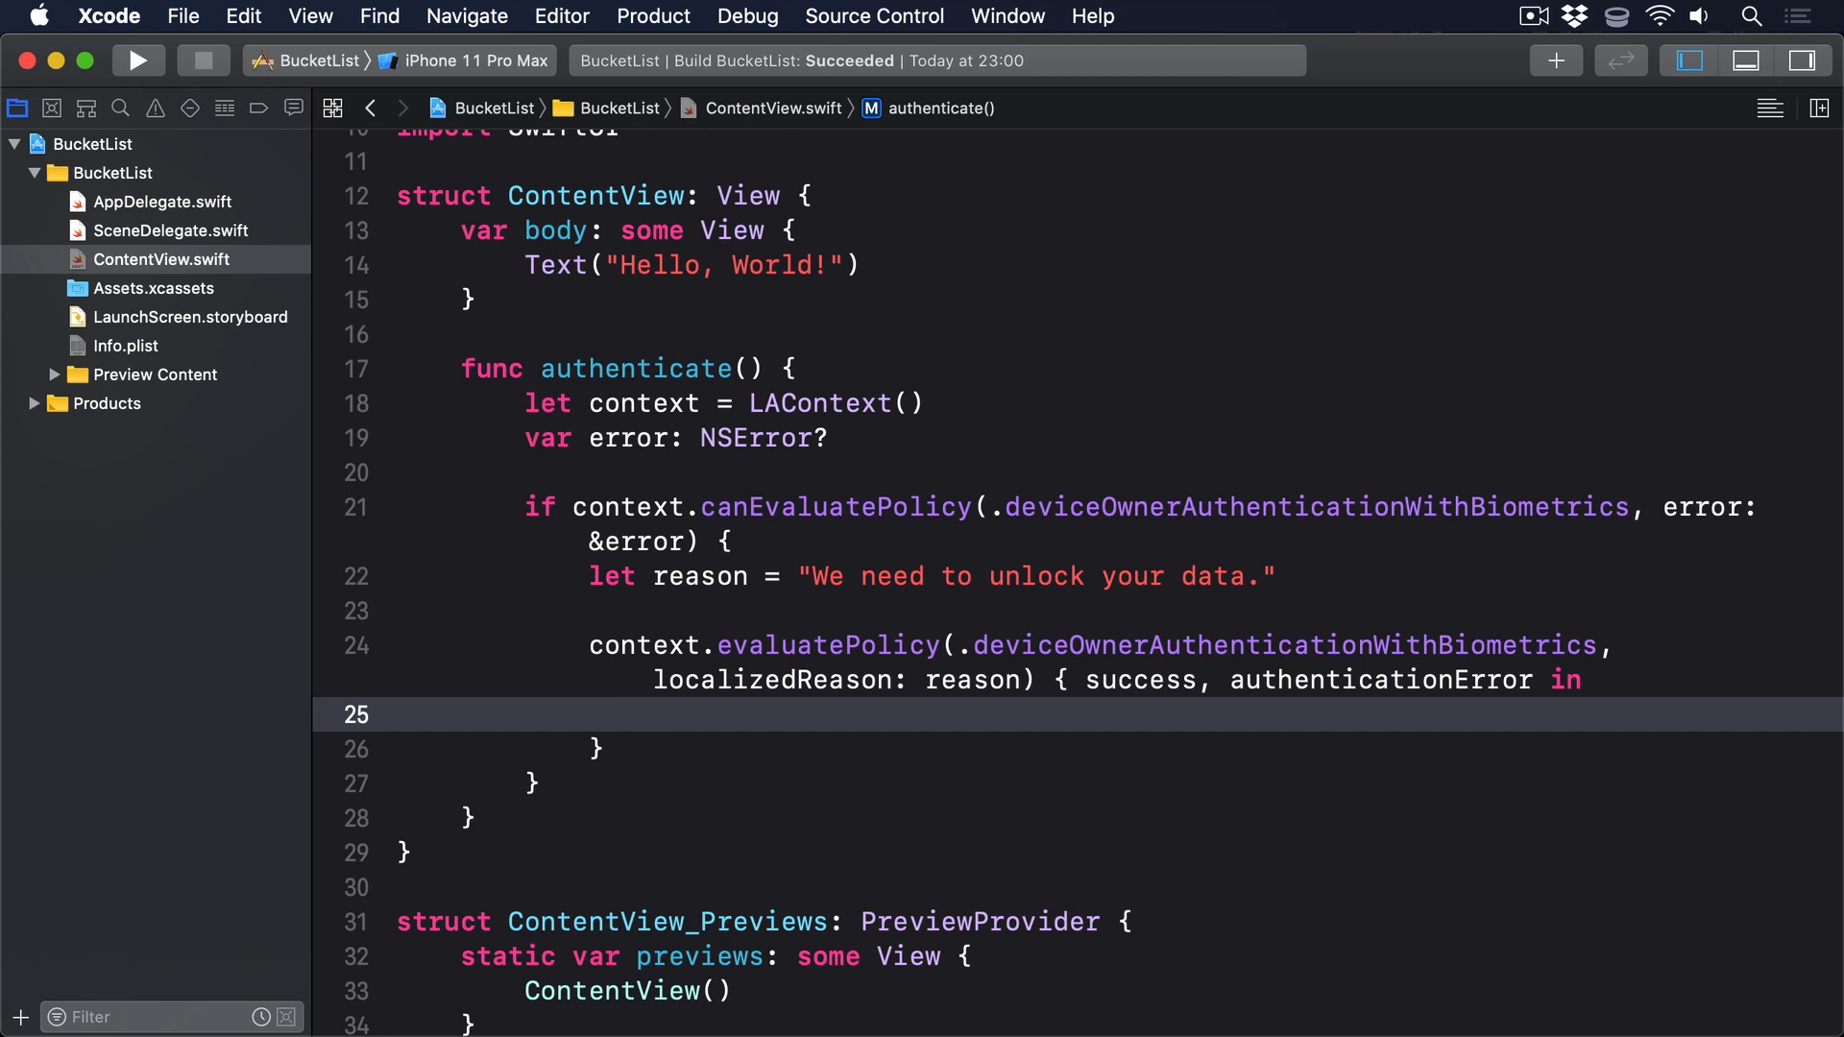
In the closure add DispatchQueue.main.async with commented success/problem branches, plus an outer else commented 'no biometrics'.
{"action": "left_click", "coordinate": [651, 714]}
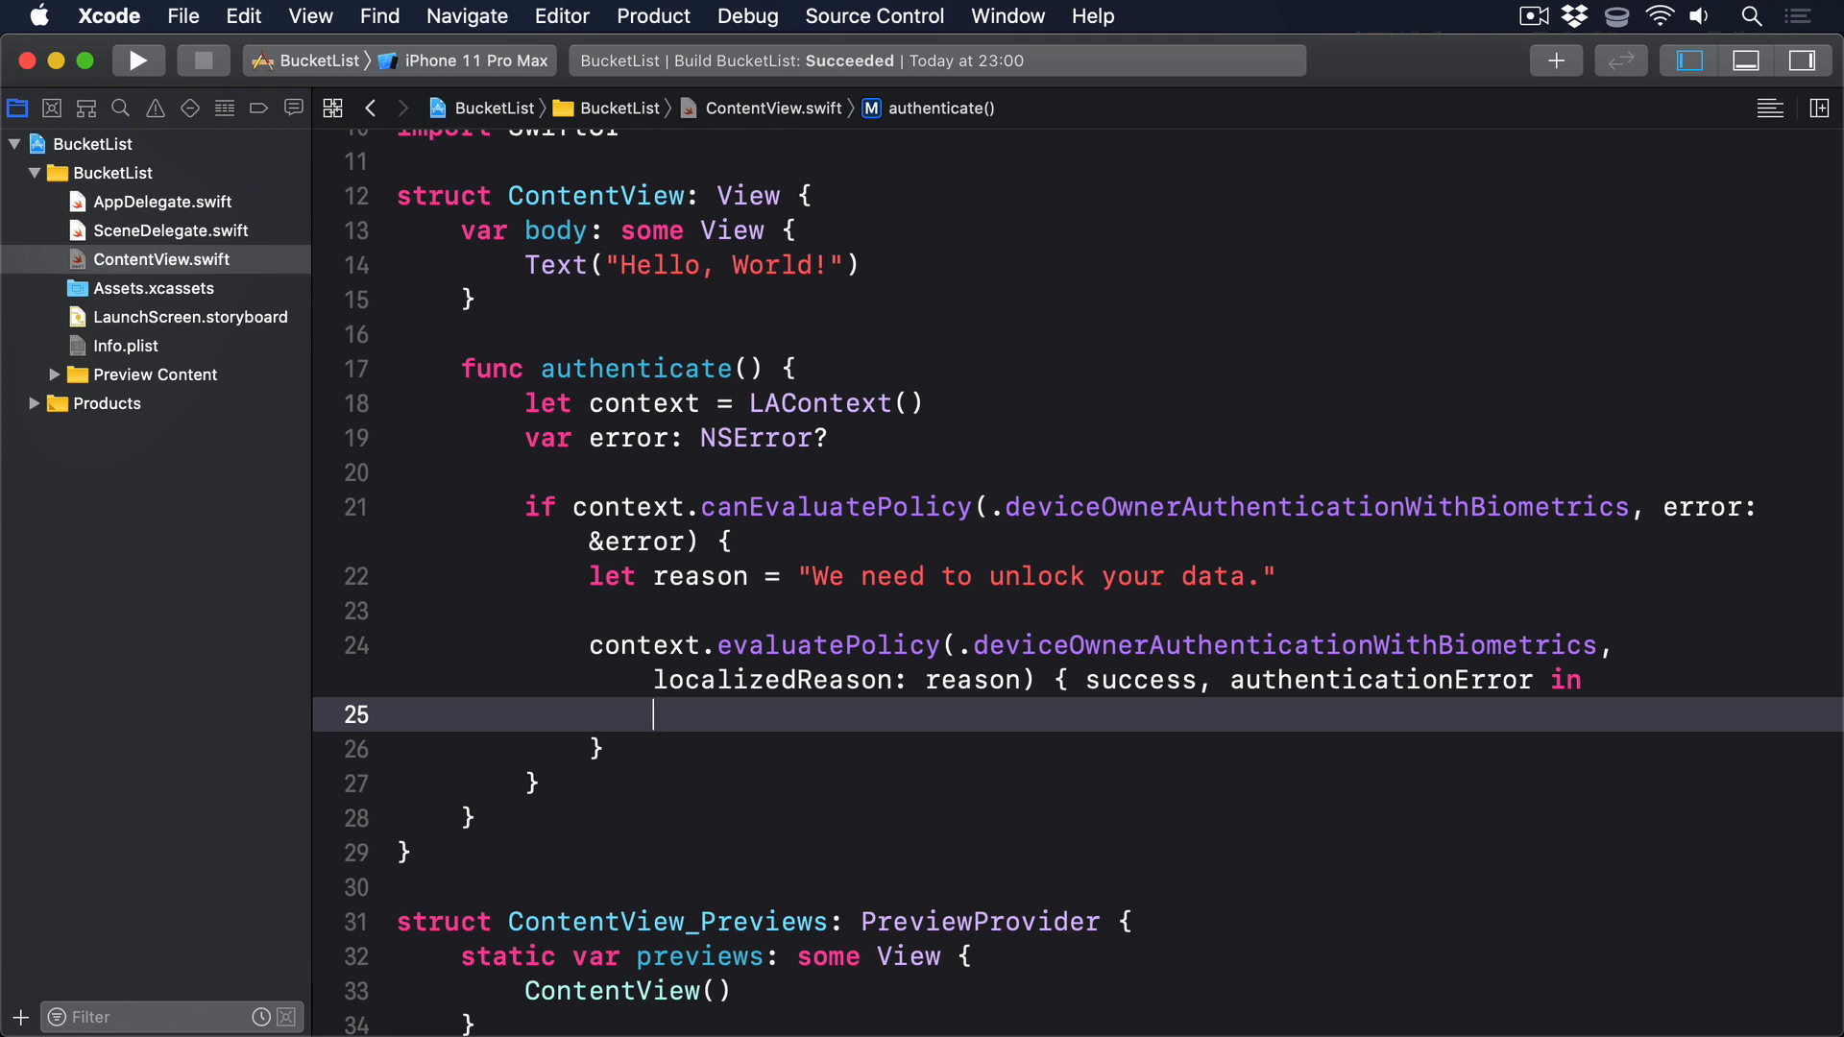
{"action": "type", "text": "DispatchQueue.main.async {"}
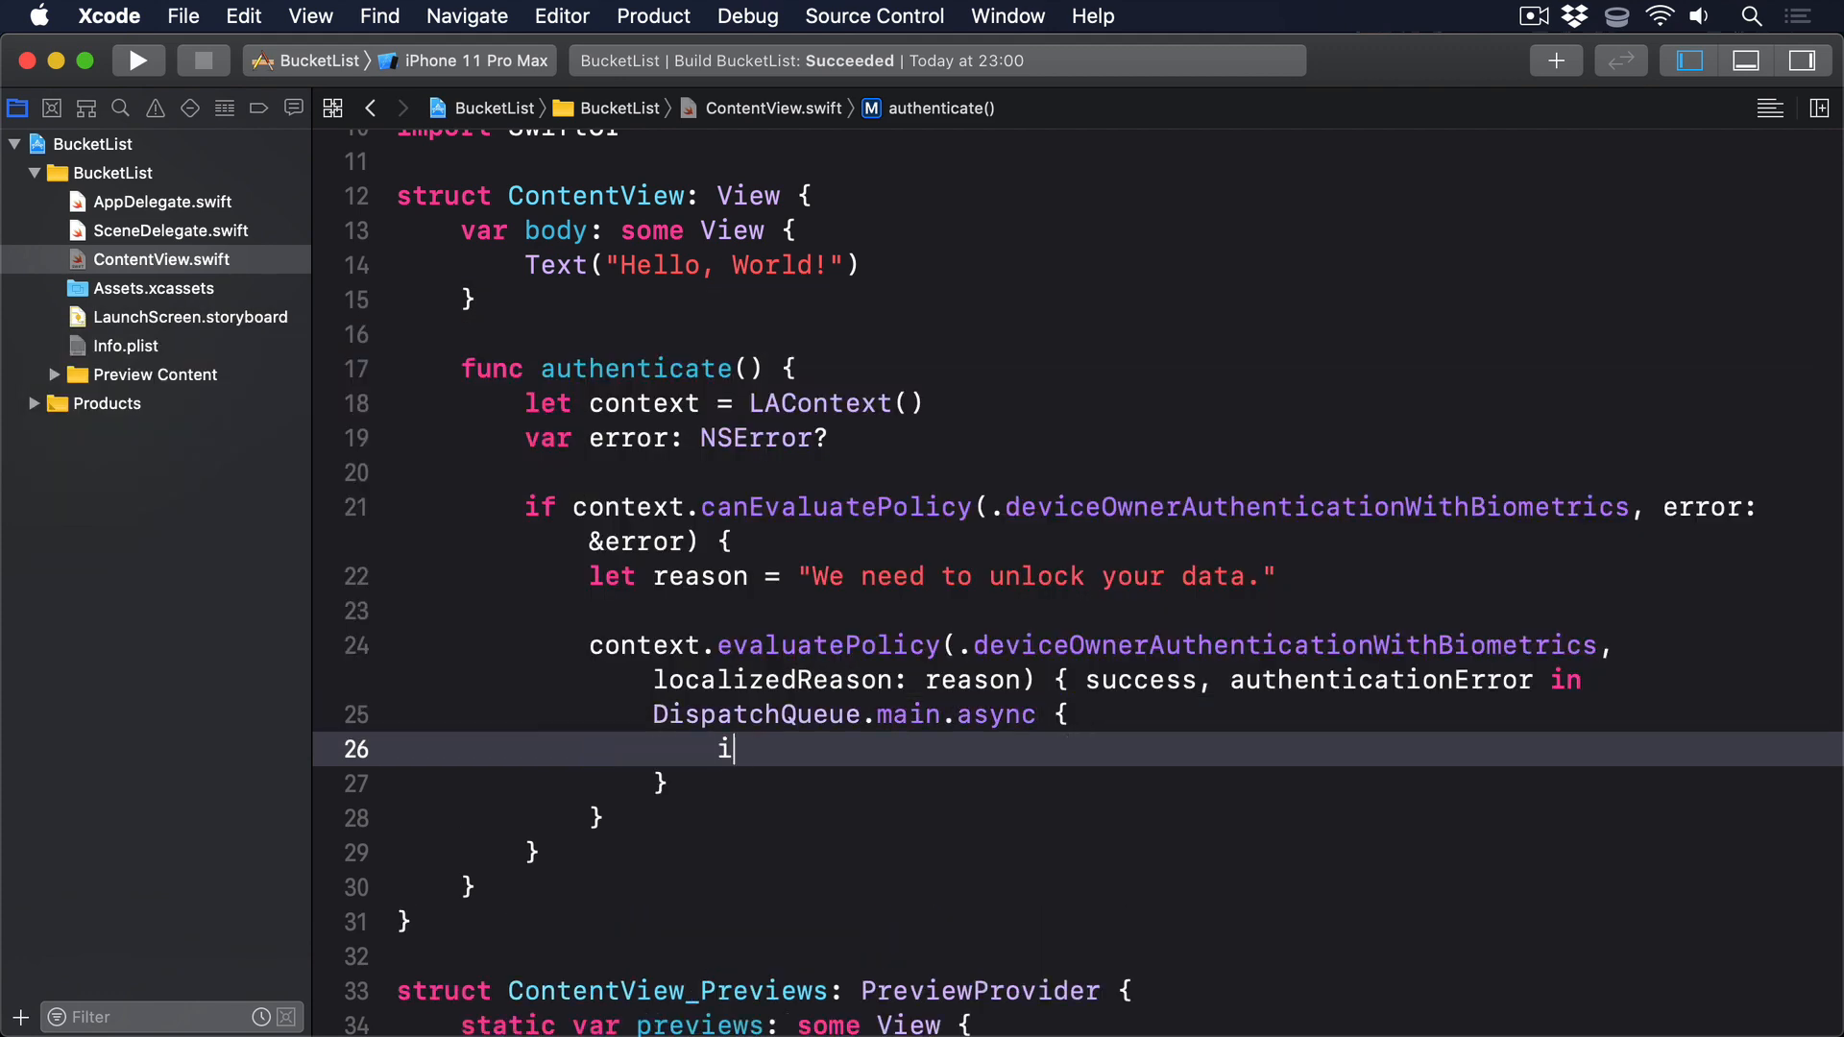
{"action": "type", "text": "f success {"}
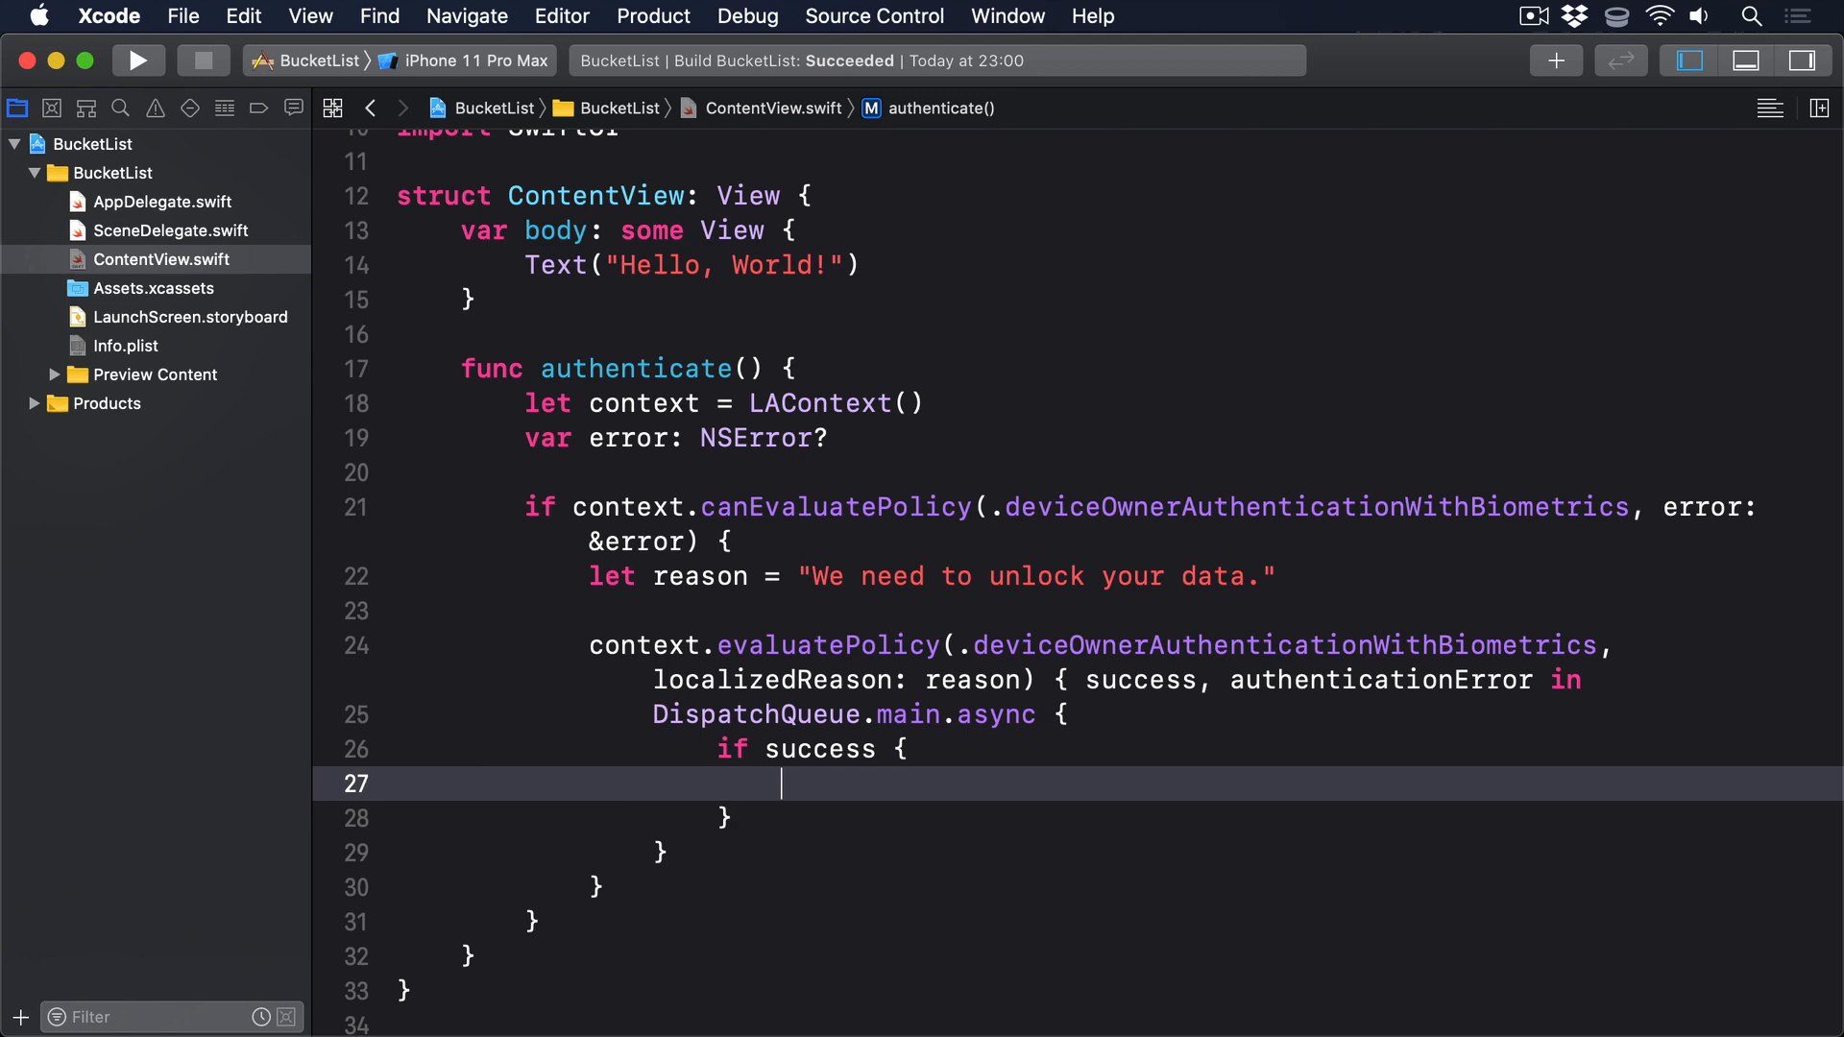
{"action": "type", "text": "// authenticated suc"}
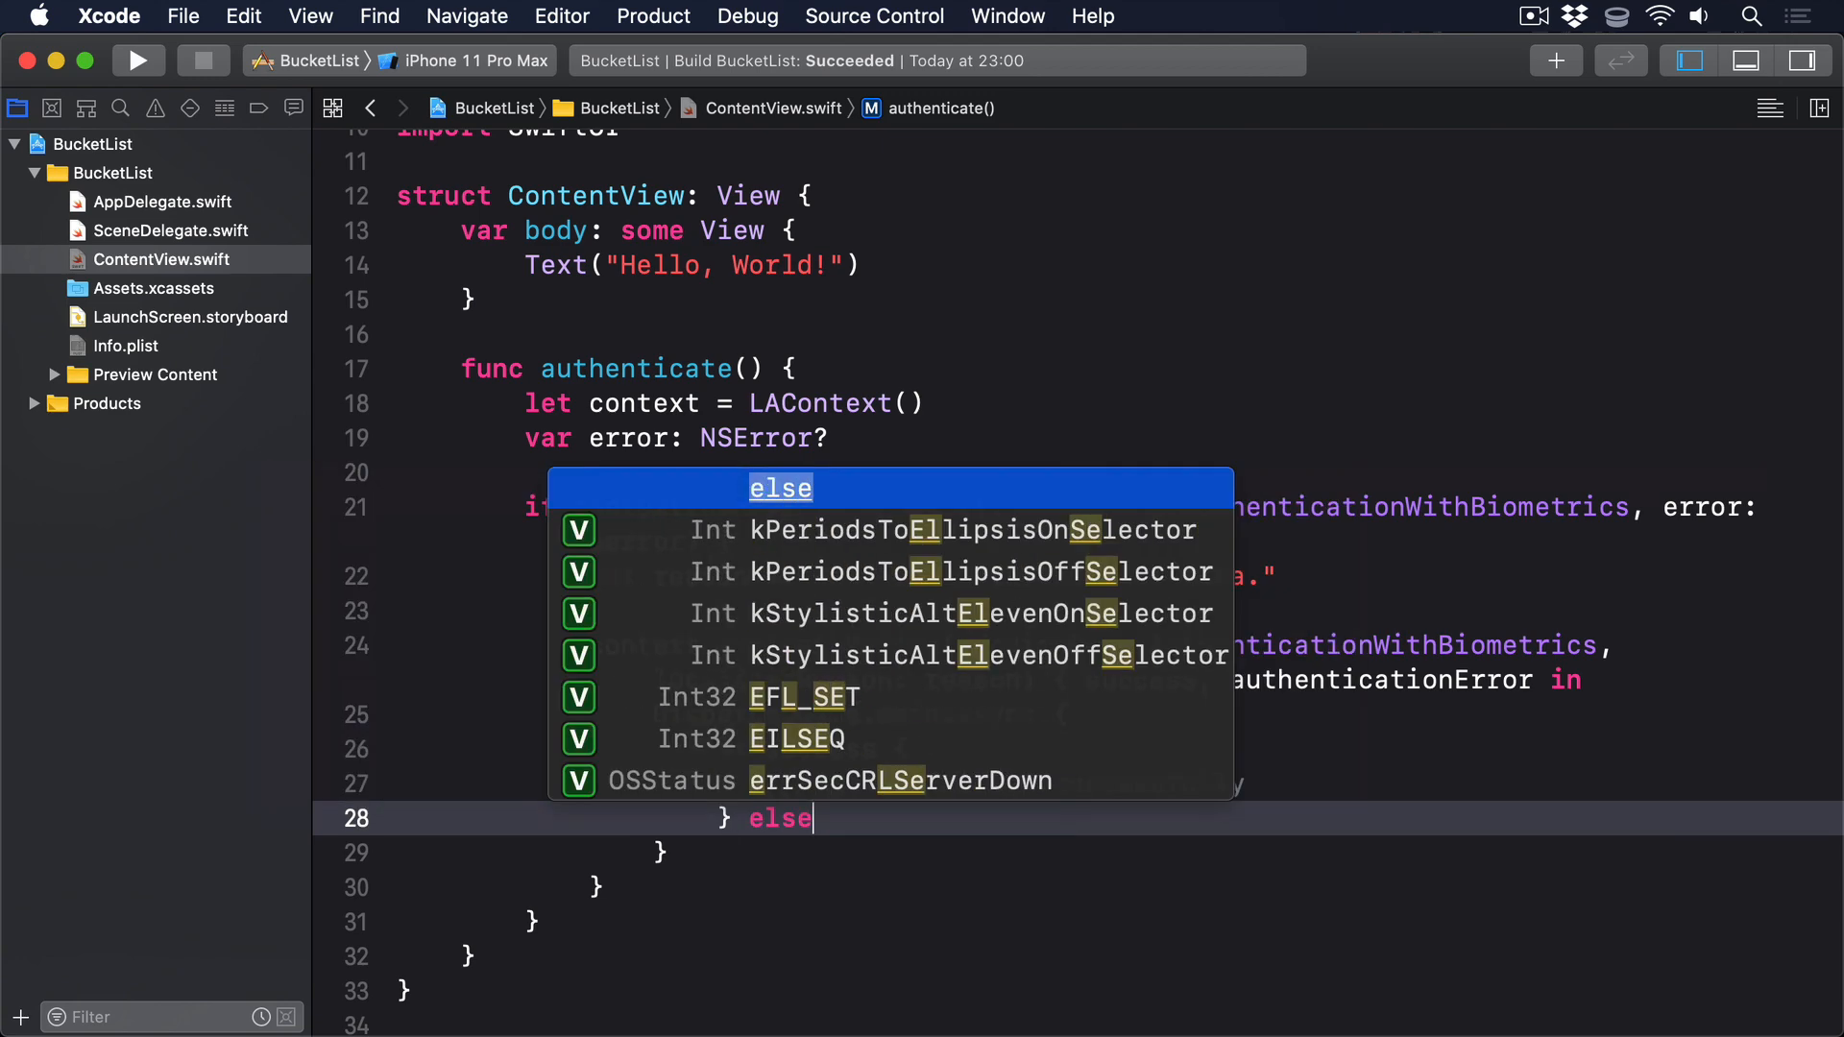
{"action": "type", "text": "// there was a pro"}
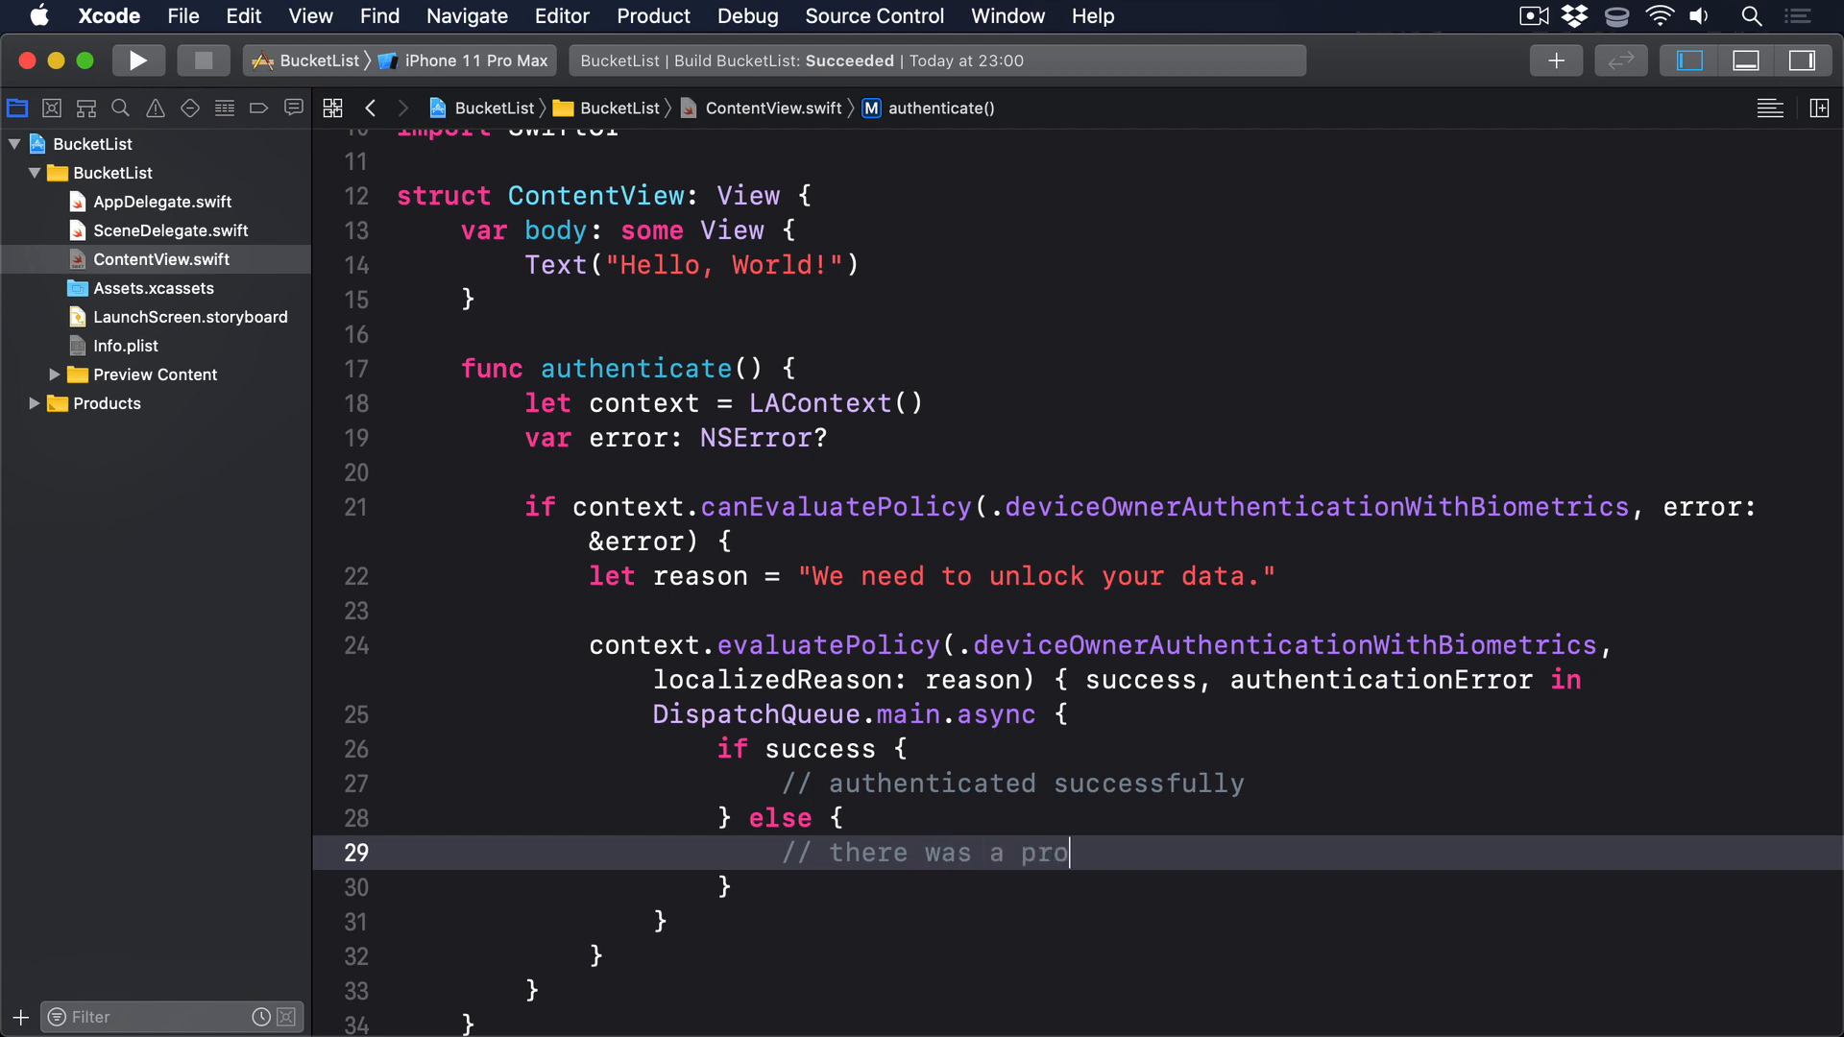
{"action": "type", "text": "blem"}
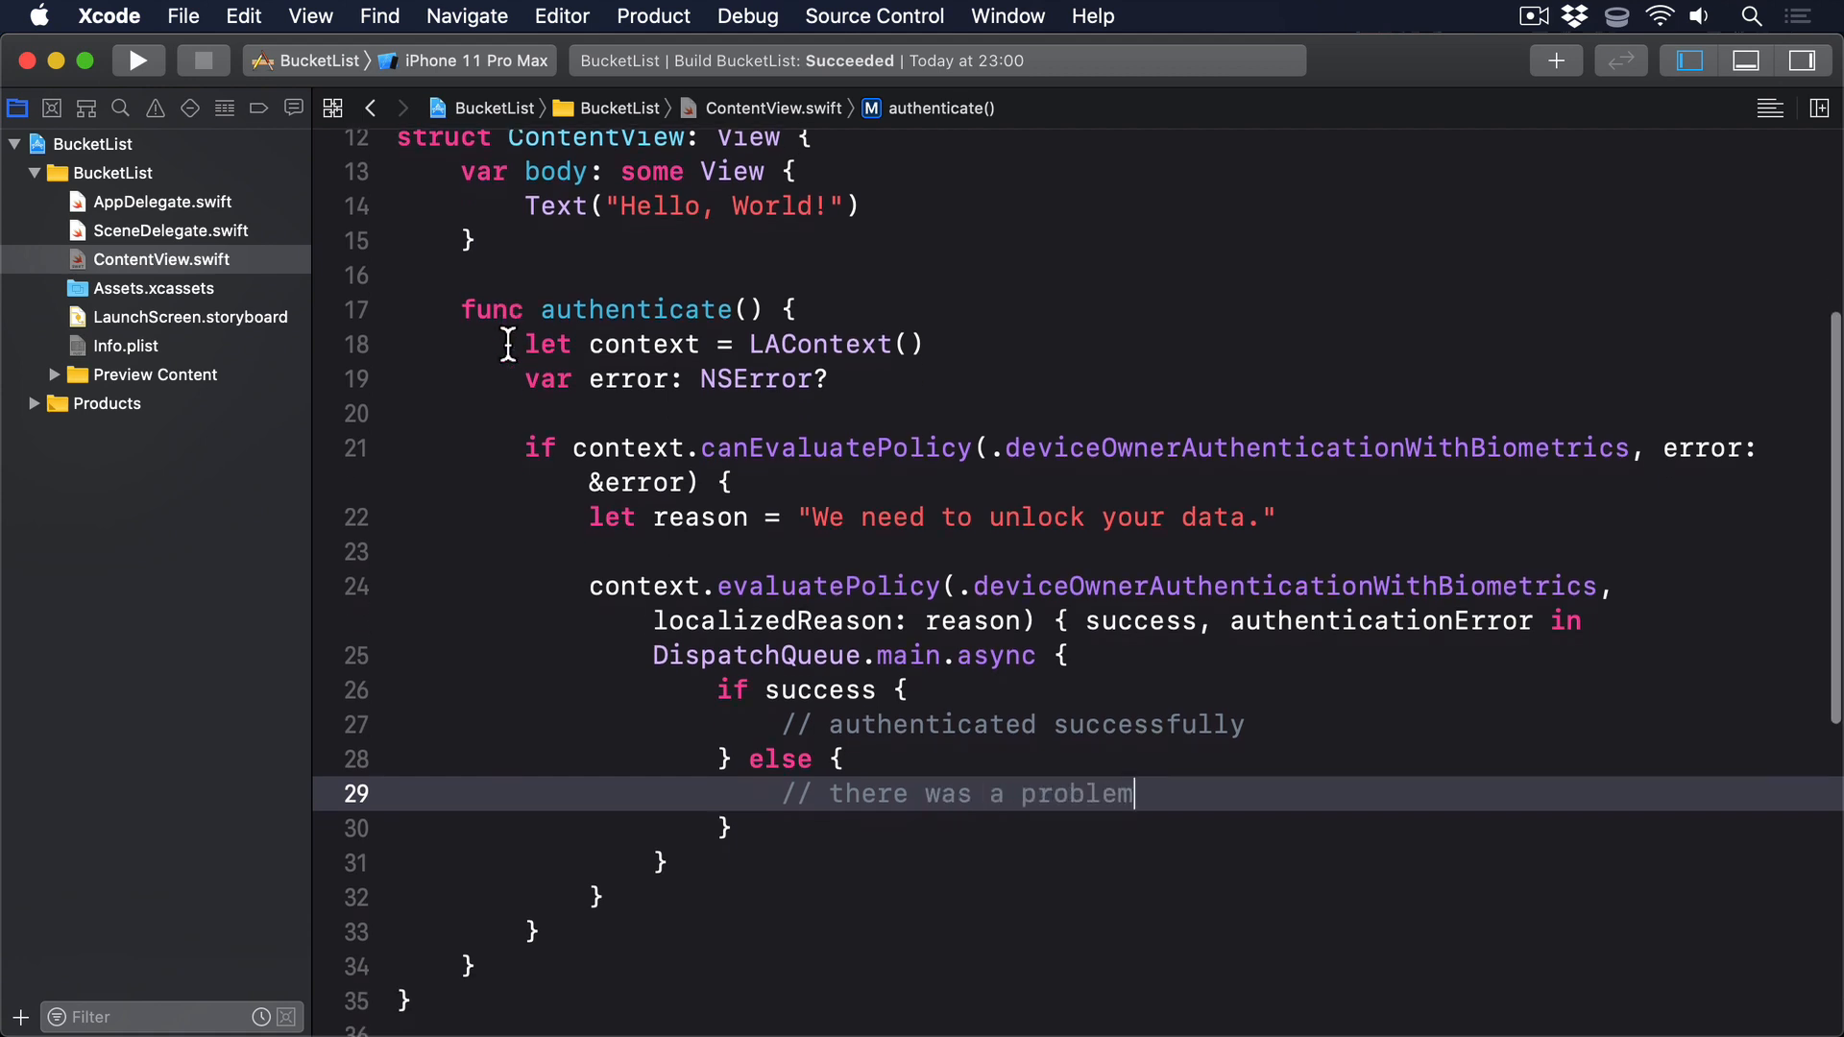
{"action": "type", "text": "} else {"}
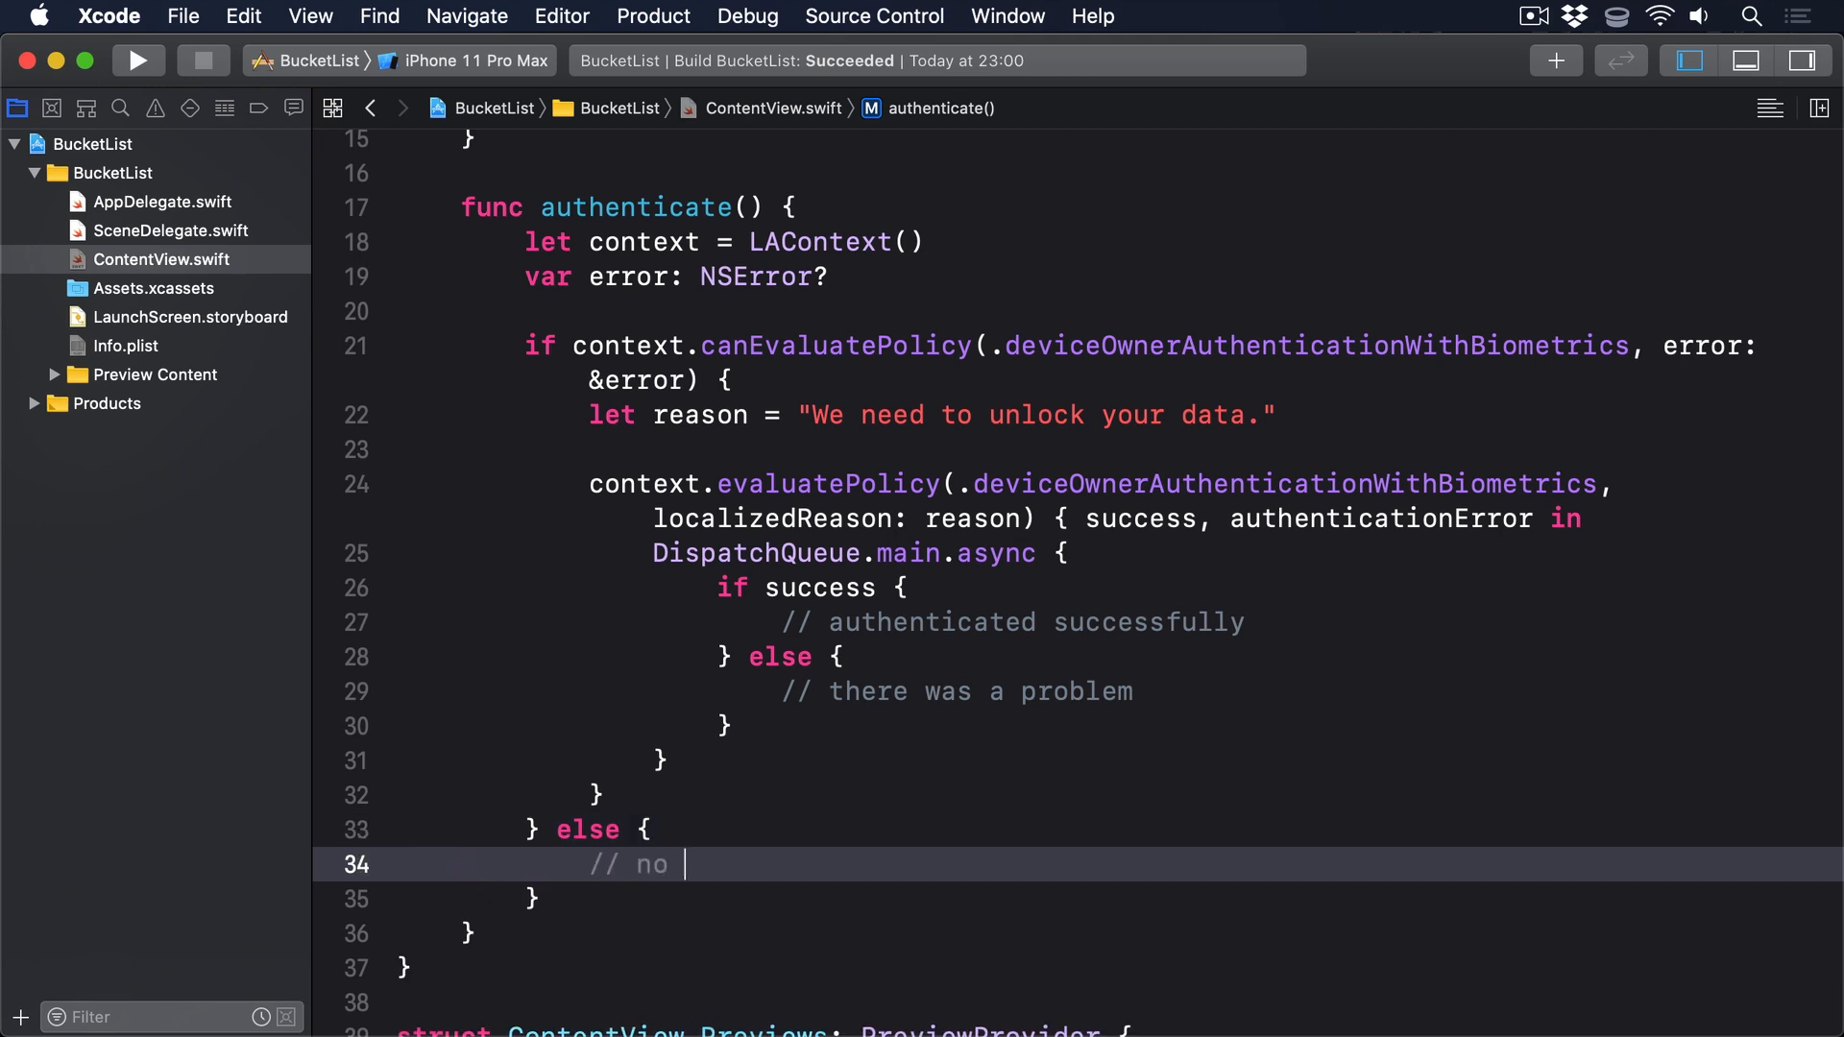
{"action": "type", "text": "biometrics"}
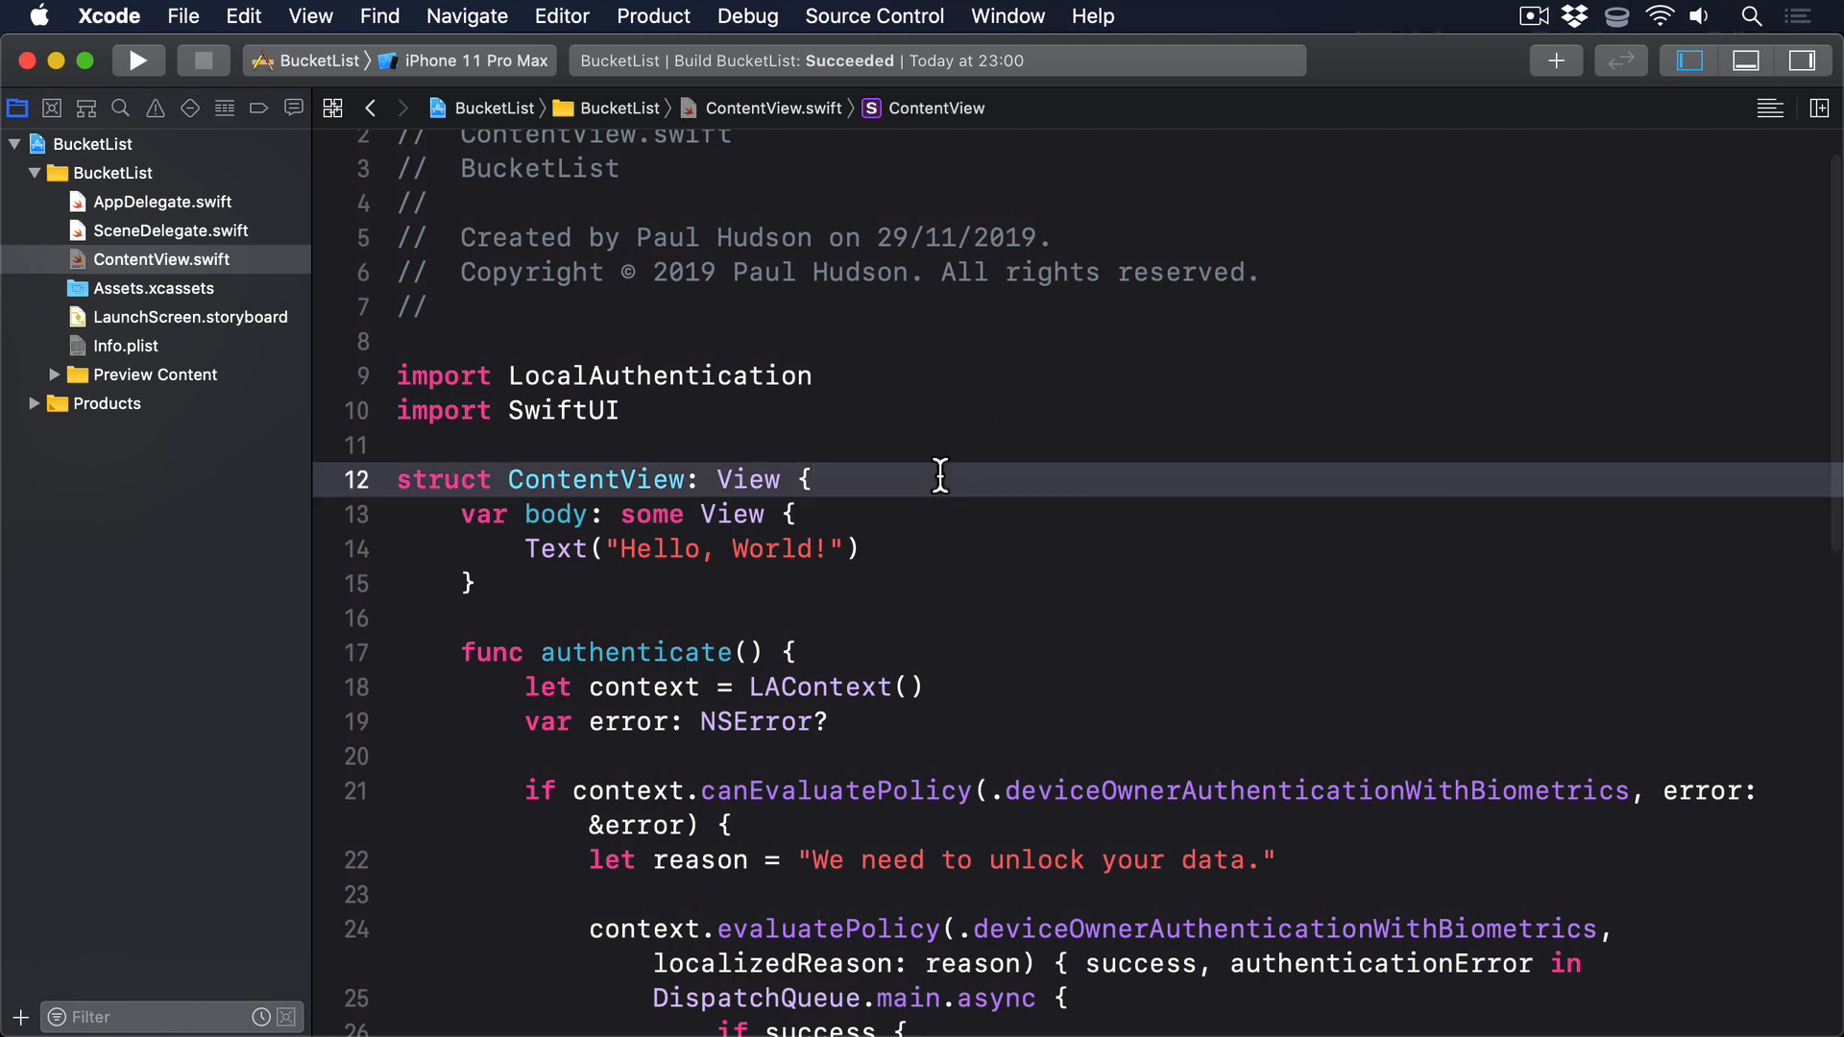
{"action": "key", "text": "enter"}
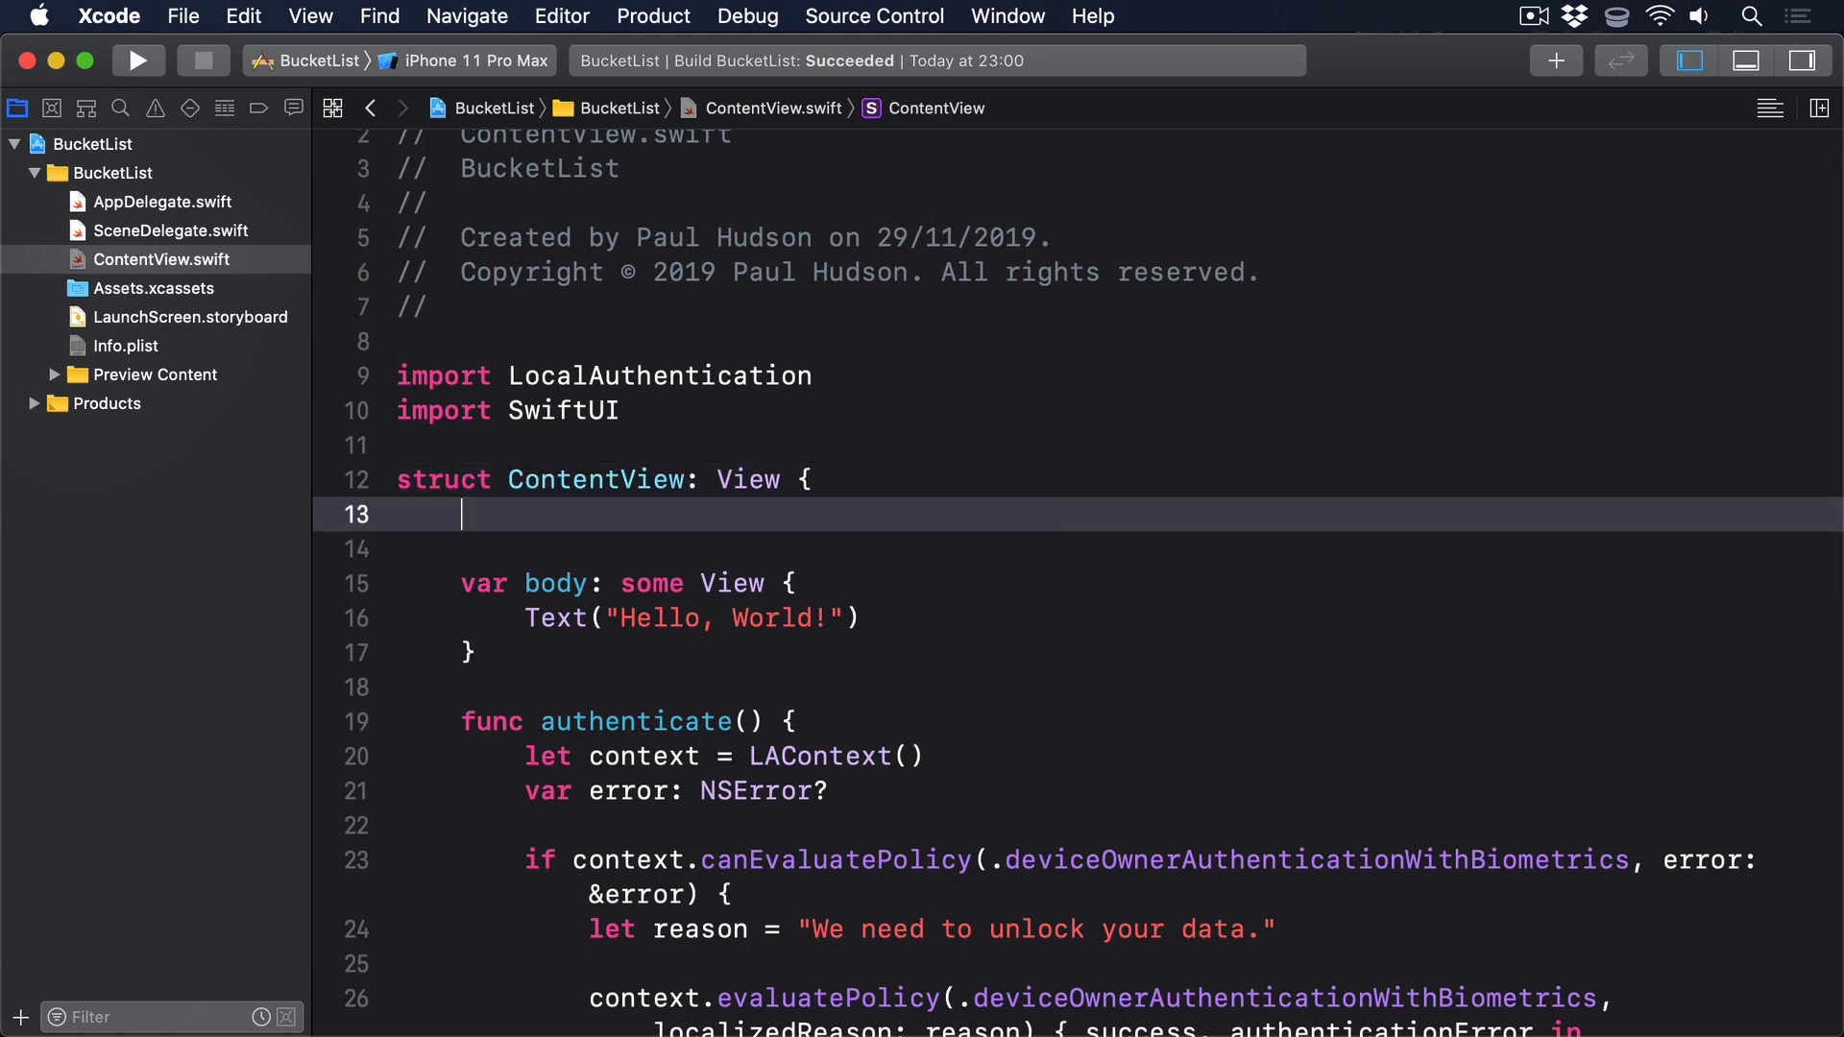
{"action": "type", "text": "@State private var isUn"}
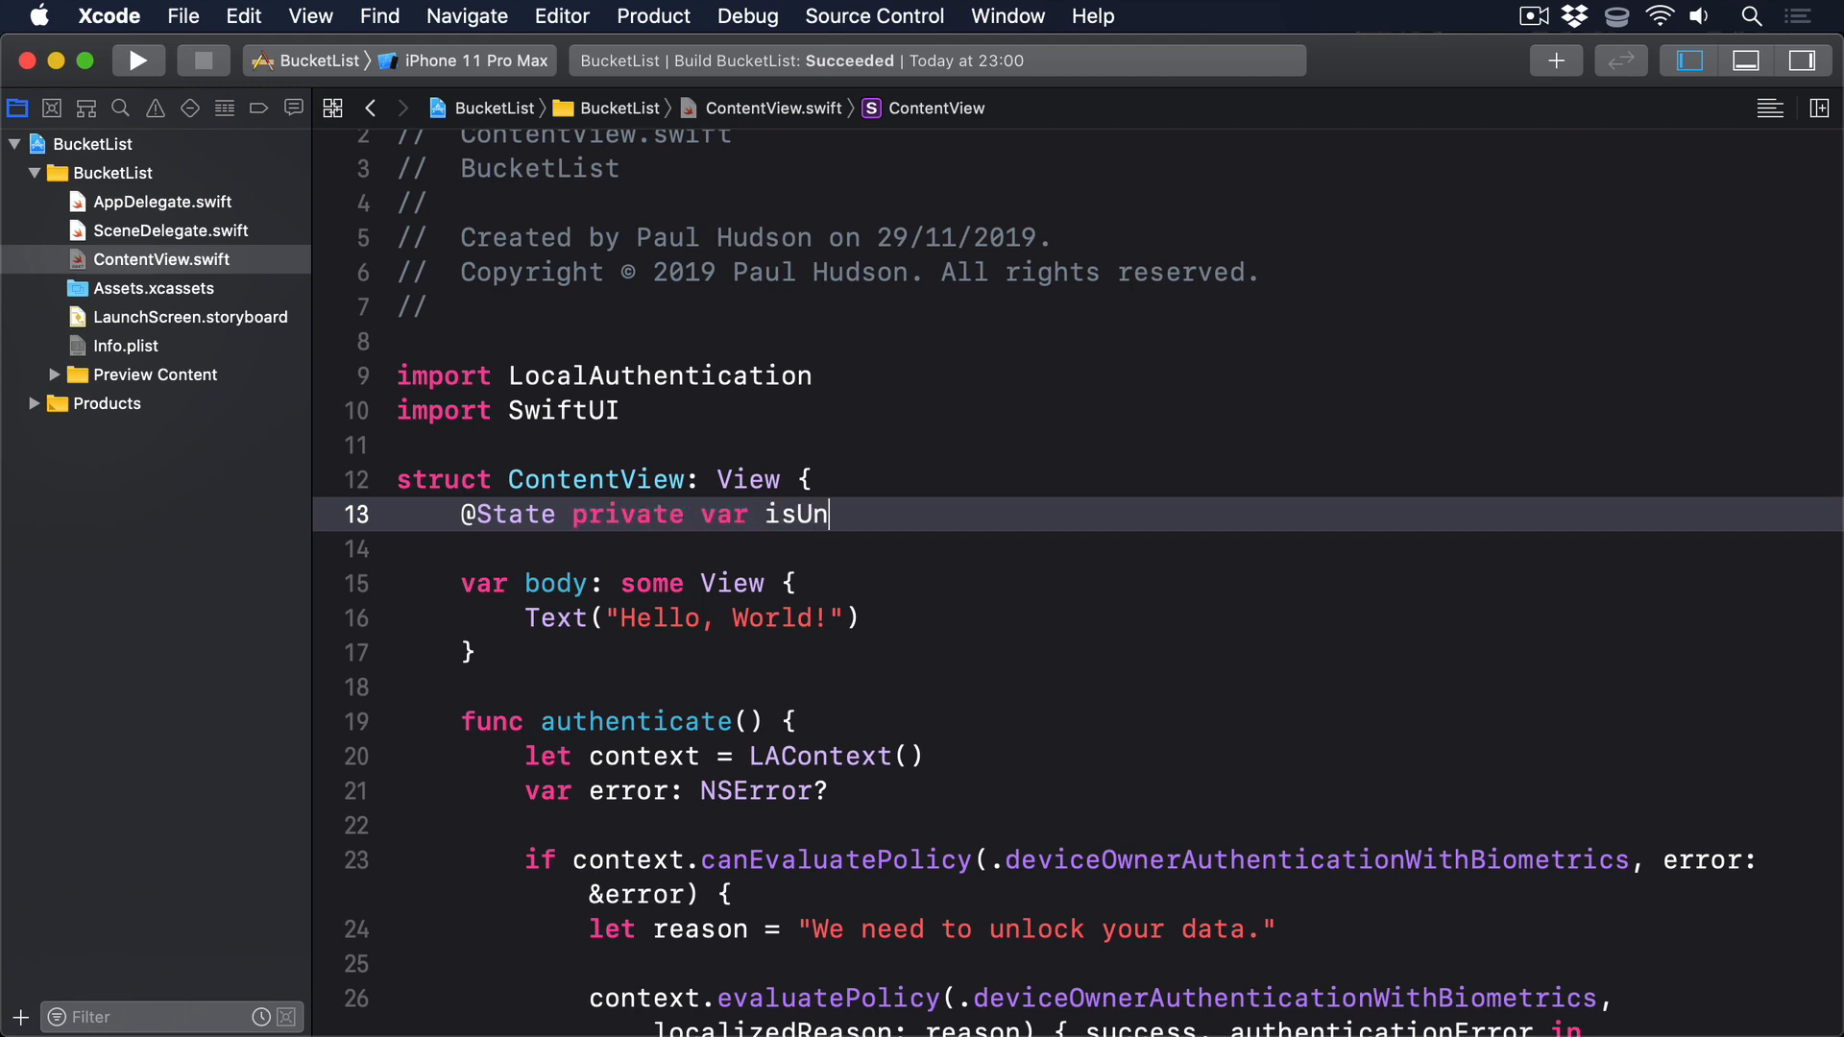
{"action": "type", "text": "locked = false"}
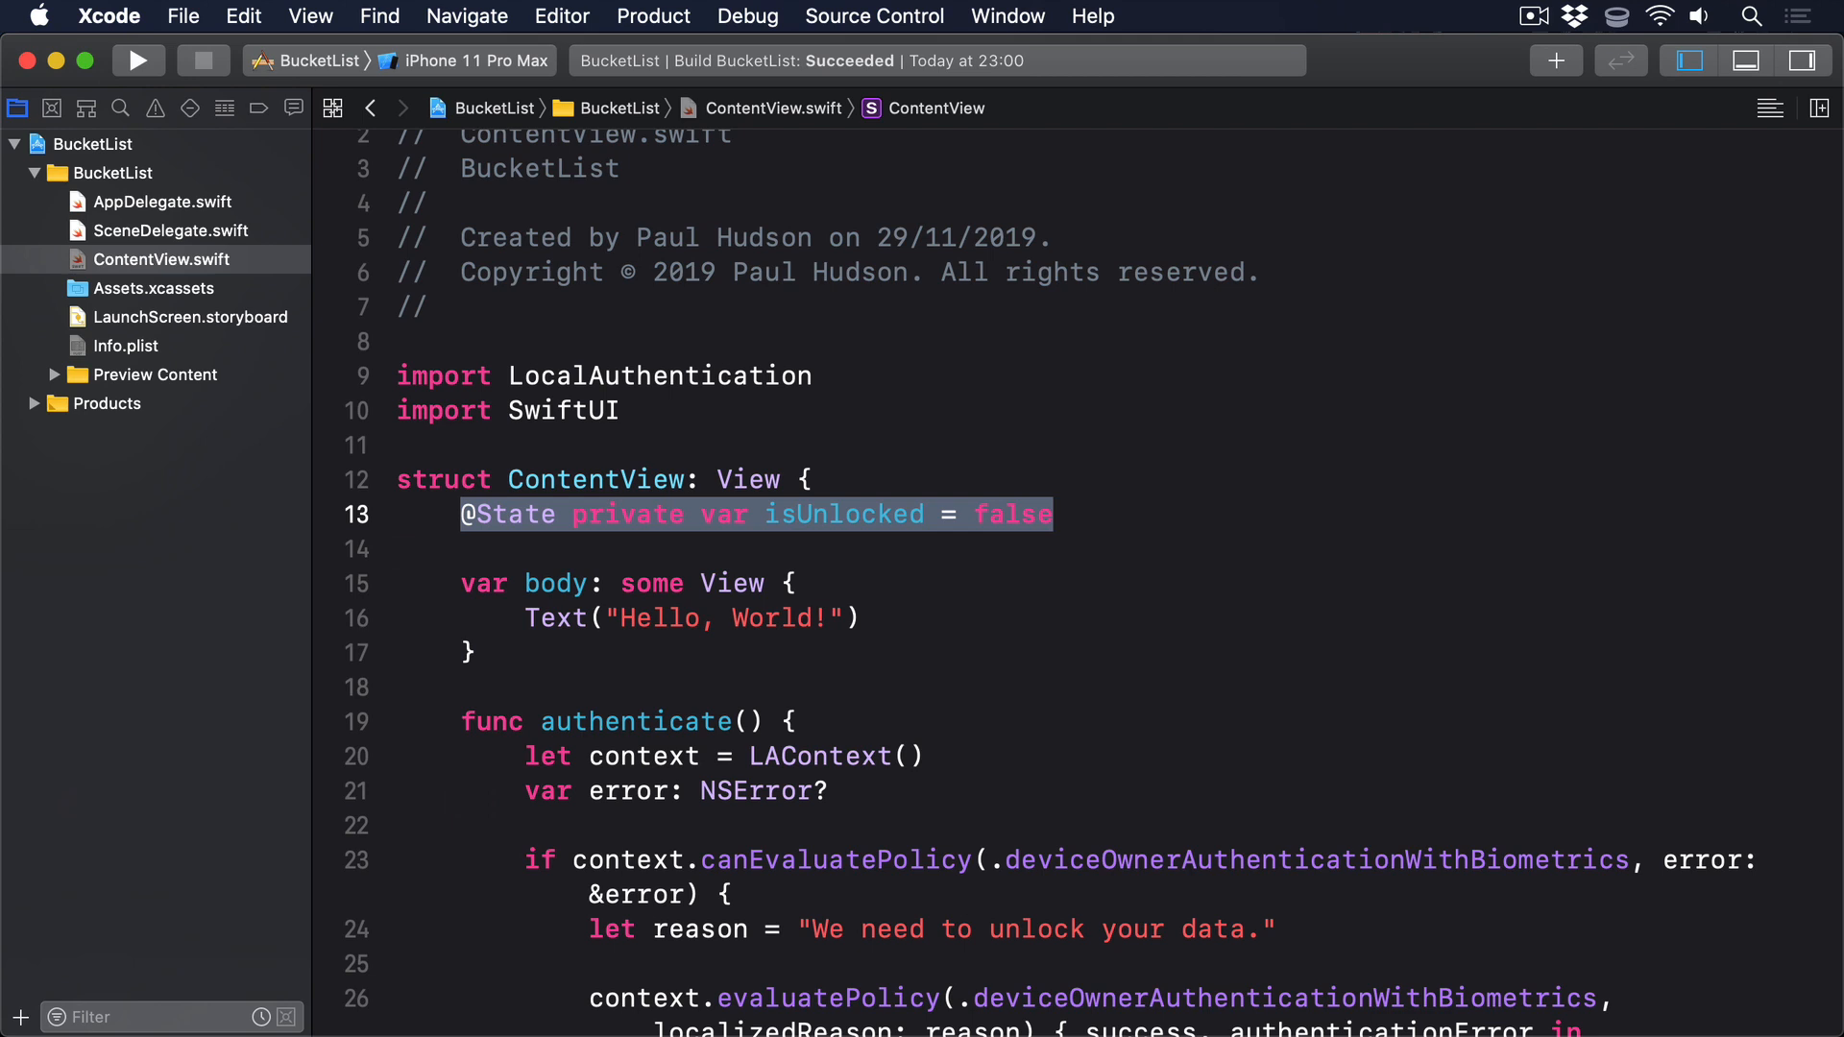
{"action": "mouse_move", "coordinate": [1066, 701]}
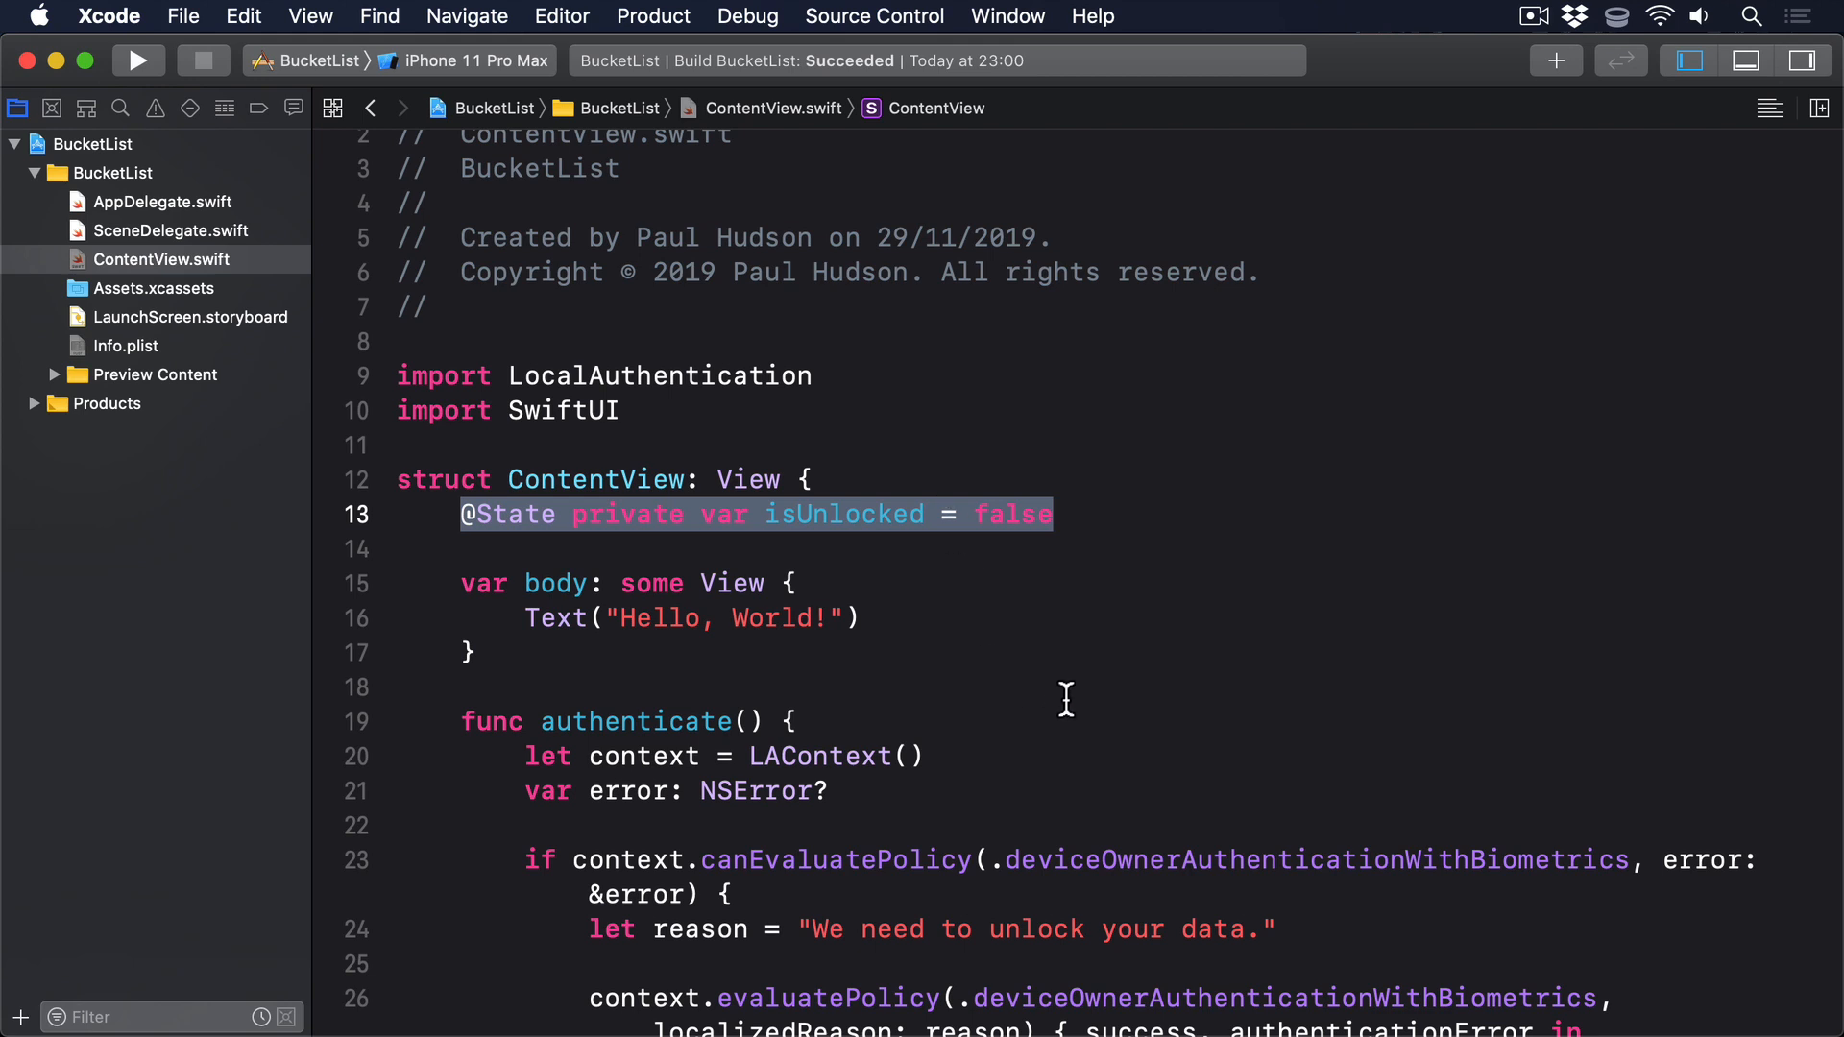
Replace the success comment with self.isUnlocked = true.
{"action": "scroll", "scroll_direction": "down", "scroll_amount": 3}
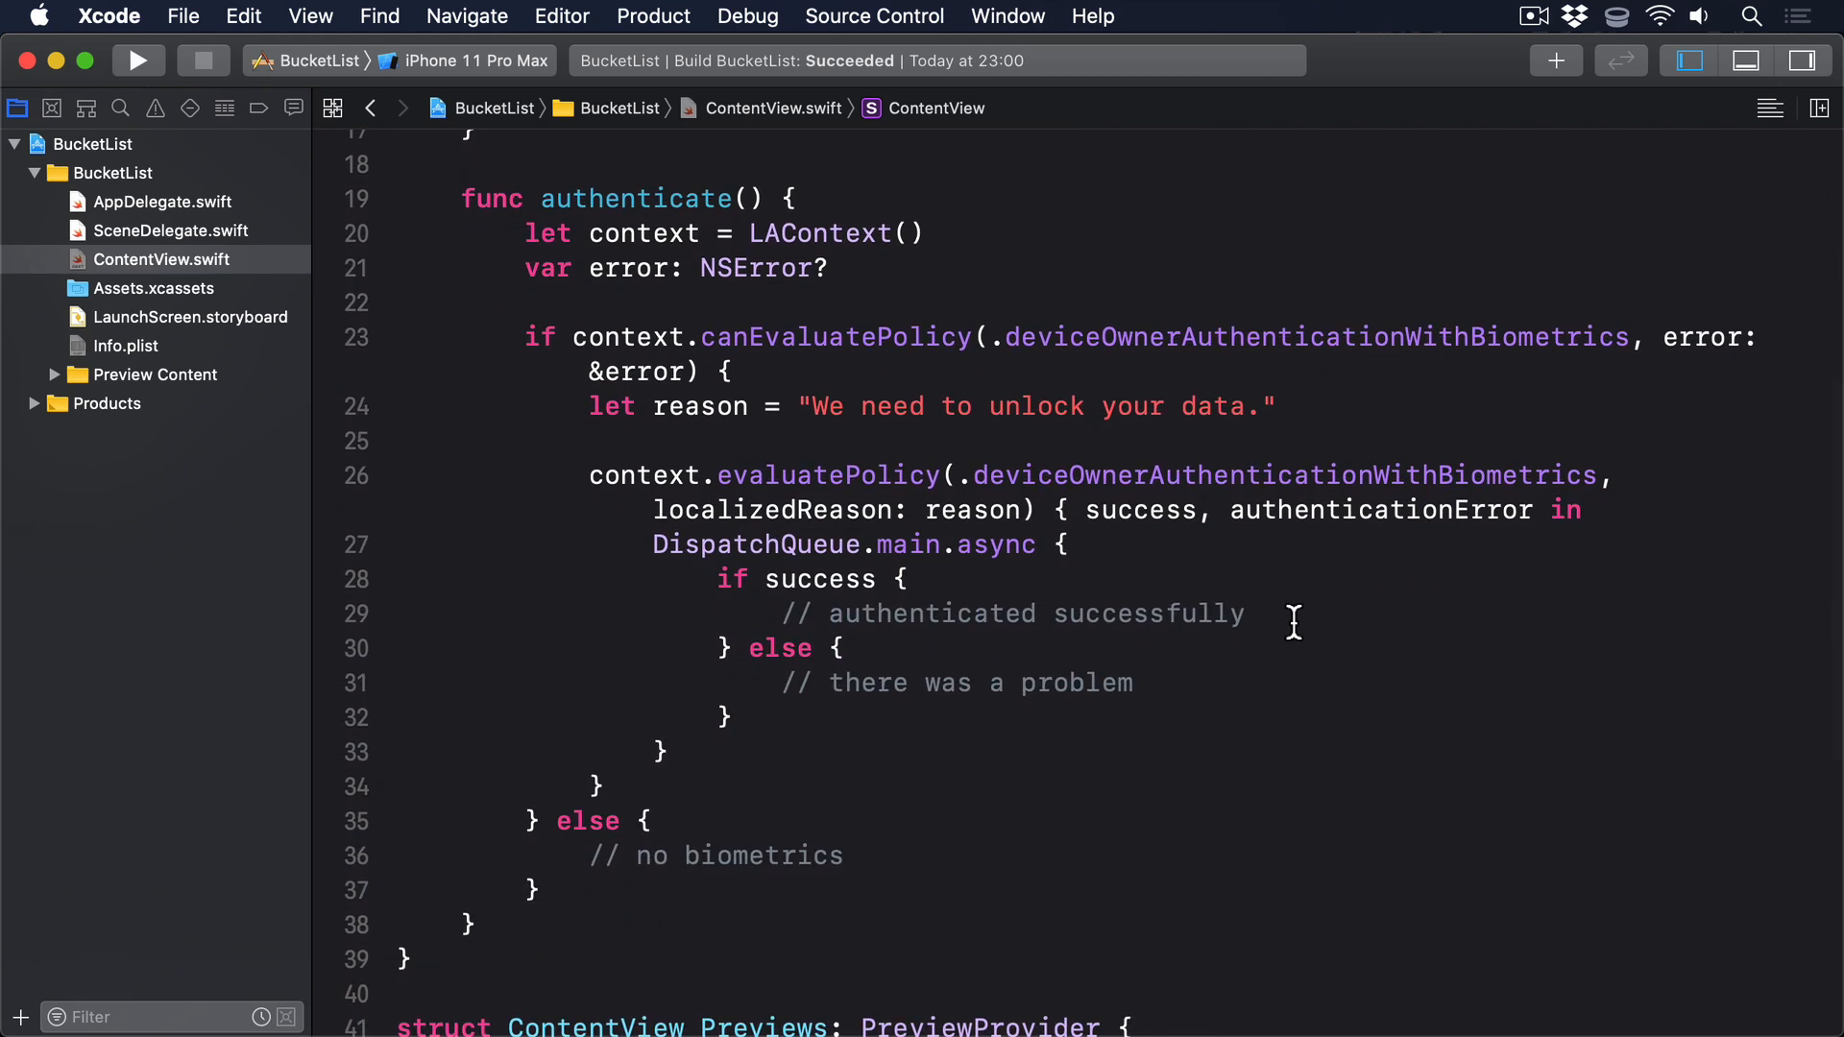
{"action": "double_click", "coordinate": [1035, 613]}
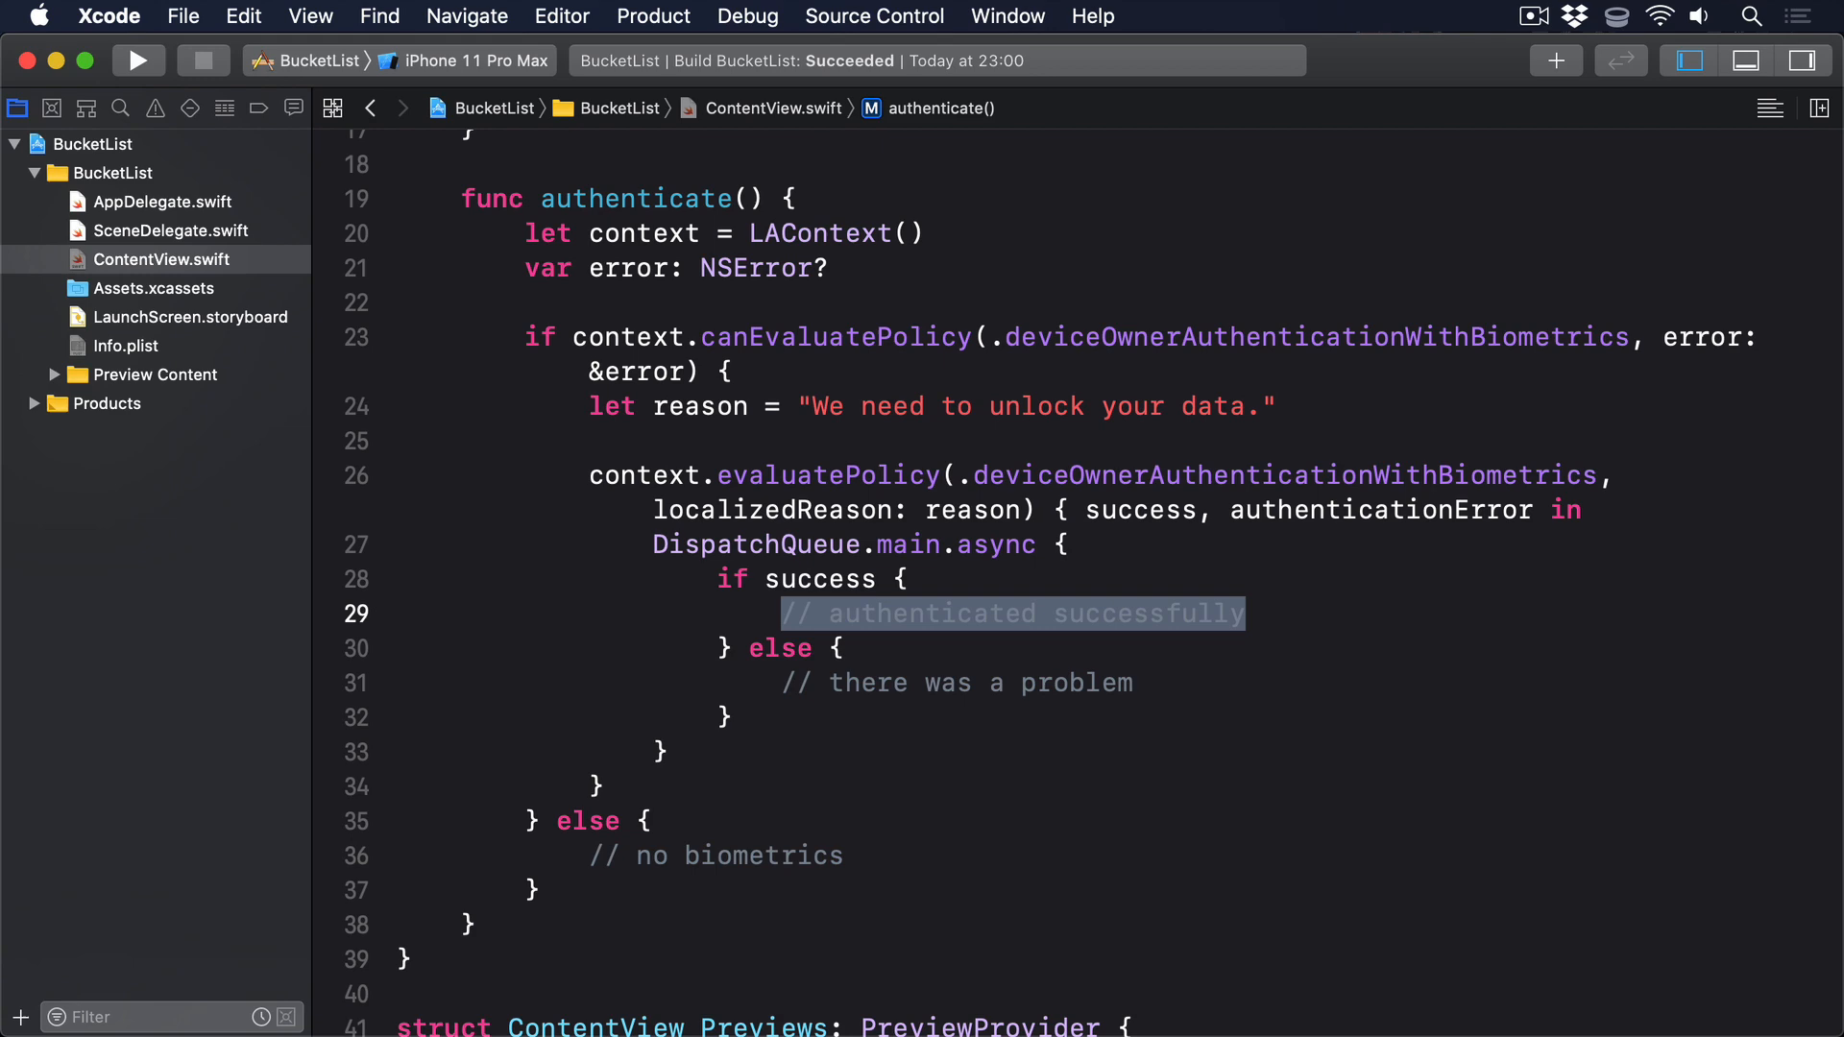
{"action": "type", "text": "self.isUnlocked = true"}
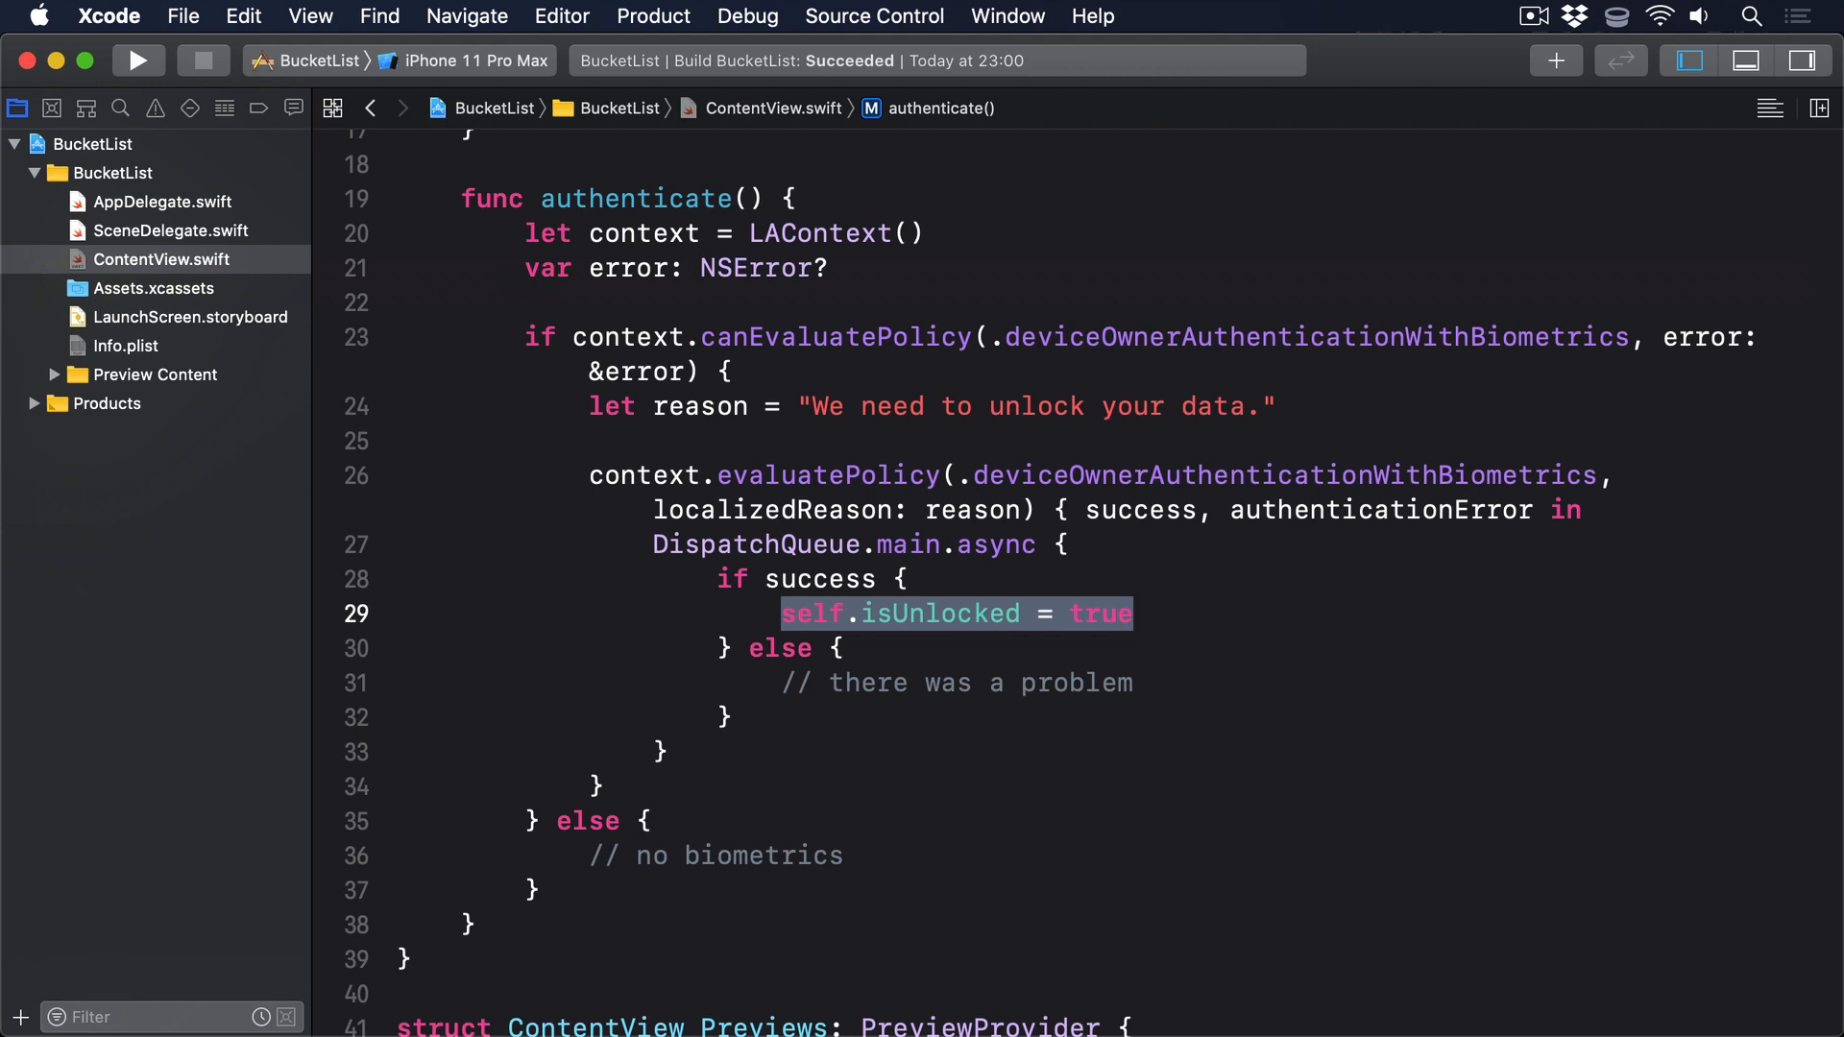
{"action": "mouse_move", "coordinate": [1506, 657]}
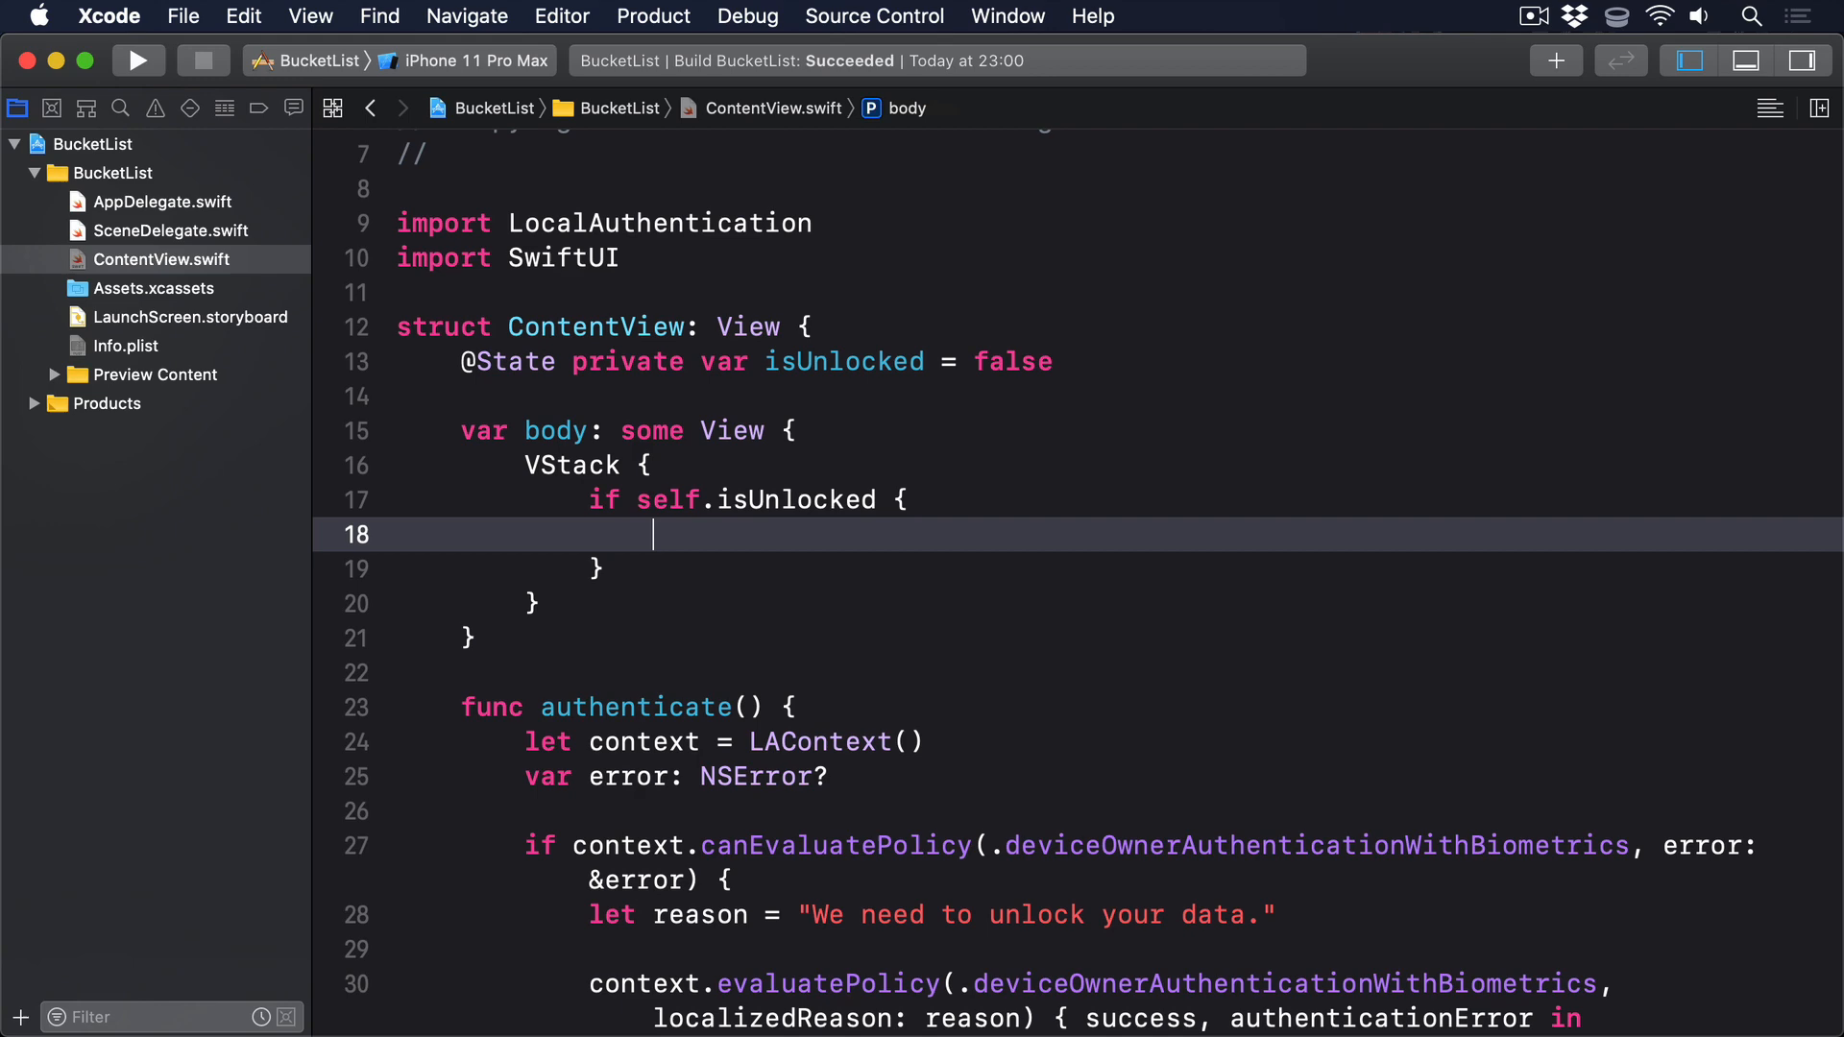
Show Text("Unlocked") or Text("Locked"), add .onAppear(perform: authenticate), and run the app in Simulator.
{"action": "type", "text": "Text(\"Unlocked\")"}
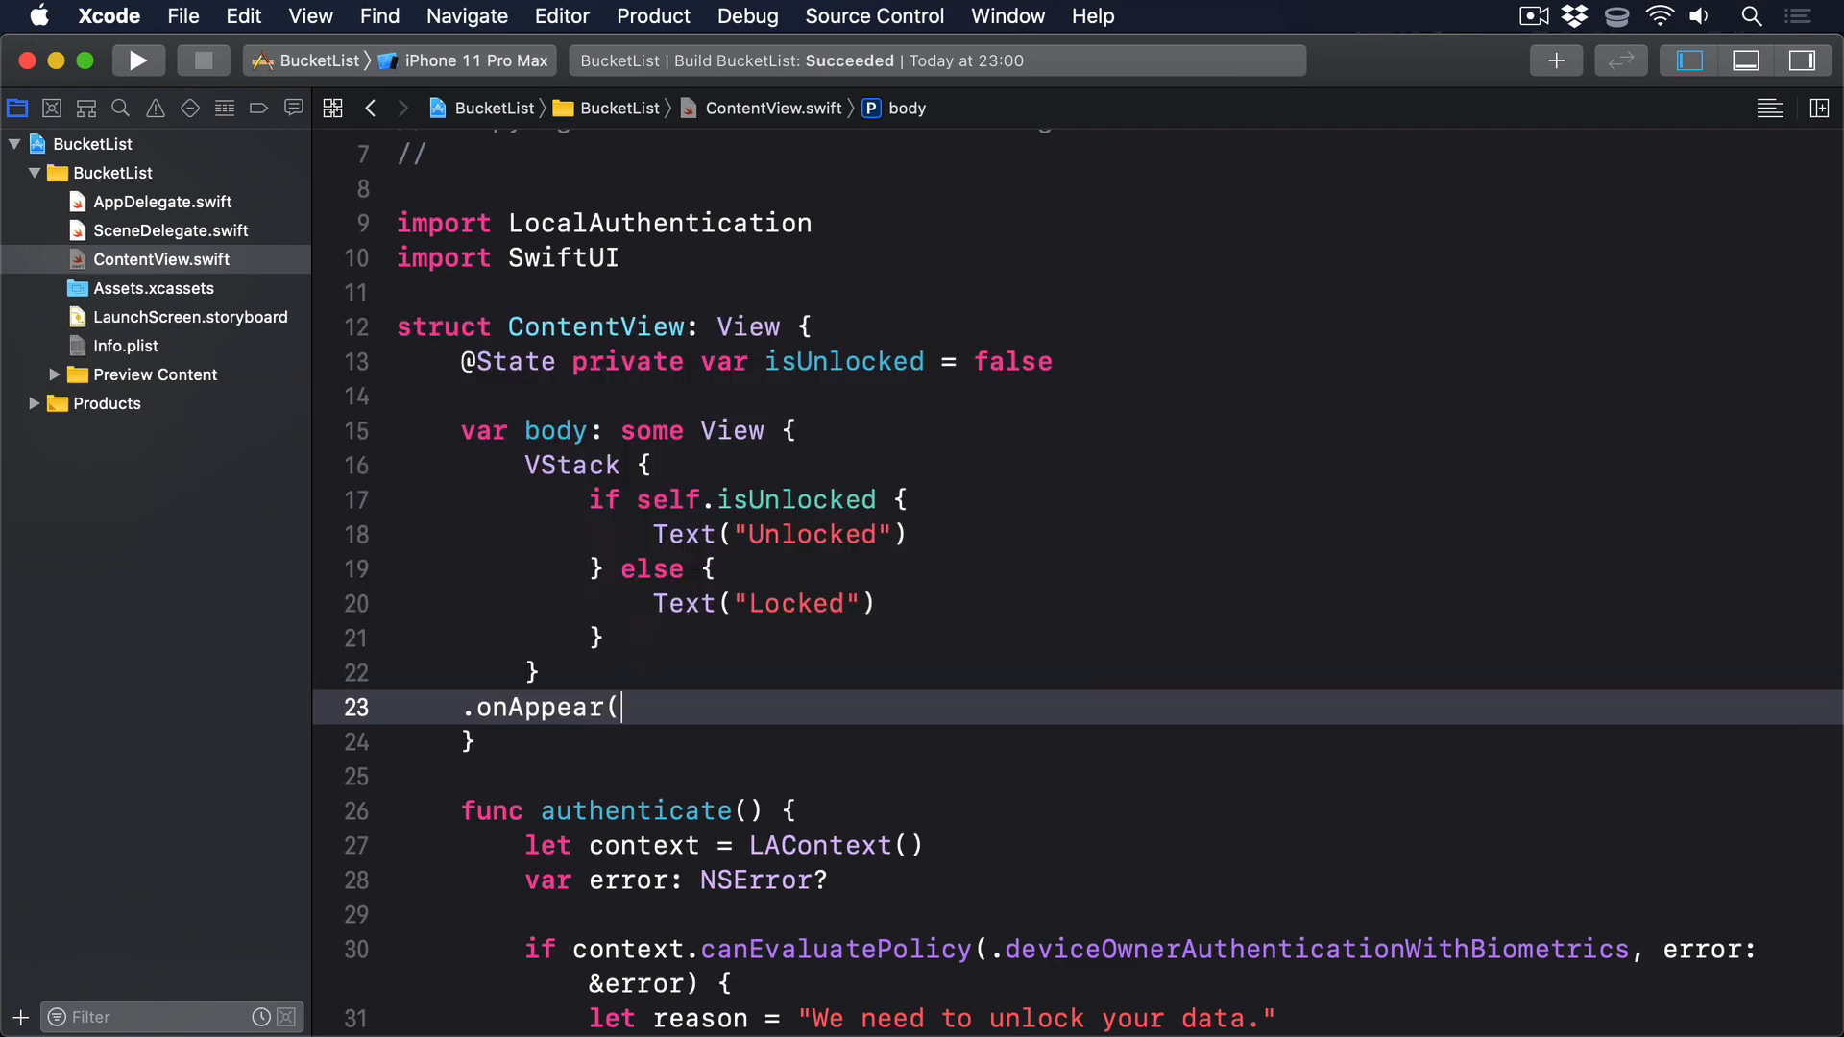
{"action": "type", "text": "perform: authenticate)"}
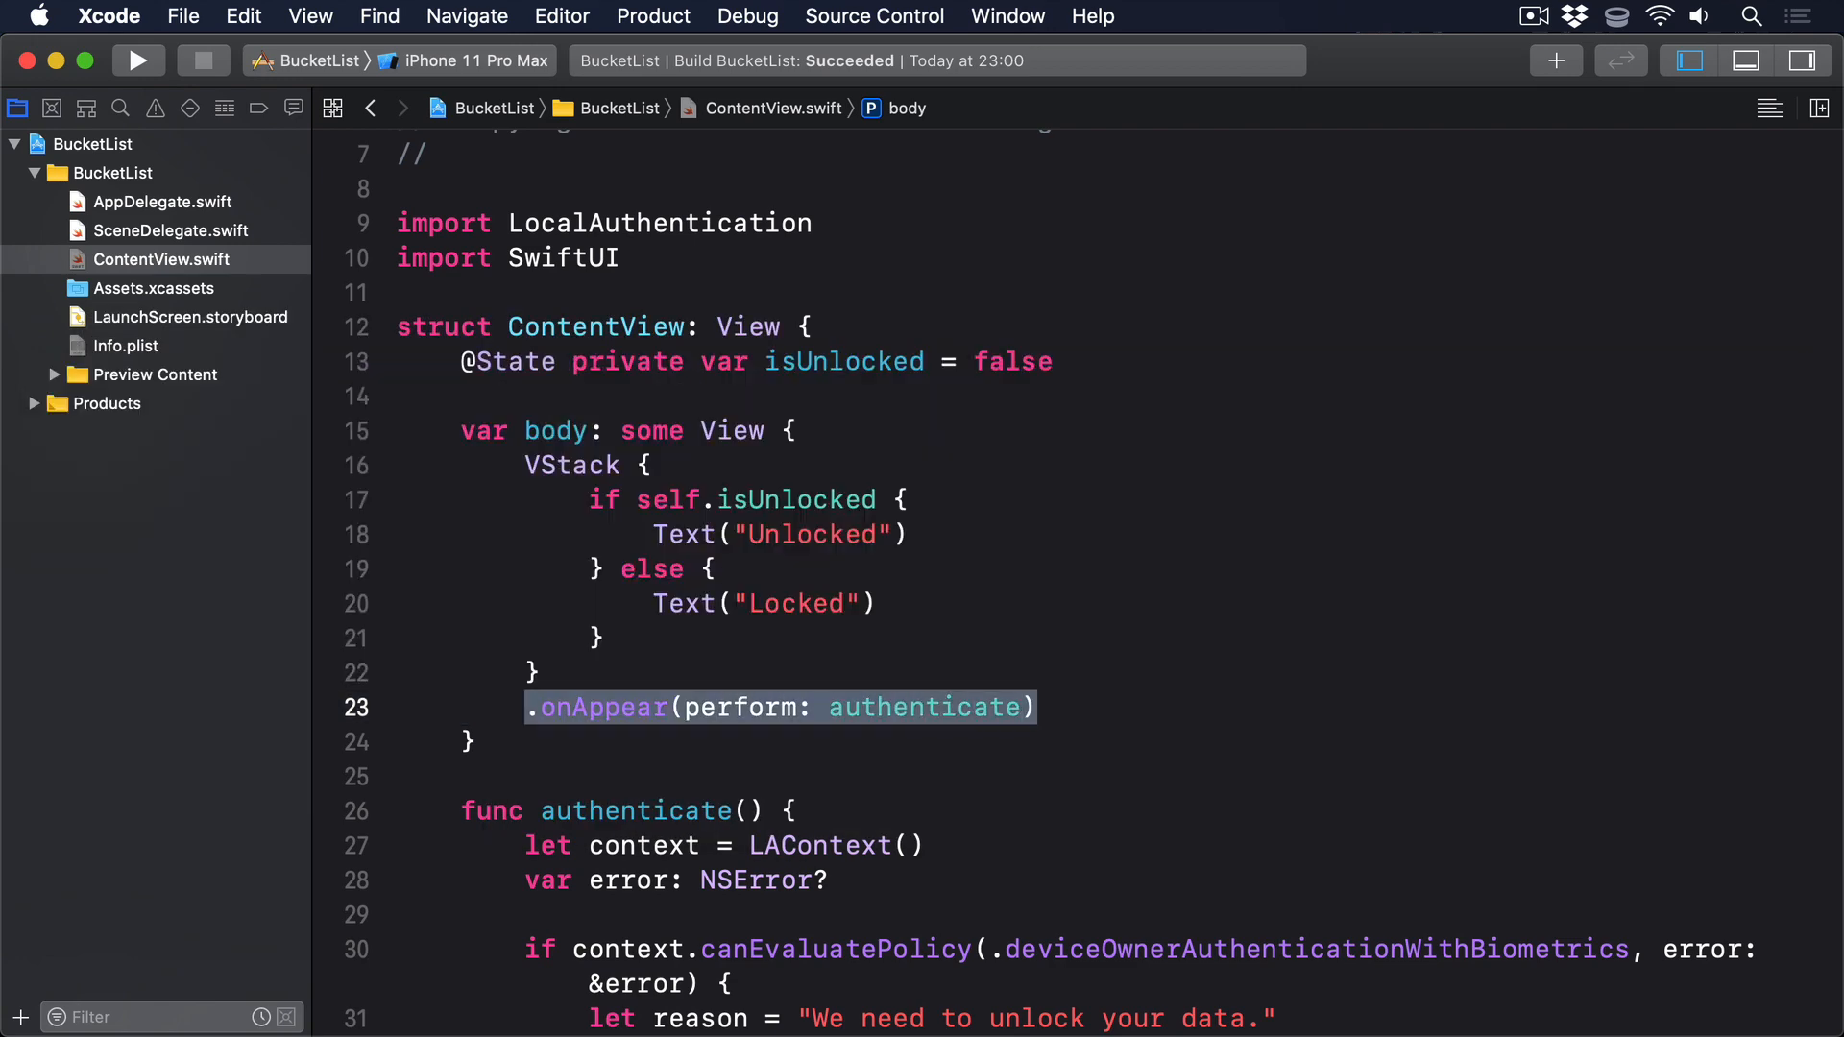
{"action": "left_click", "coordinate": [139, 60]}
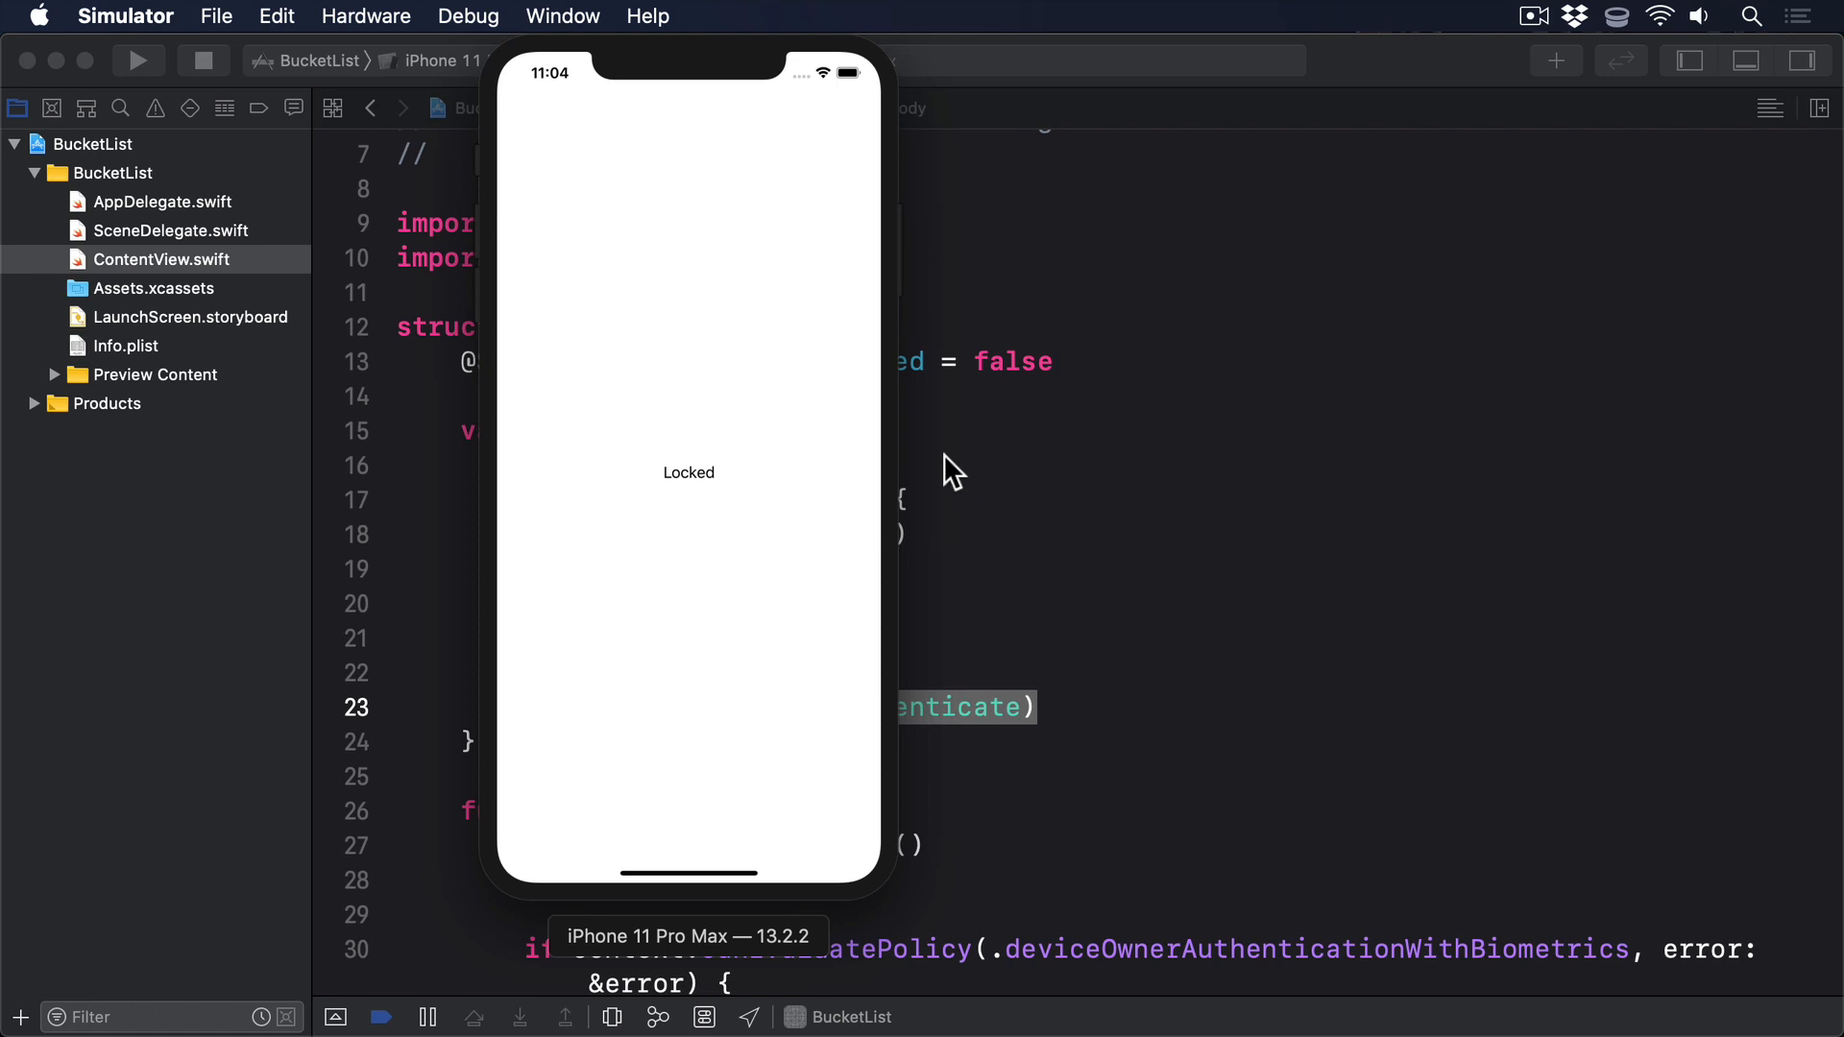
Via Hardware > Face ID, enroll a face then send Matching Face so the app shows Unlocked.
{"action": "left_click", "coordinate": [365, 16]}
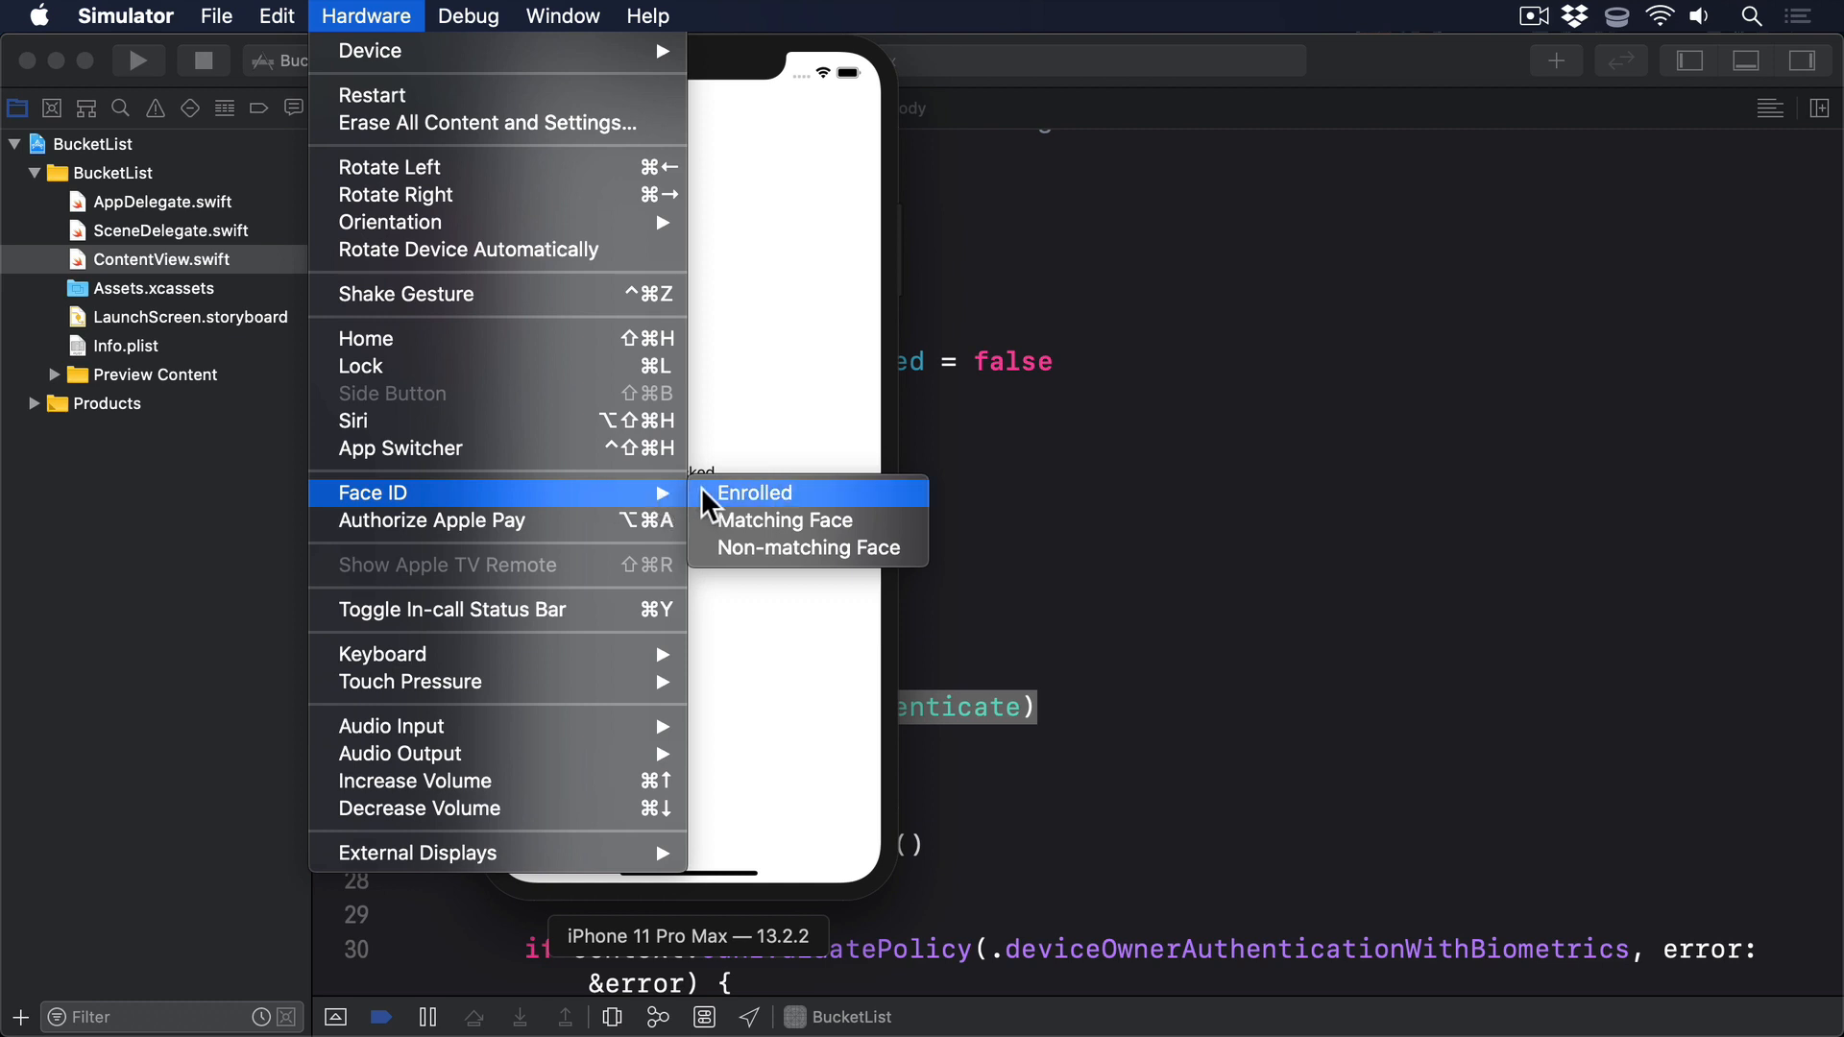
{"action": "left_click", "coordinate": [753, 493]}
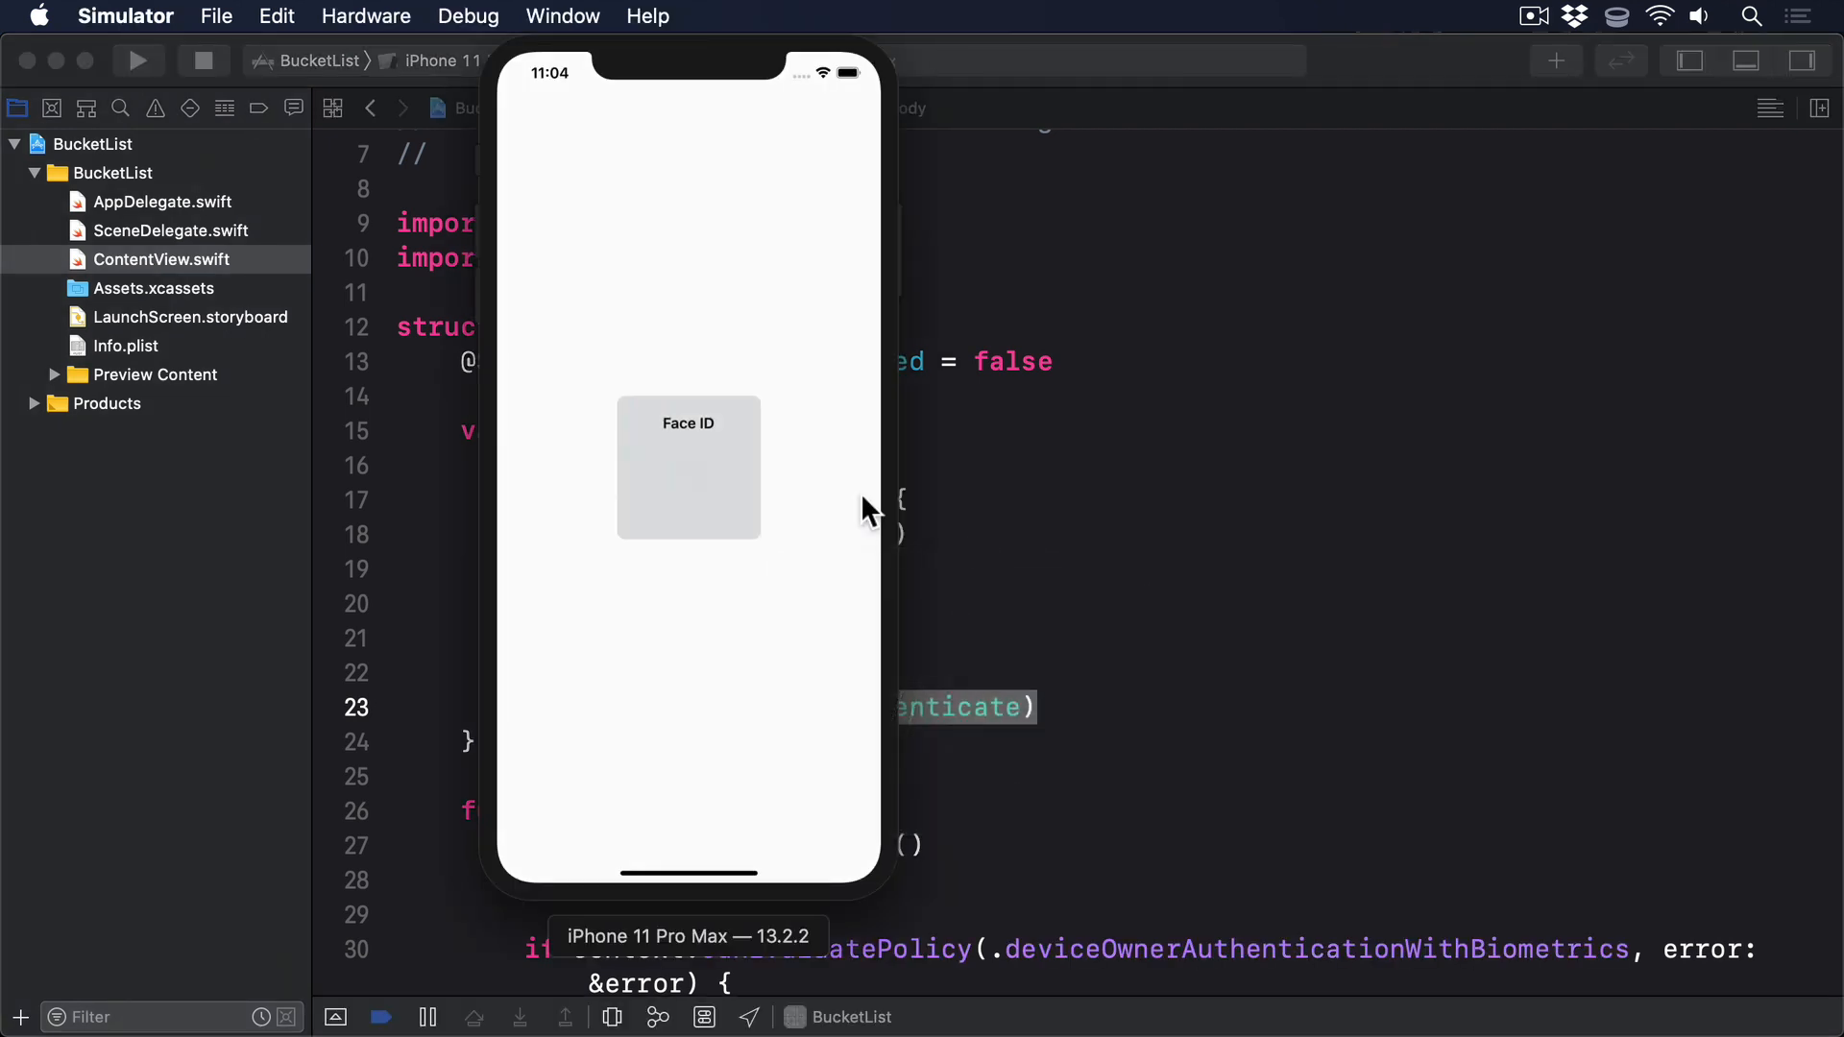
{"action": "left_click", "coordinate": [365, 15]}
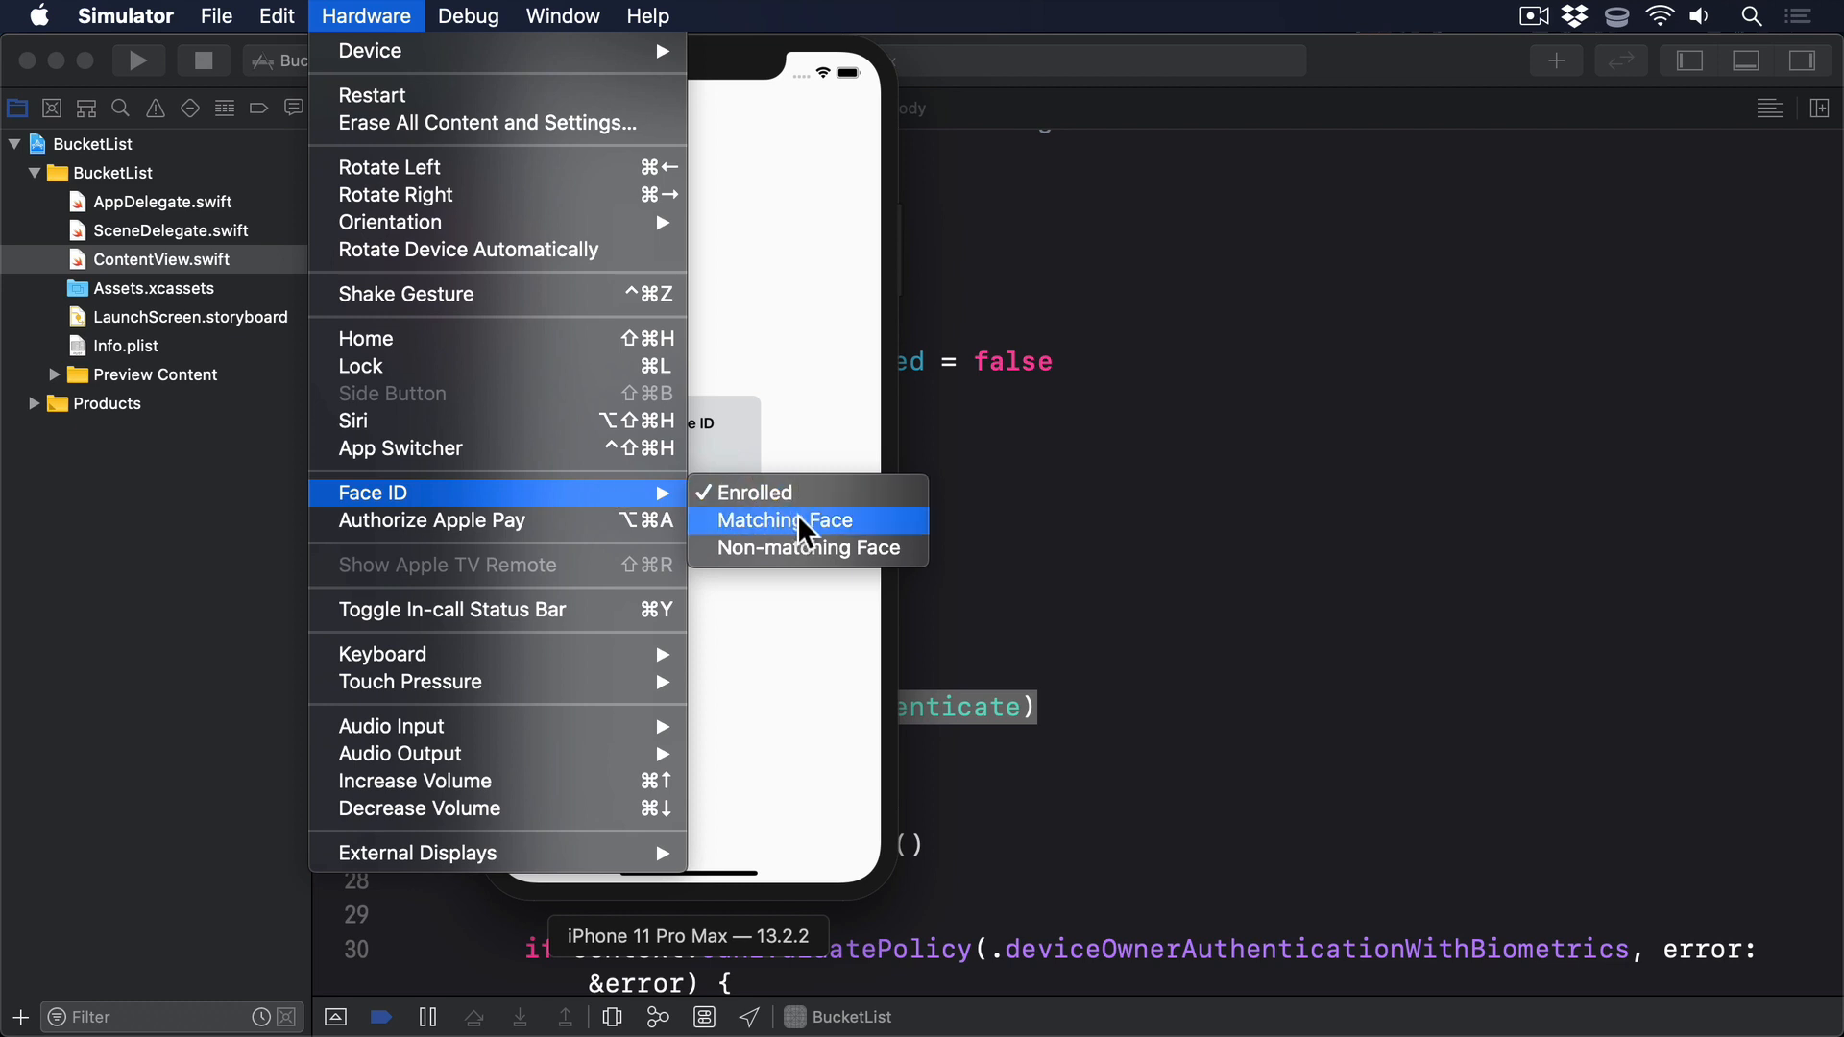
{"action": "left_click", "coordinate": [786, 520]}
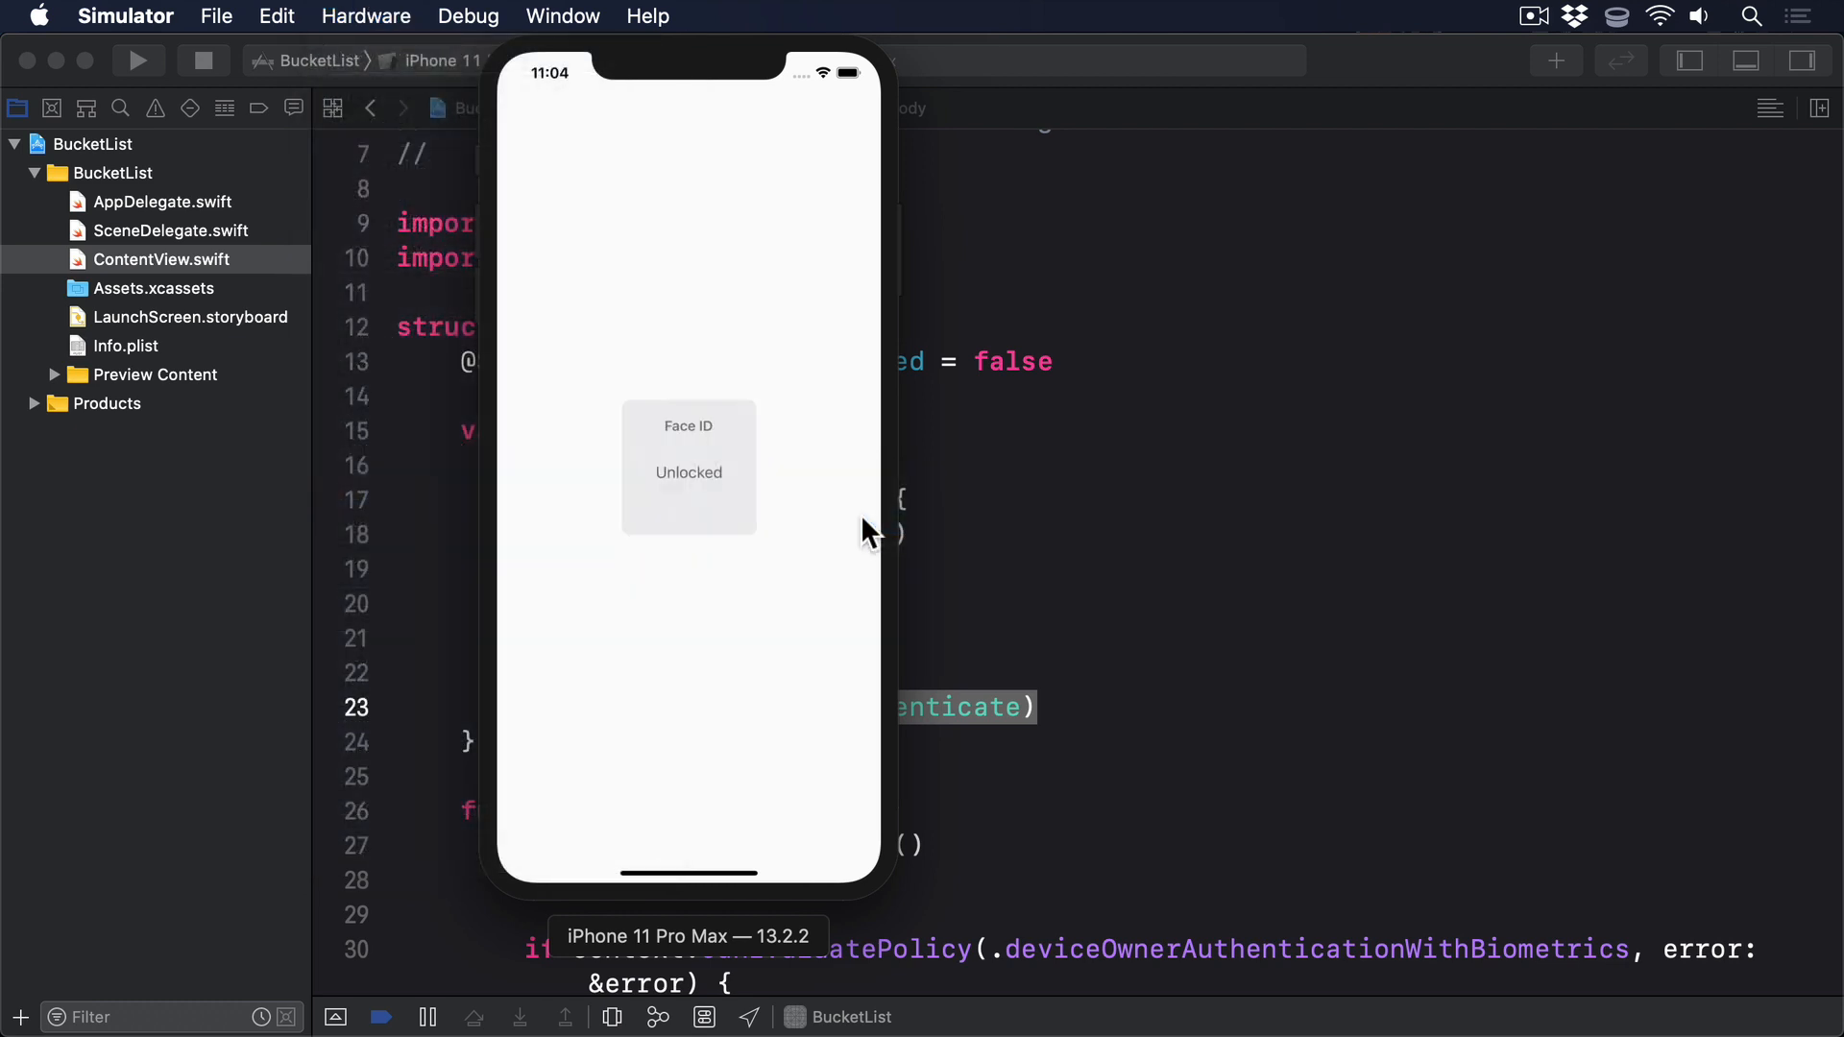